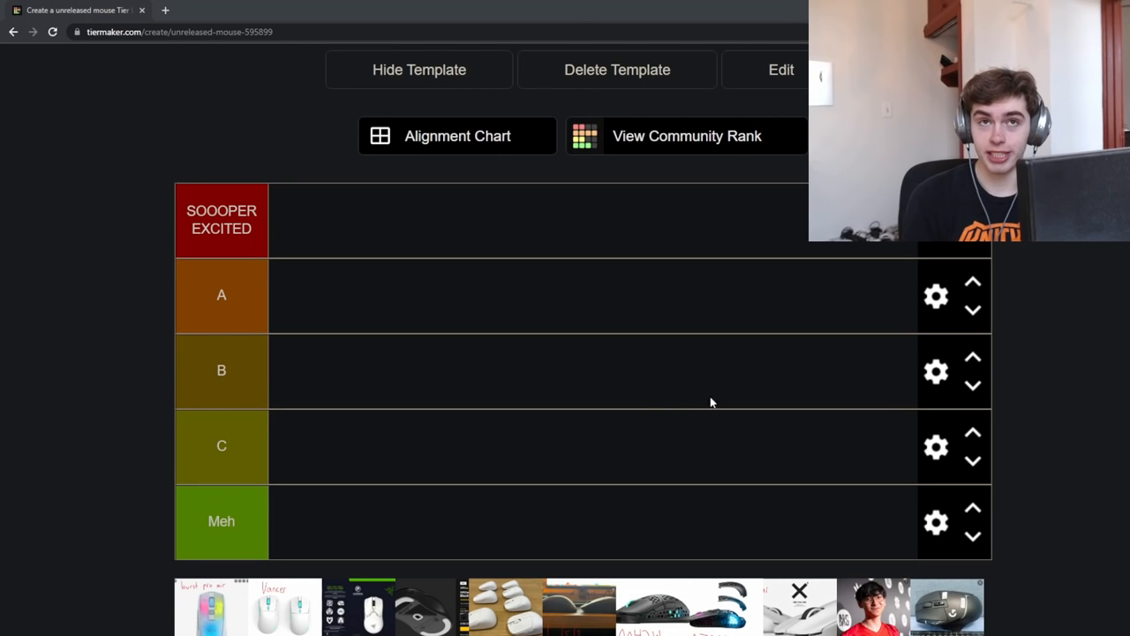
# - Place the Burst Pro Air mouse in the Meh tier
pyautogui.scroll(3)
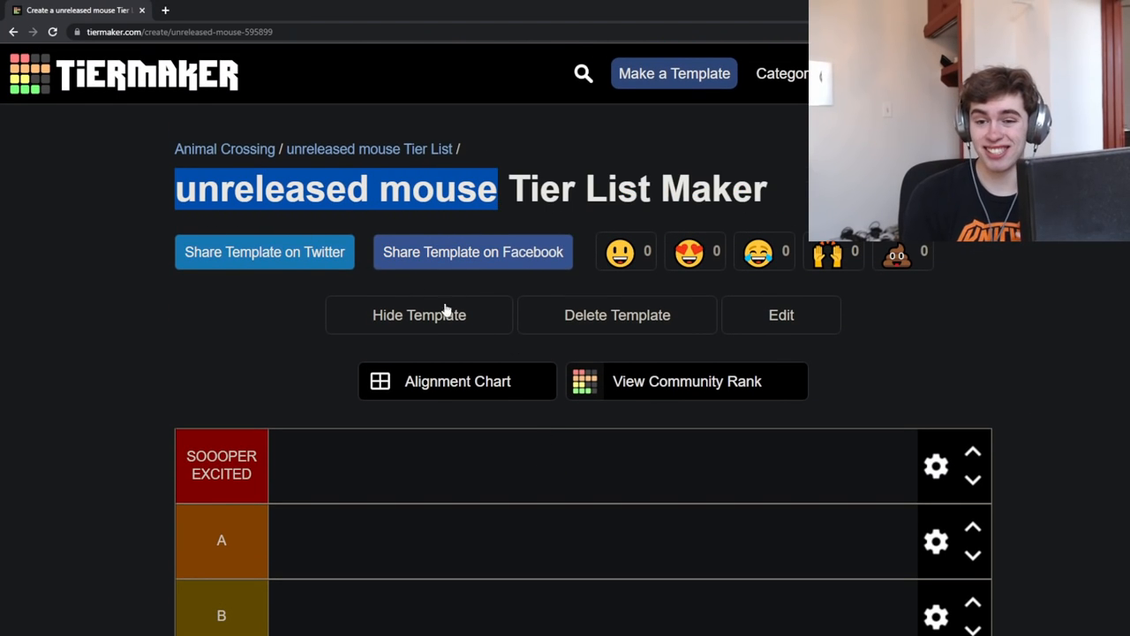
pyautogui.scroll(-3)
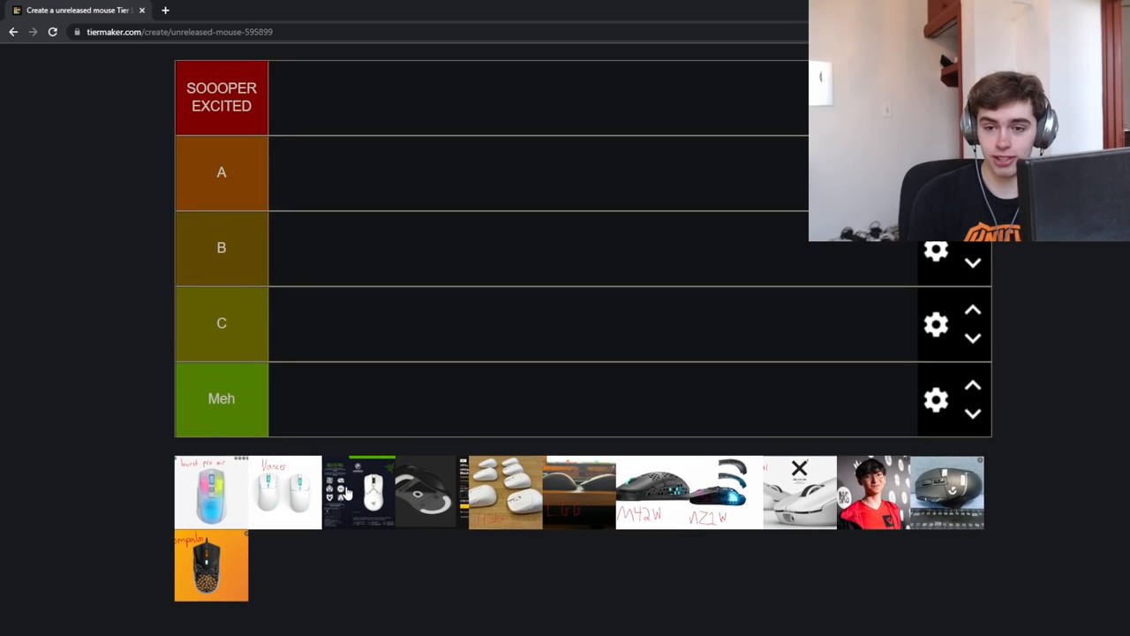
pyautogui.scroll(-3)
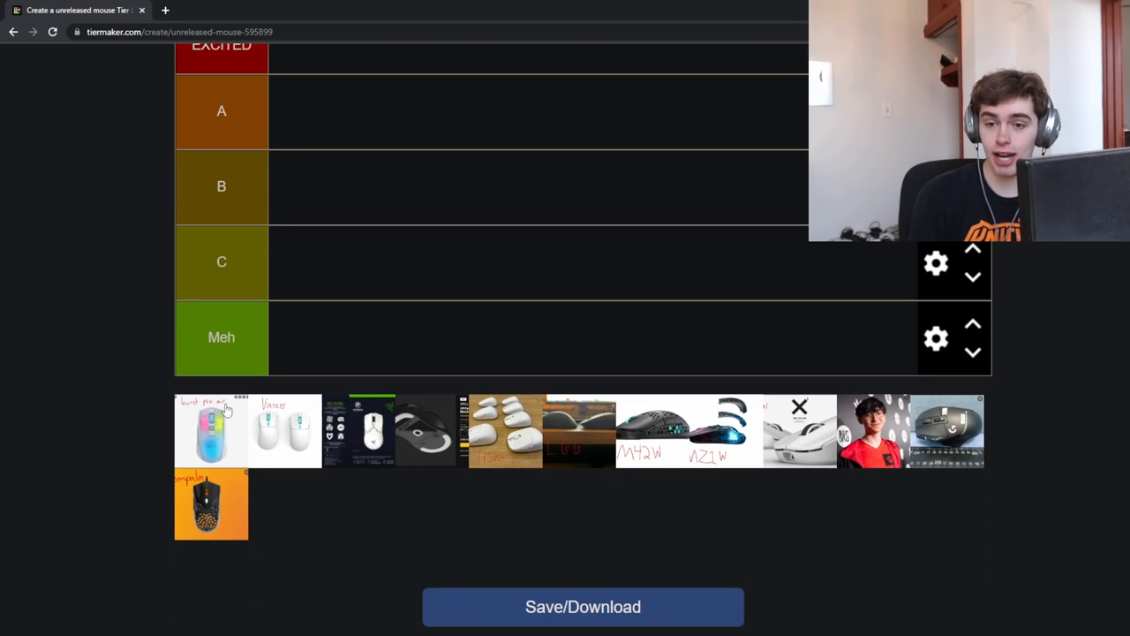
pyautogui.scroll(3)
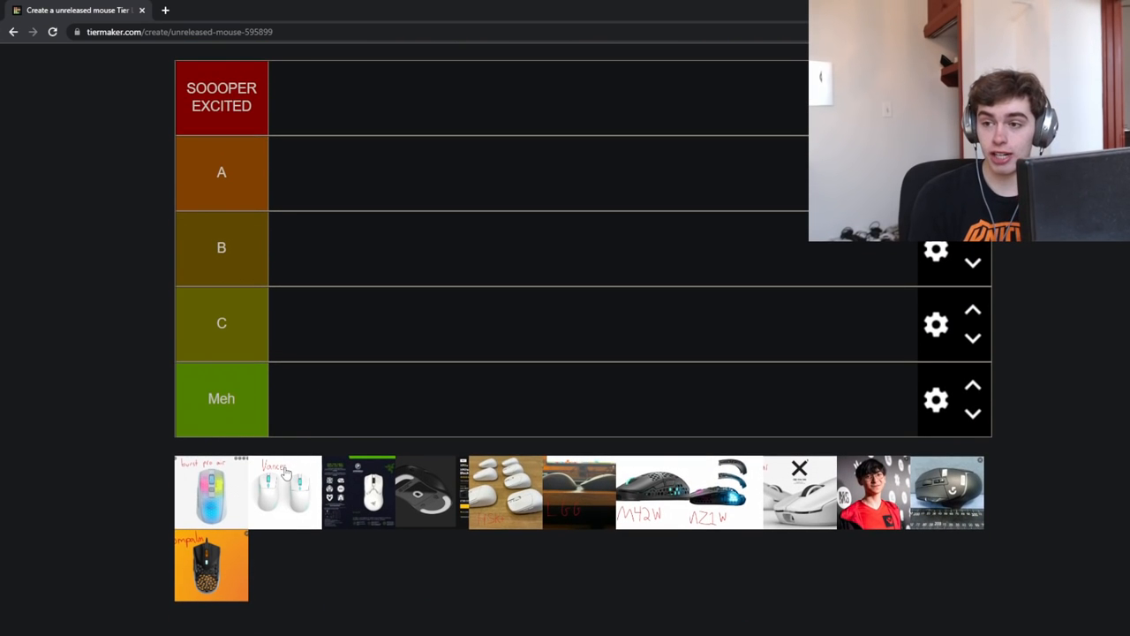
pyautogui.scroll(3)
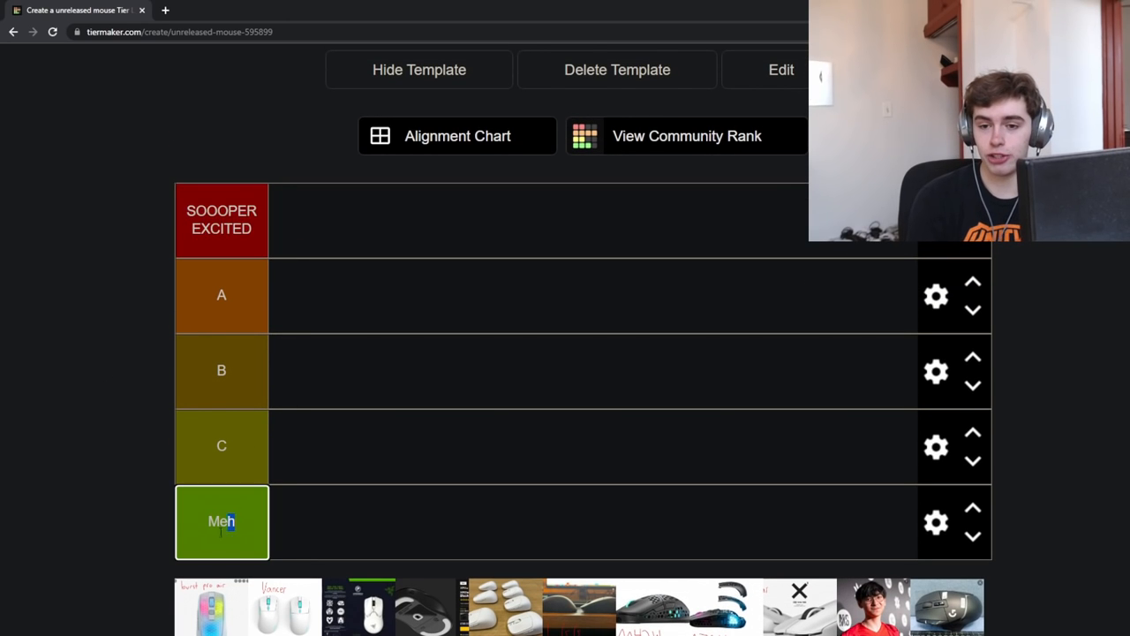
pyautogui.scroll(-3)
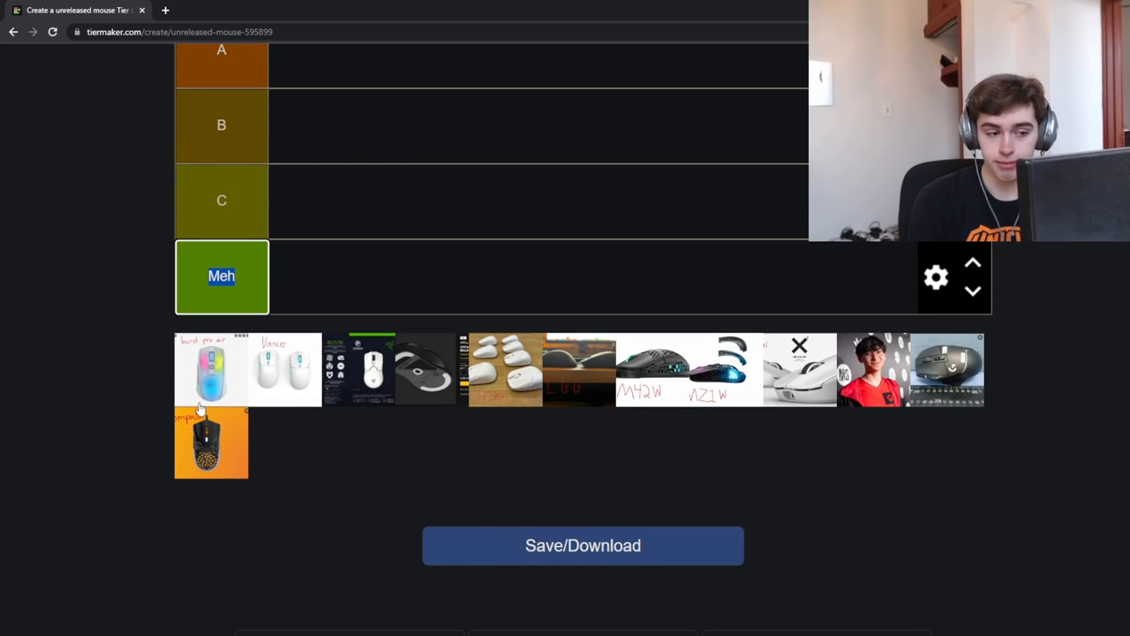
pyautogui.moveTo(251, 249)
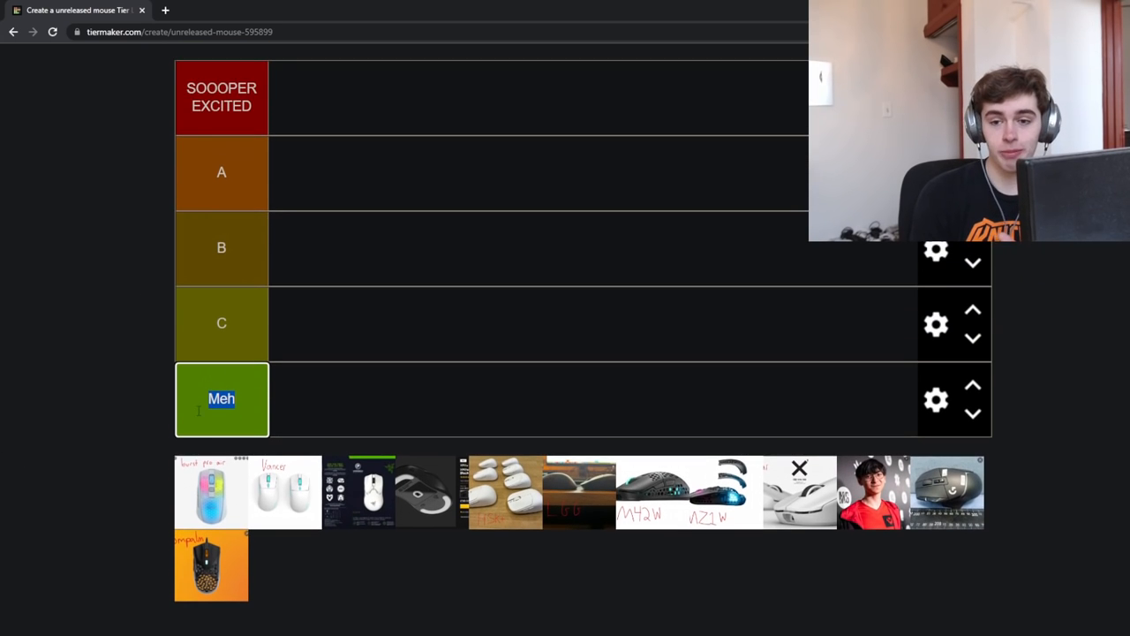
pyautogui.moveTo(631, 432)
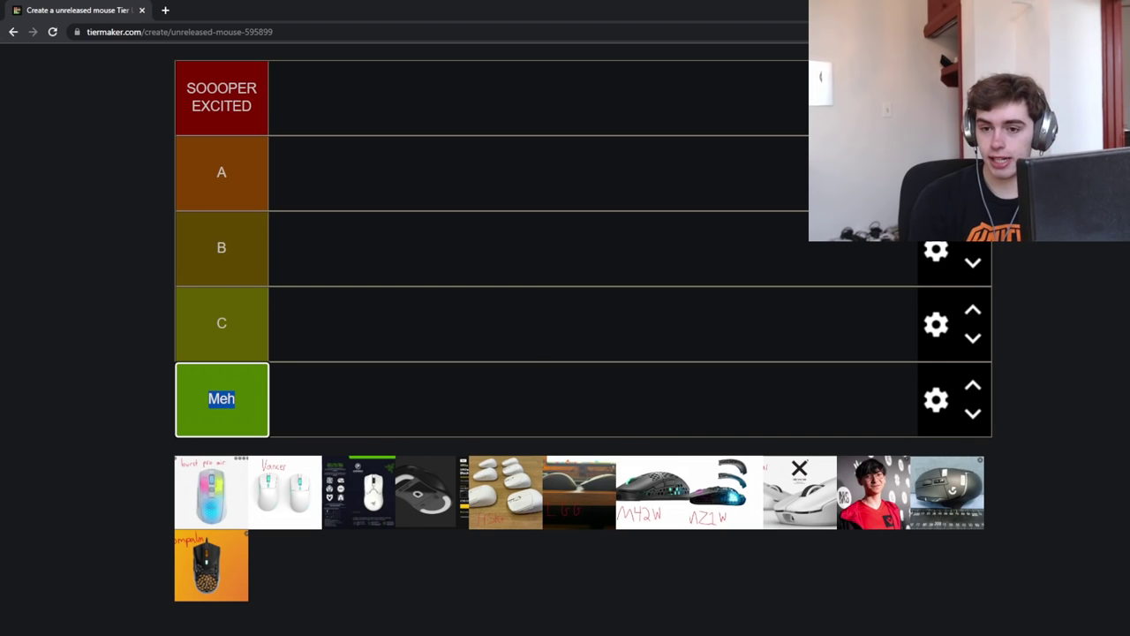
pyautogui.moveTo(303, 551)
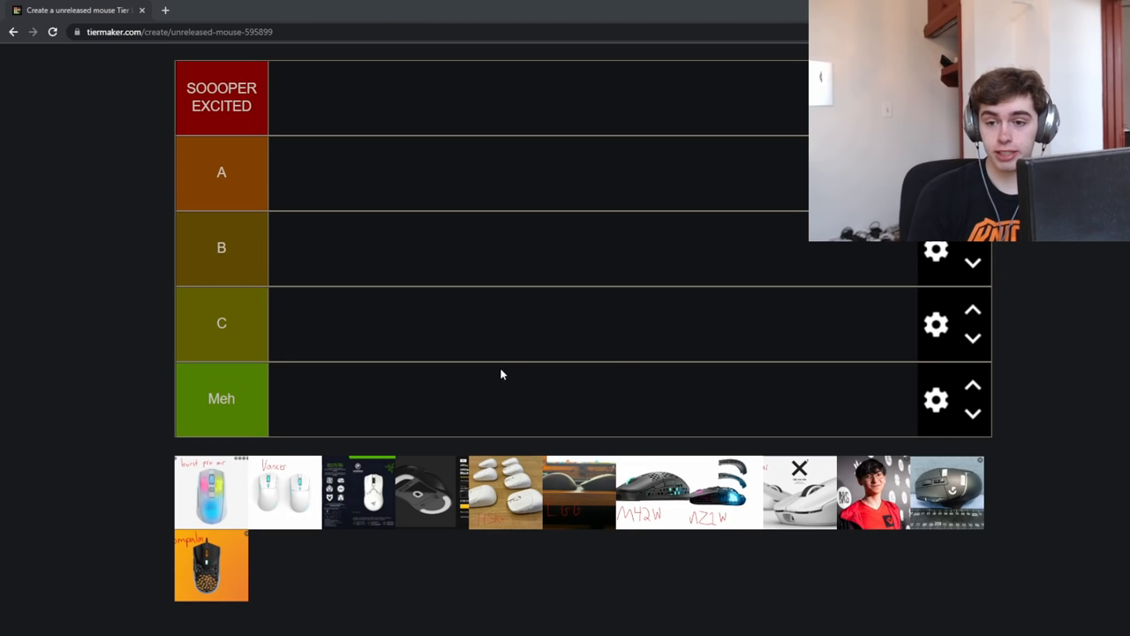
pyautogui.moveTo(501, 505)
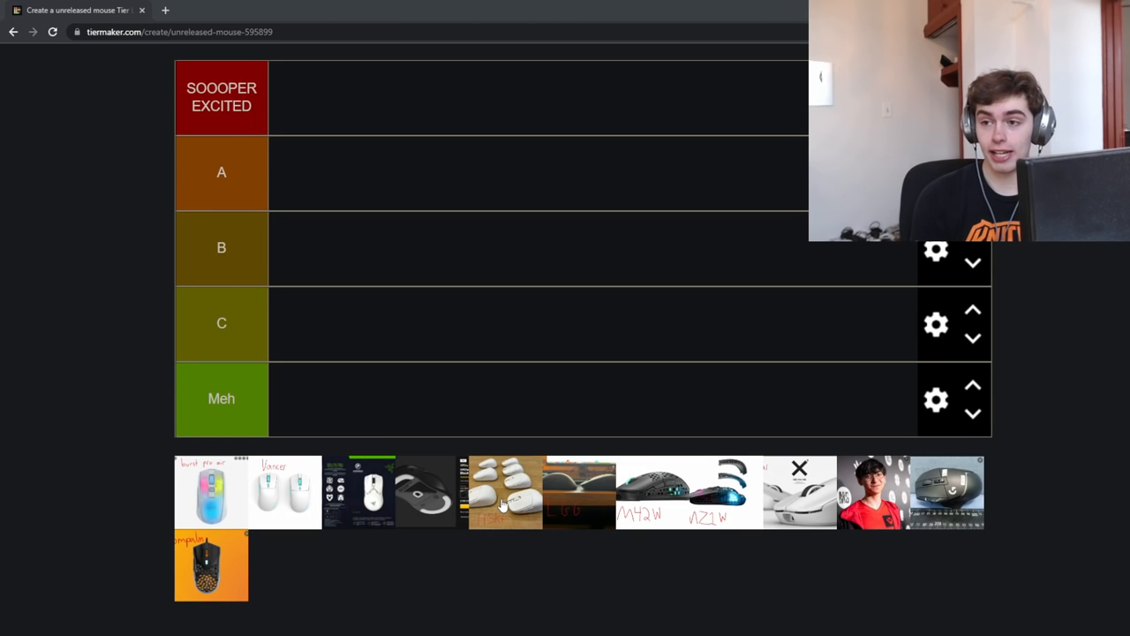
pyautogui.moveTo(468, 493)
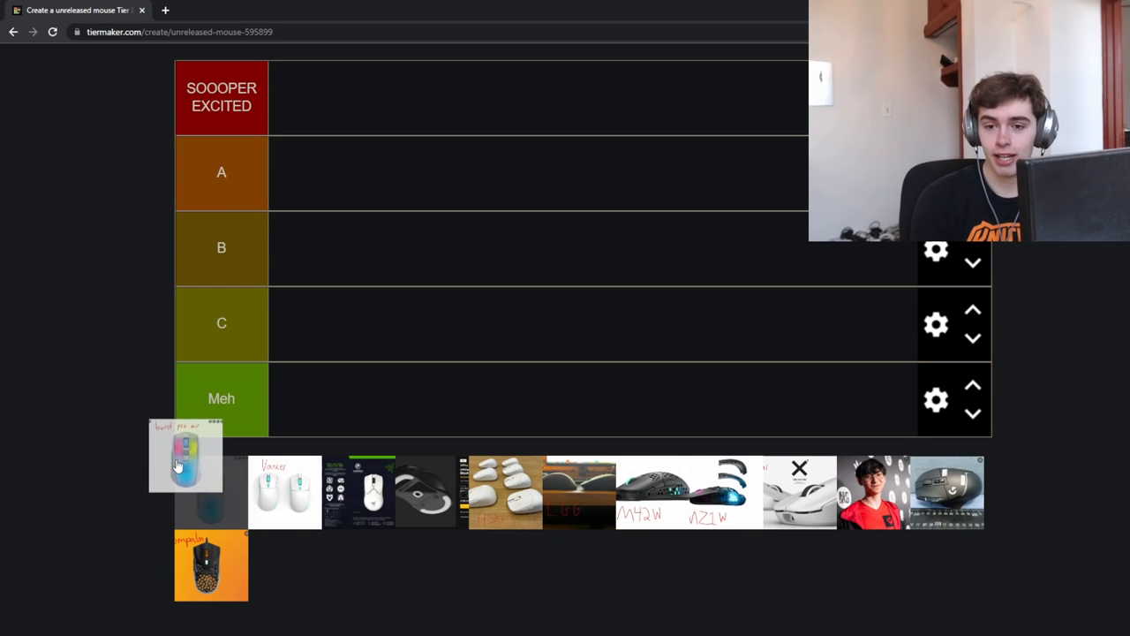
pyautogui.moveTo(186, 455); pyautogui.dragTo(320, 457)
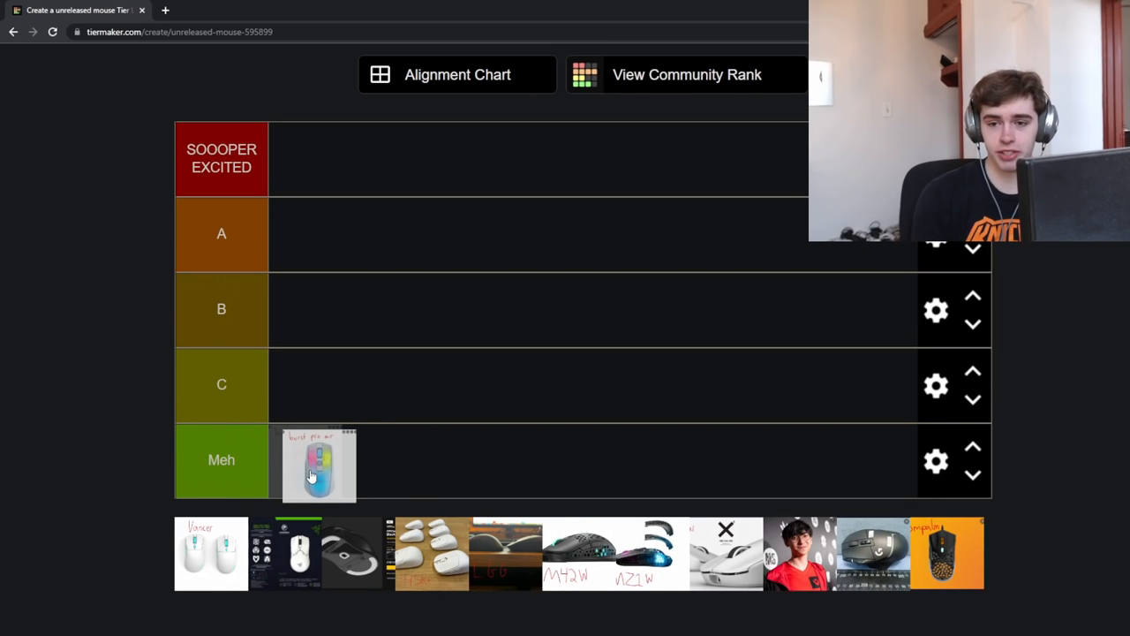
# - Rank the Vancer mice in tier A and bring up their reveal tweet
pyautogui.scroll(3)
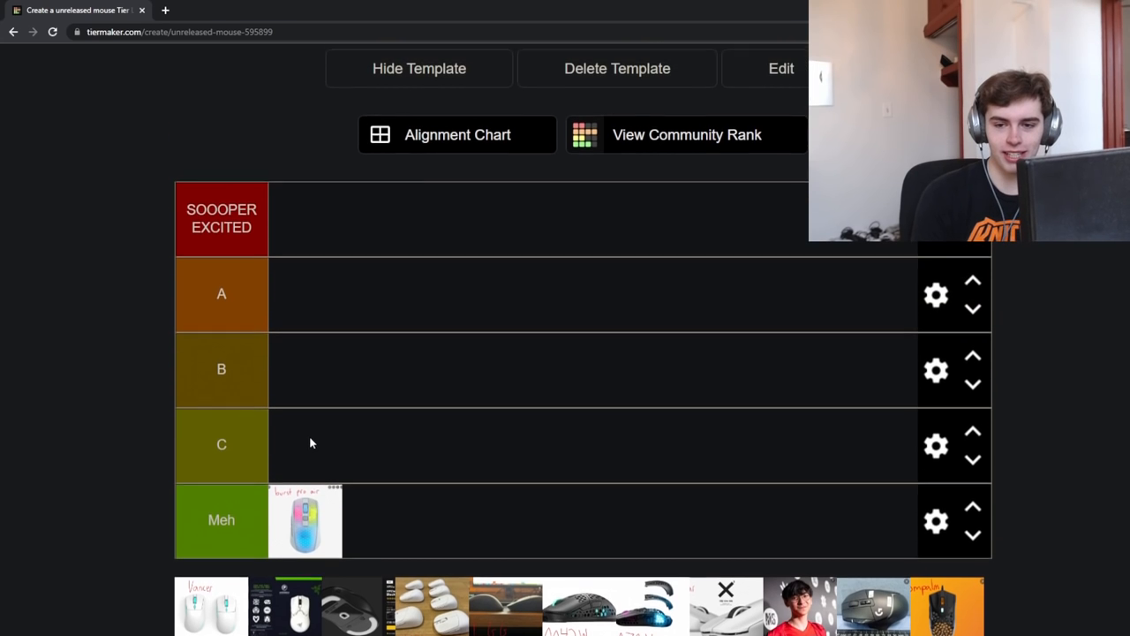
pyautogui.scroll(3)
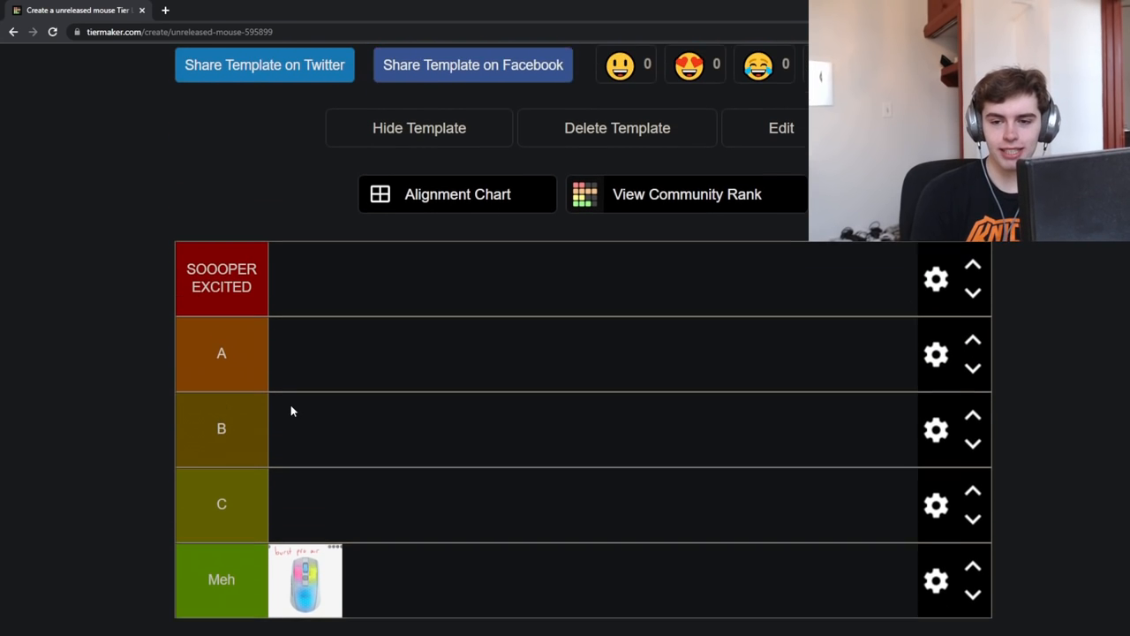
pyautogui.scroll(-3)
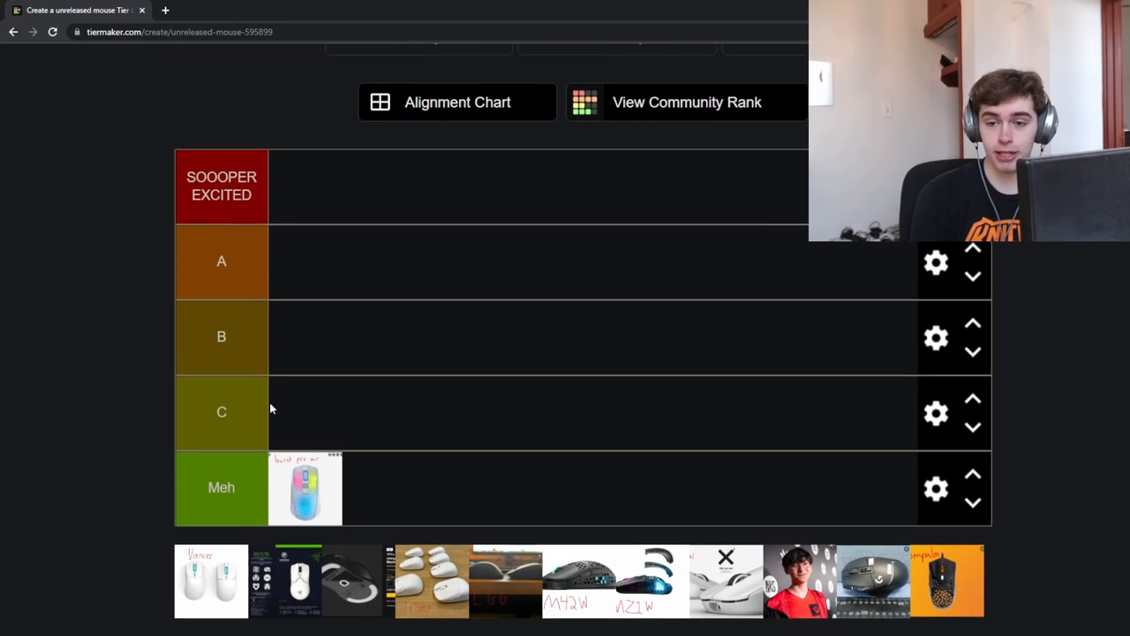
pyautogui.scroll(-3)
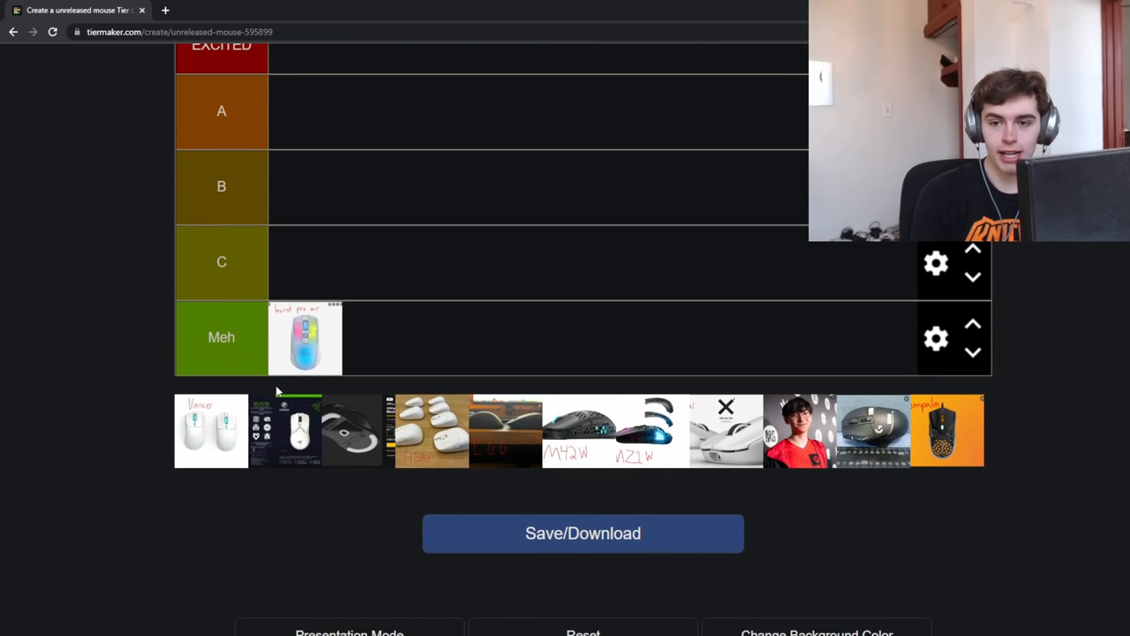
pyautogui.click(305, 338)
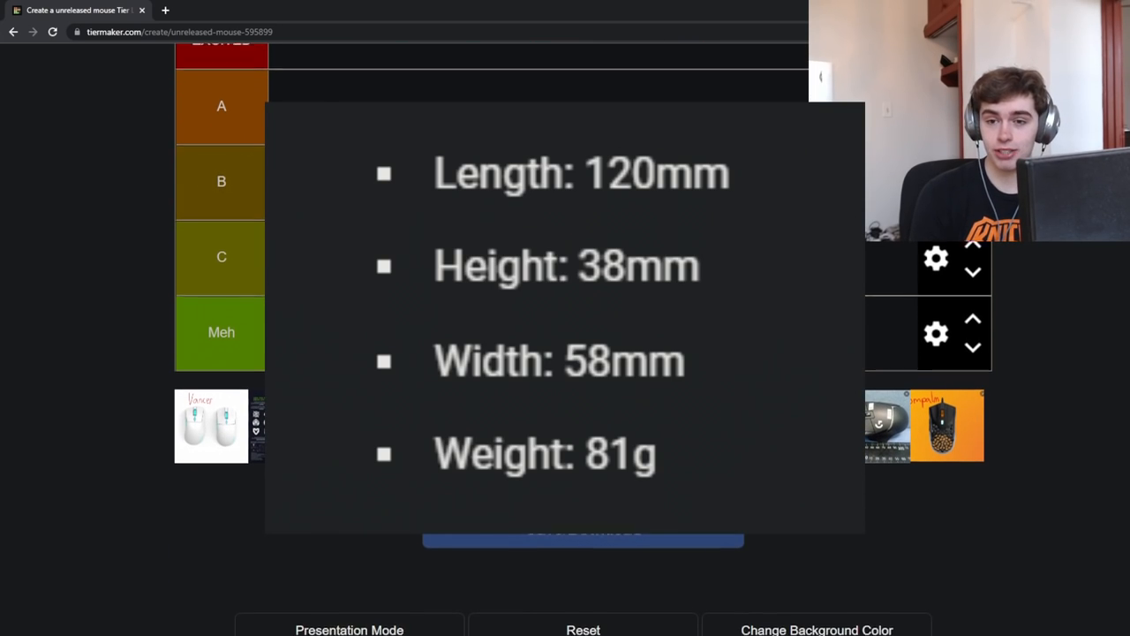
pyautogui.scroll(3)
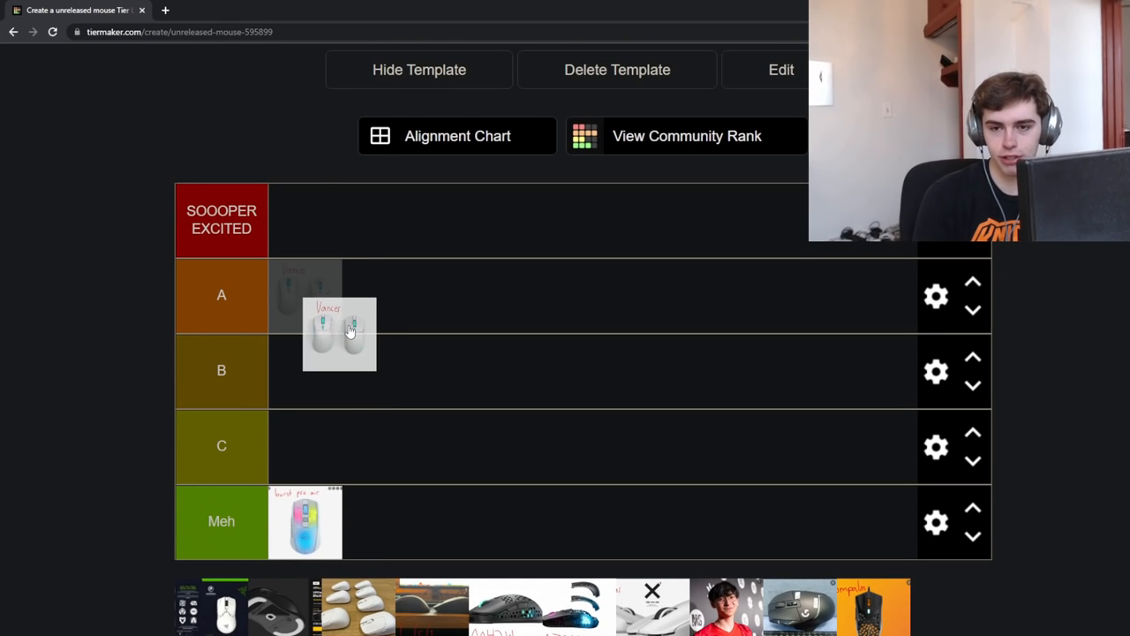
pyautogui.moveTo(340, 334); pyautogui.dragTo(334, 295)
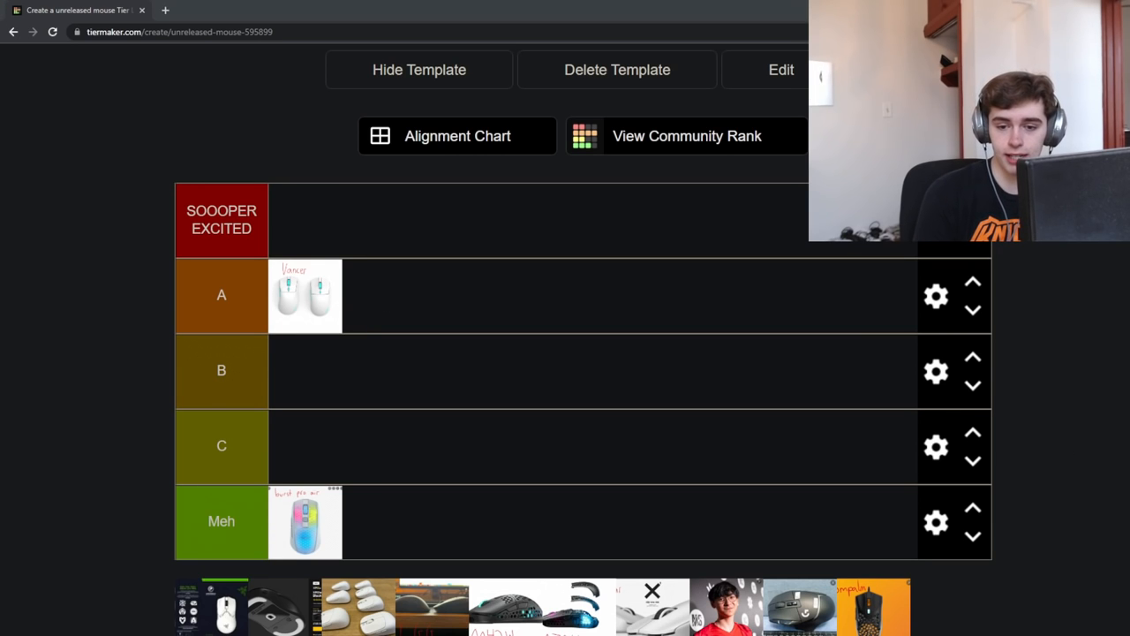
pyautogui.click(225, 10)
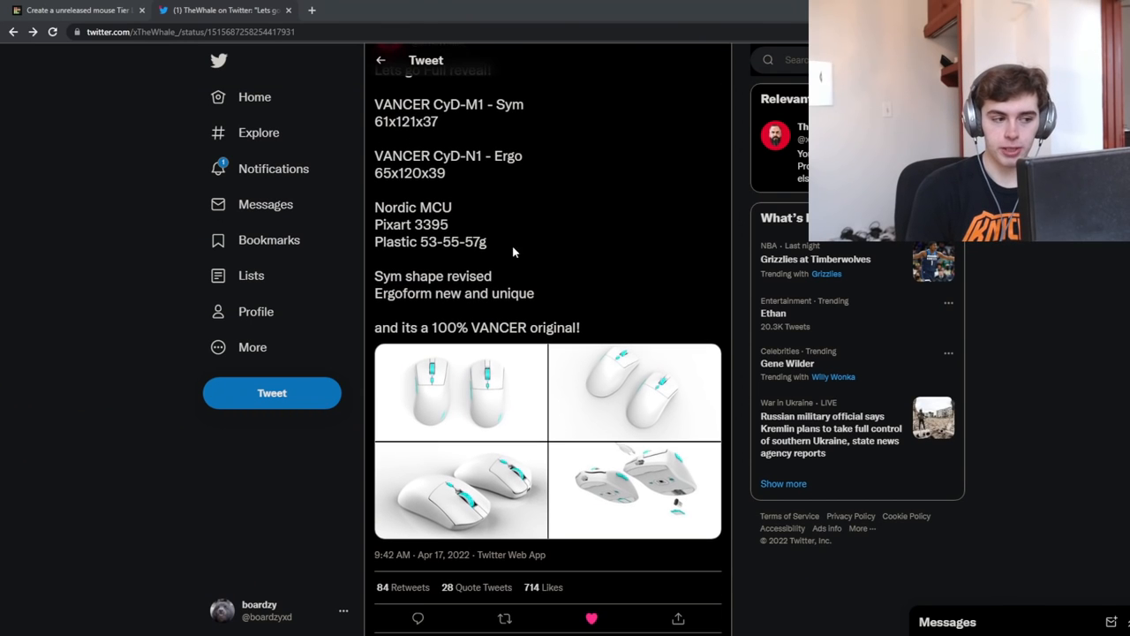
# - Review TheWhale's VANCER tweet with CyD-M1 and CyD-N1 specs and product photos
pyautogui.scroll(3)
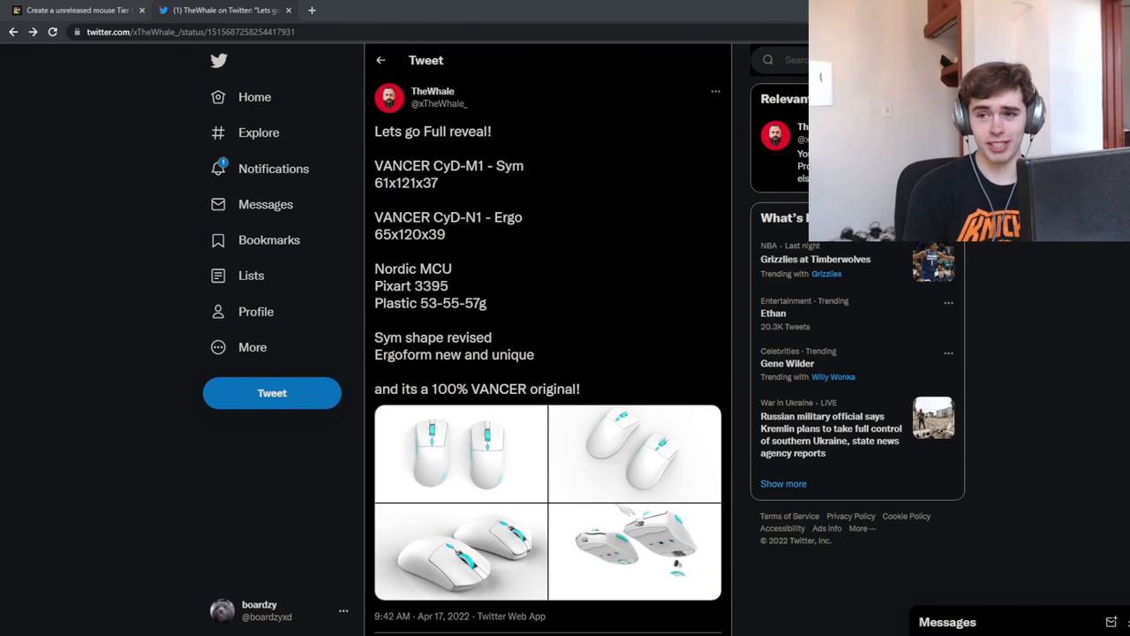
pyautogui.moveTo(508, 197)
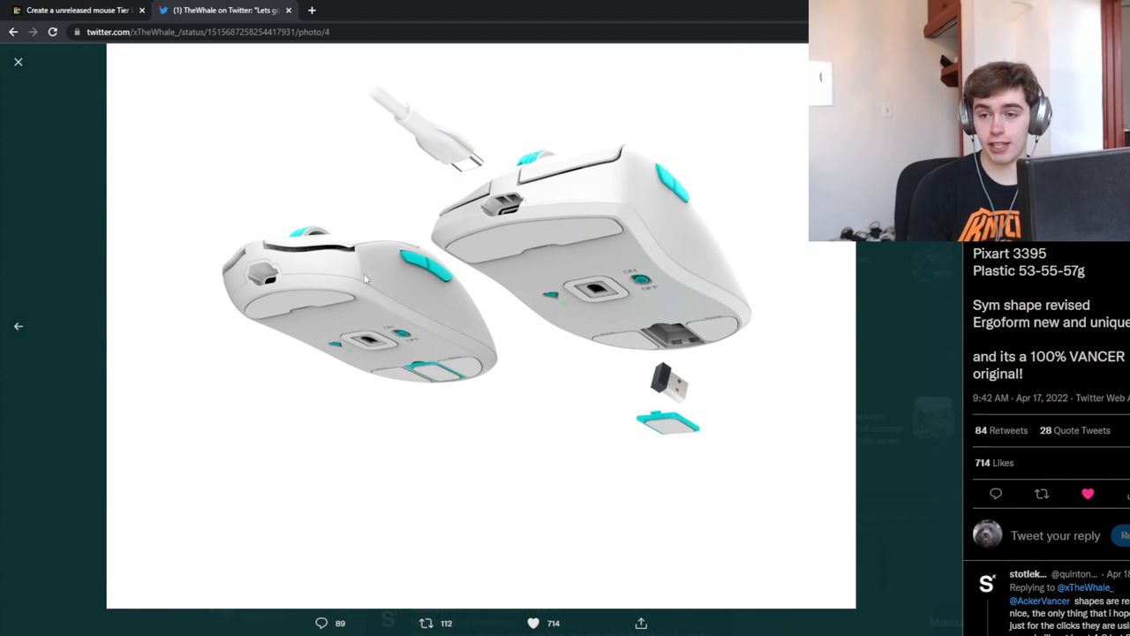
pyautogui.click(18, 61)
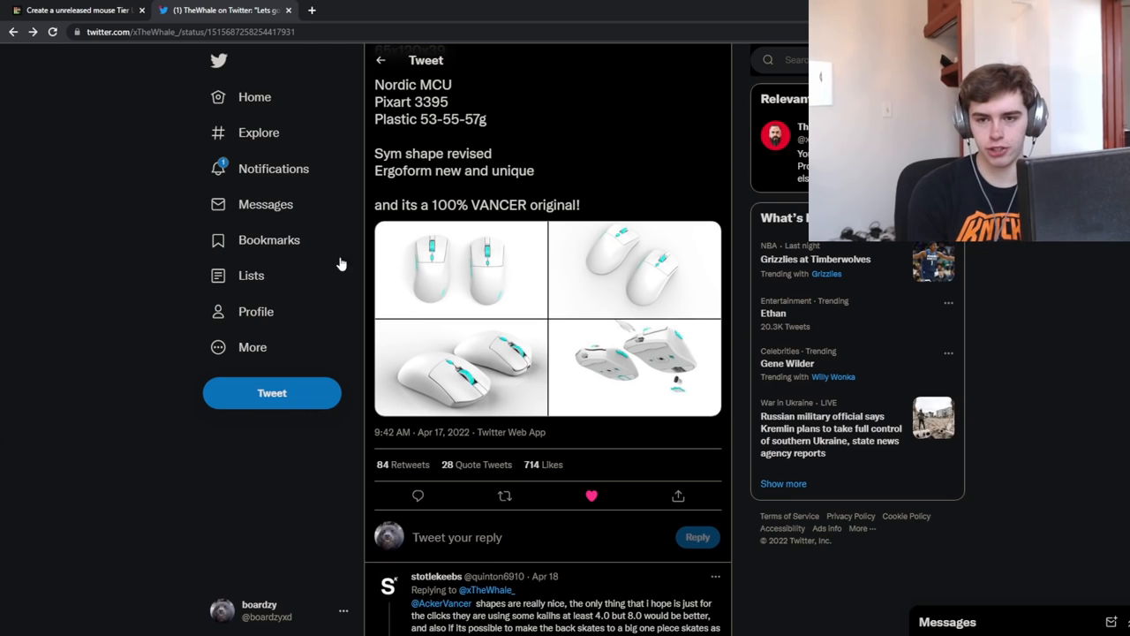
pyautogui.scroll(3)
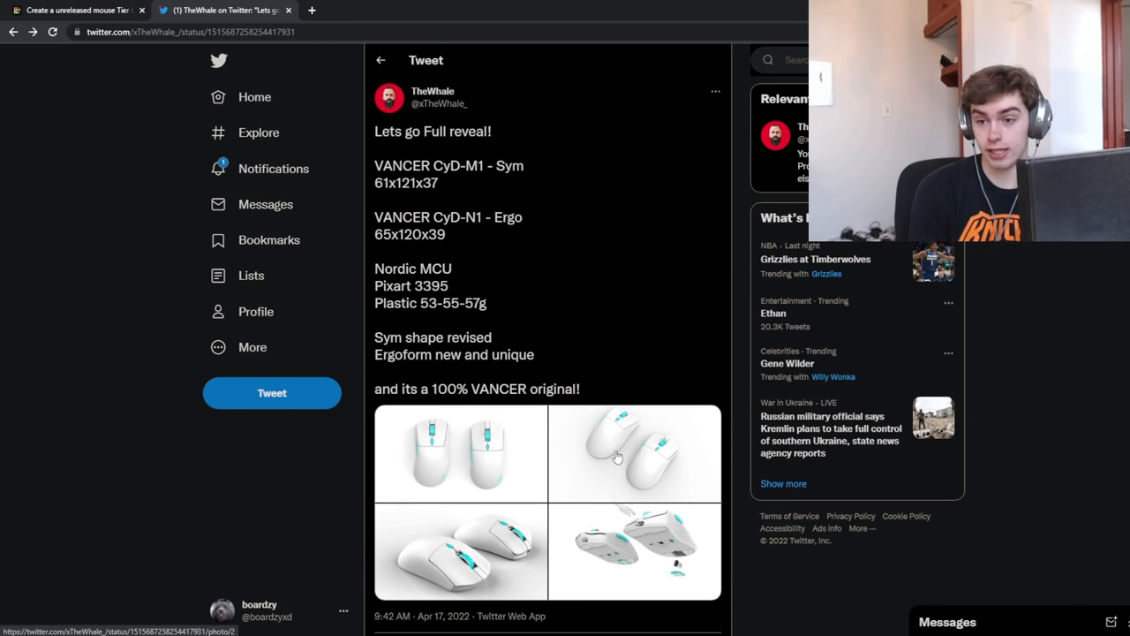
pyautogui.moveTo(579, 446)
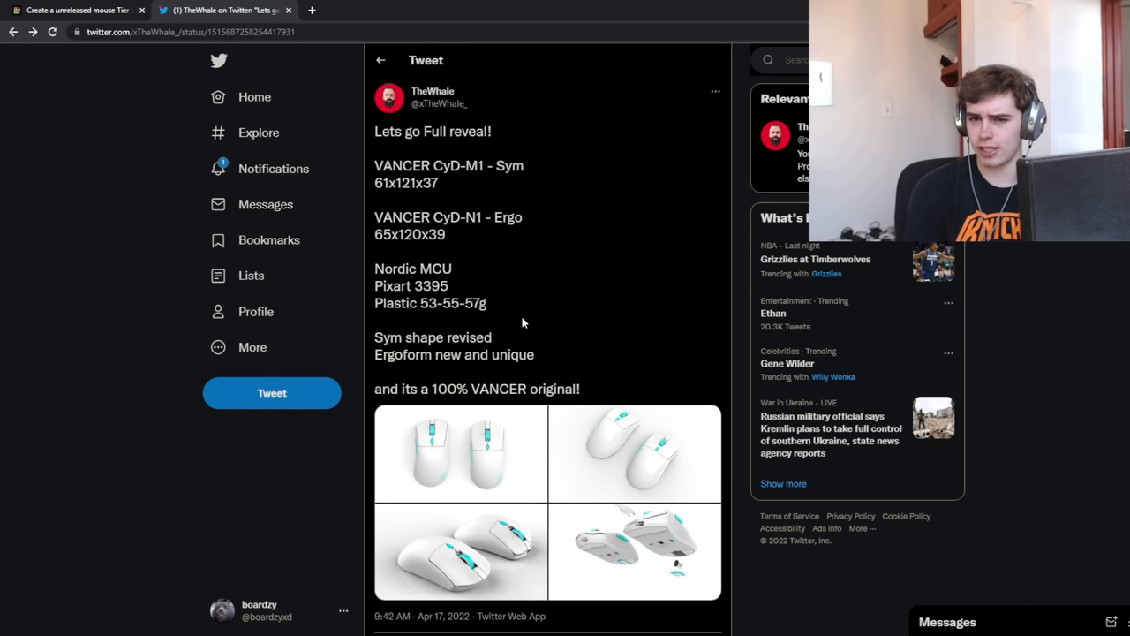
pyautogui.scroll(-3)
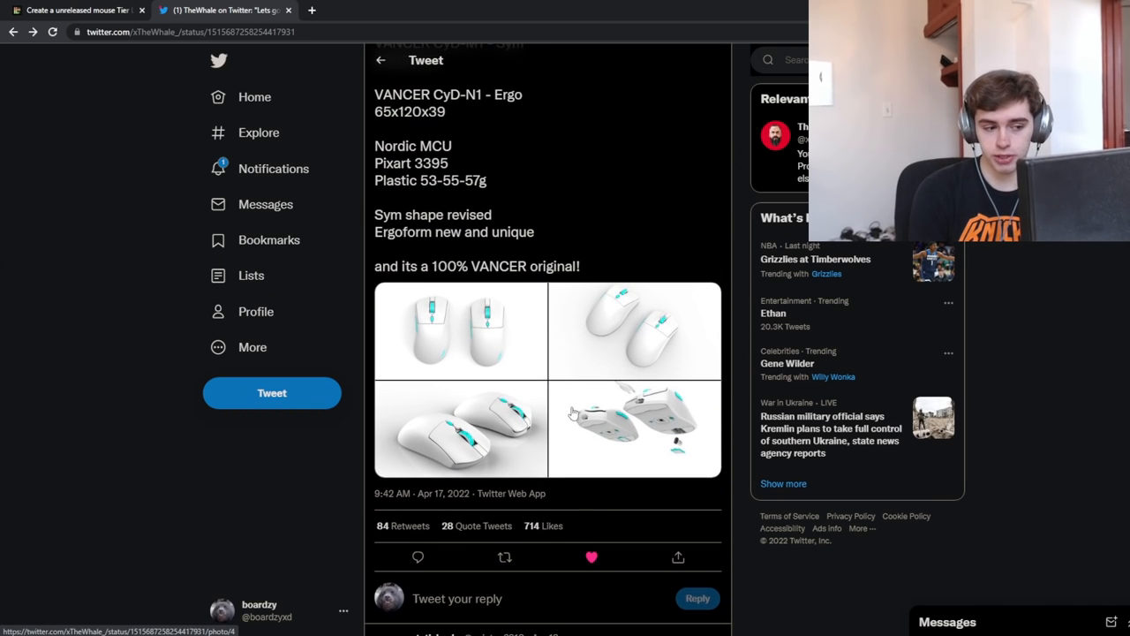
pyautogui.click(75, 9)
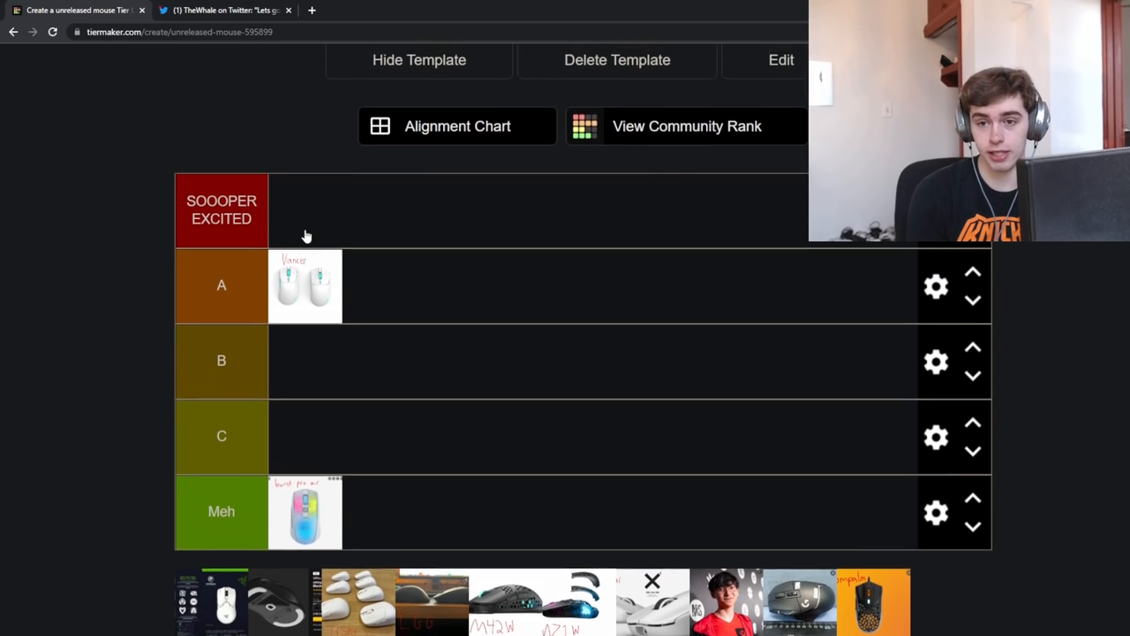
pyautogui.click(225, 10)
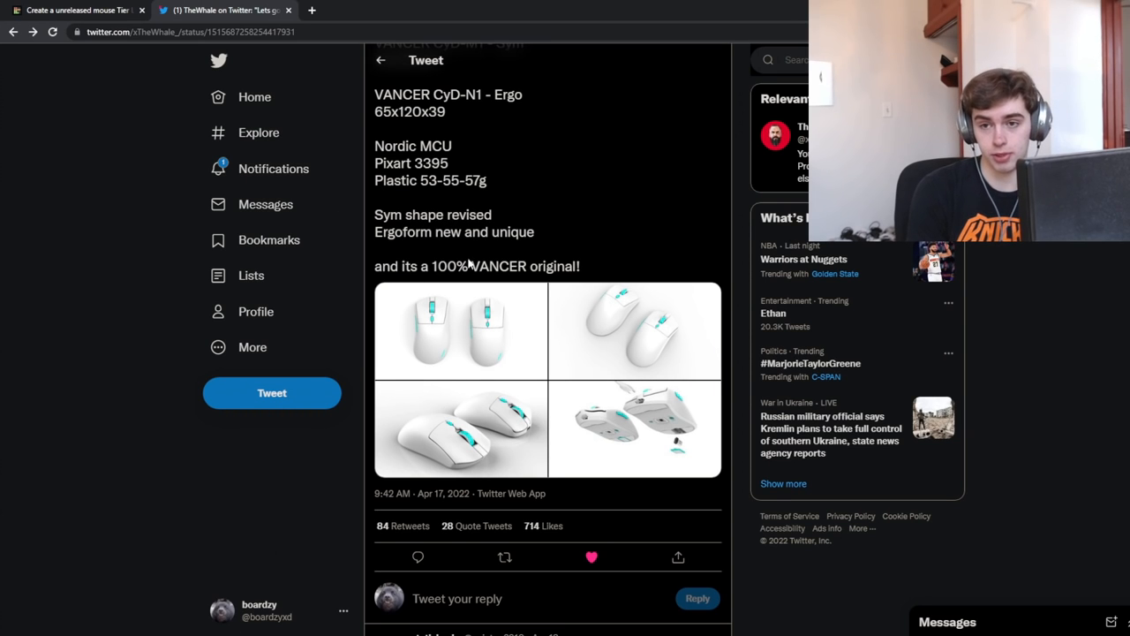
pyautogui.scroll(3)
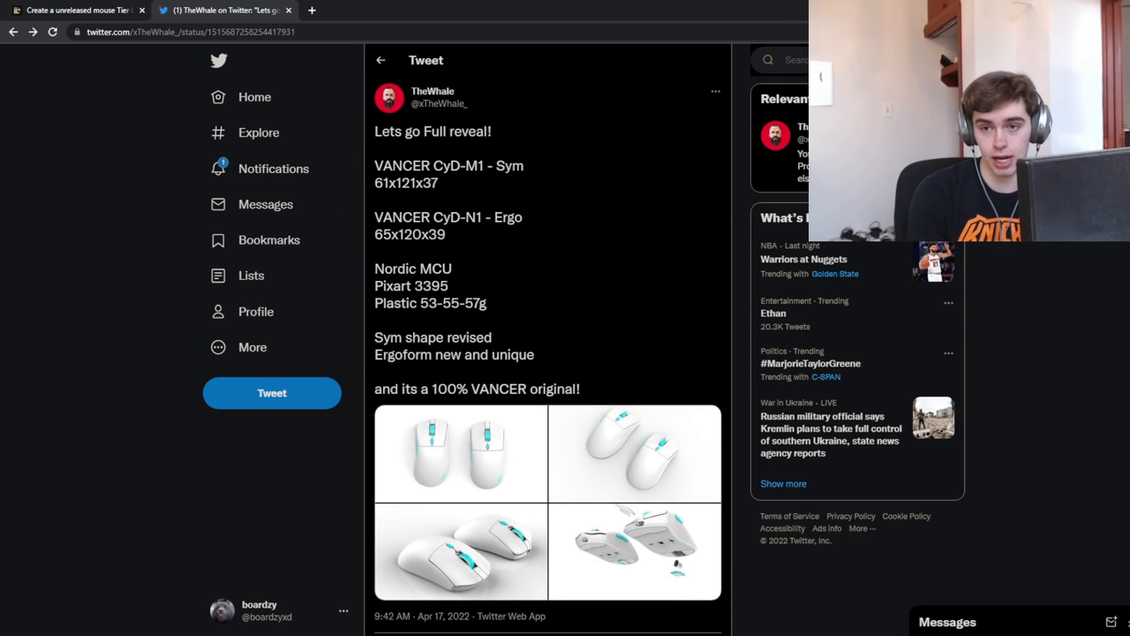
# - Return to the unreleased gaming mouse tier list
pyautogui.click(75, 9)
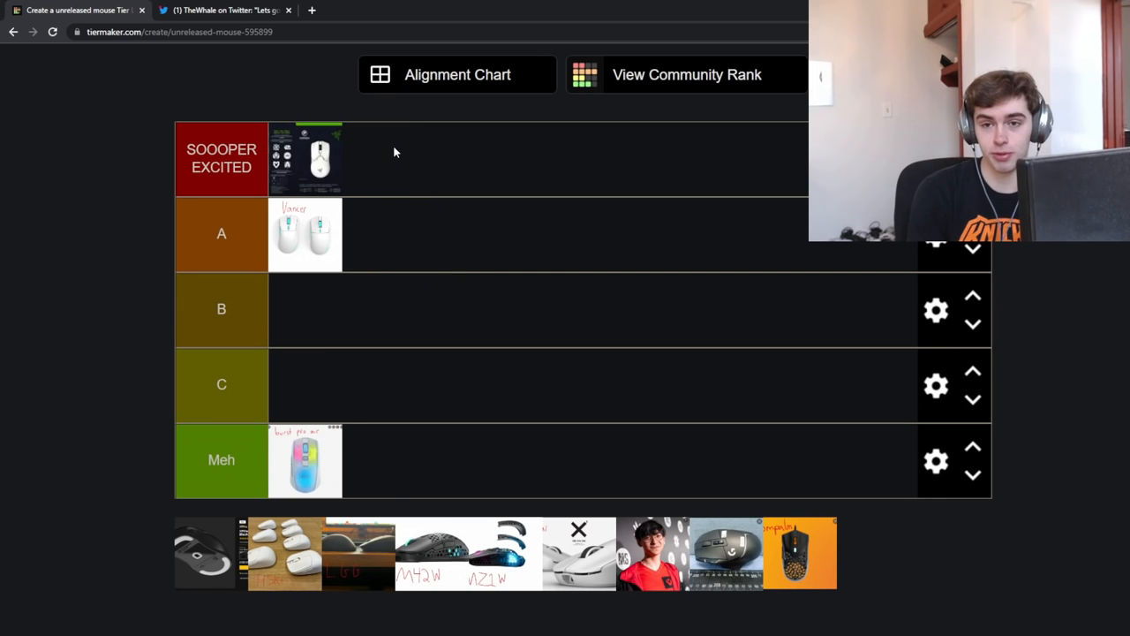
pyautogui.moveTo(343, 180)
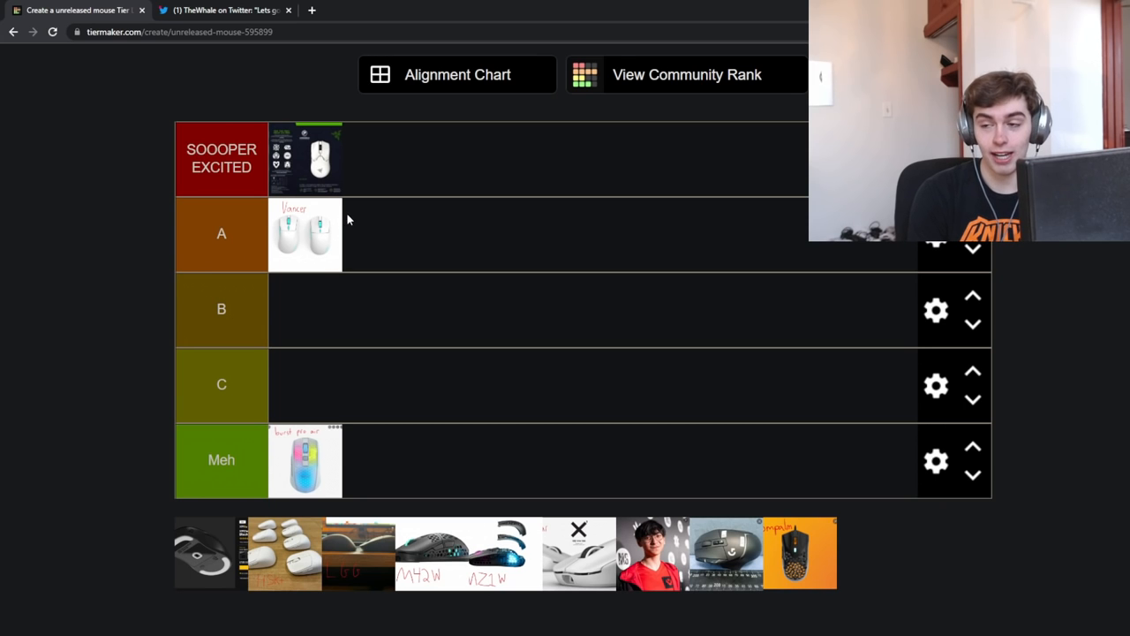
pyautogui.moveTo(303, 190)
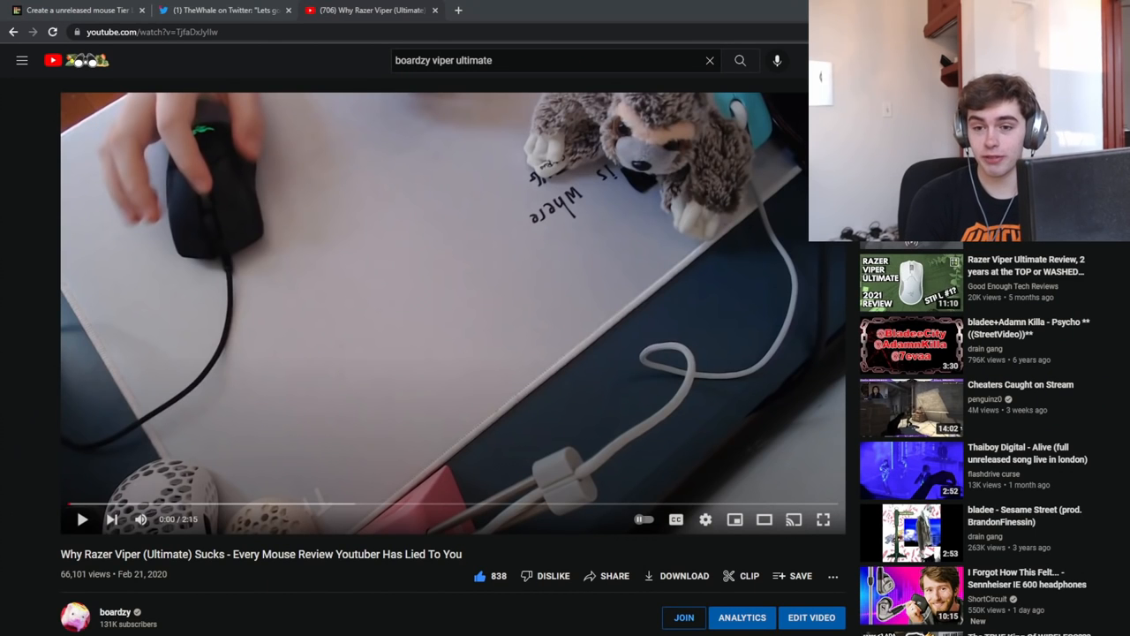
pyautogui.scroll(-3)
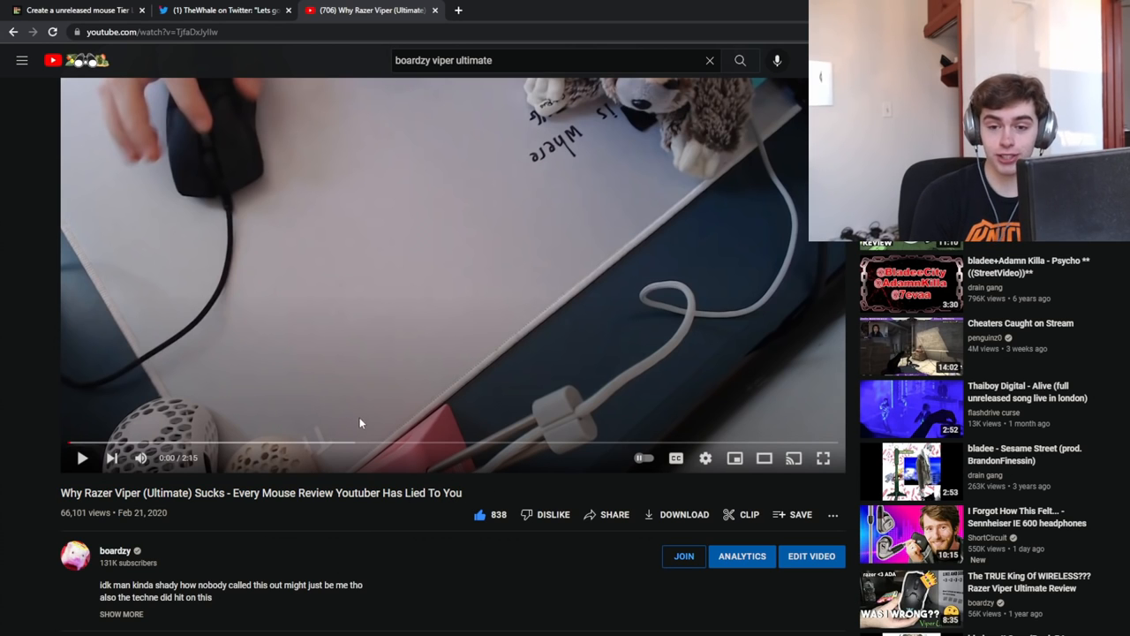
pyautogui.moveTo(139, 119)
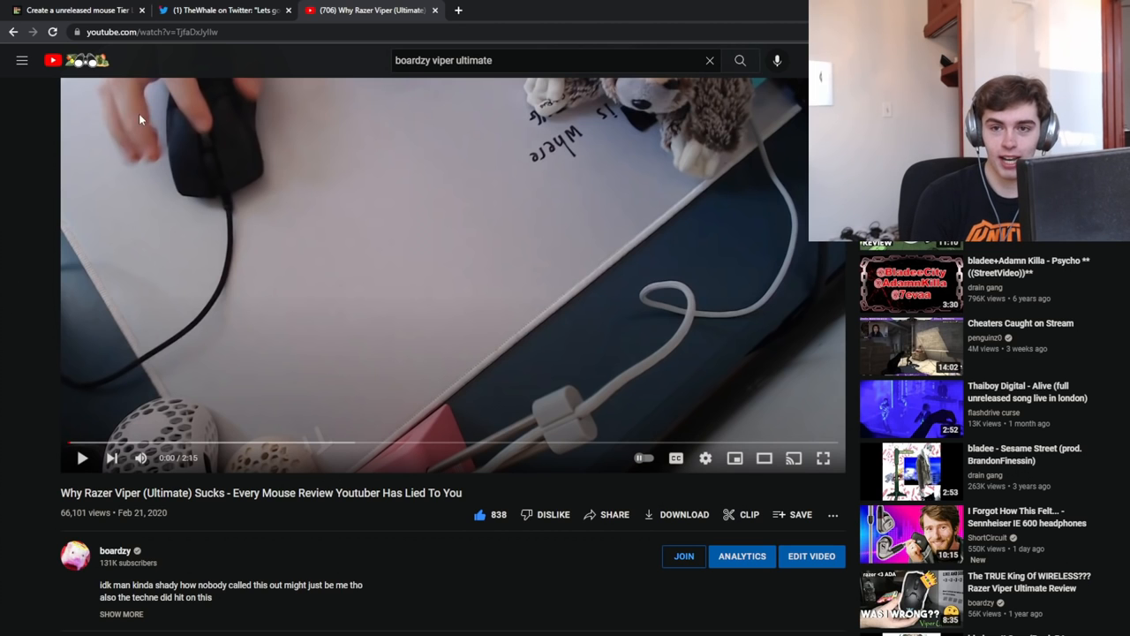
pyautogui.moveTo(123, 116)
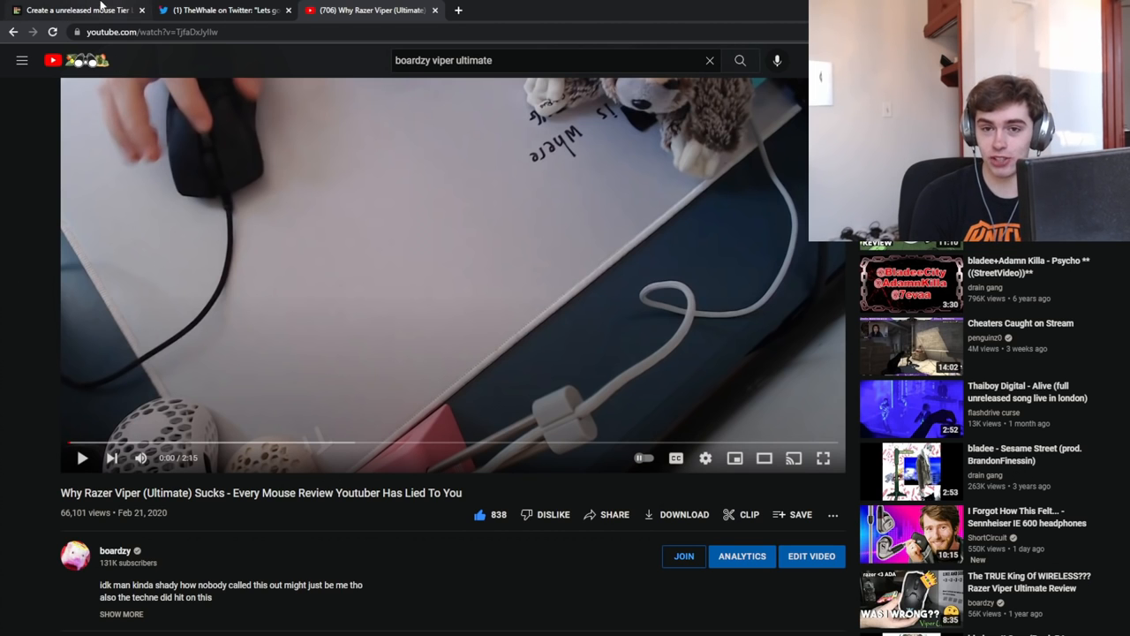
# - Go back to the tier list to rank the black spec-sheet mouse in SOOOPER EXCITED
pyautogui.click(75, 9)
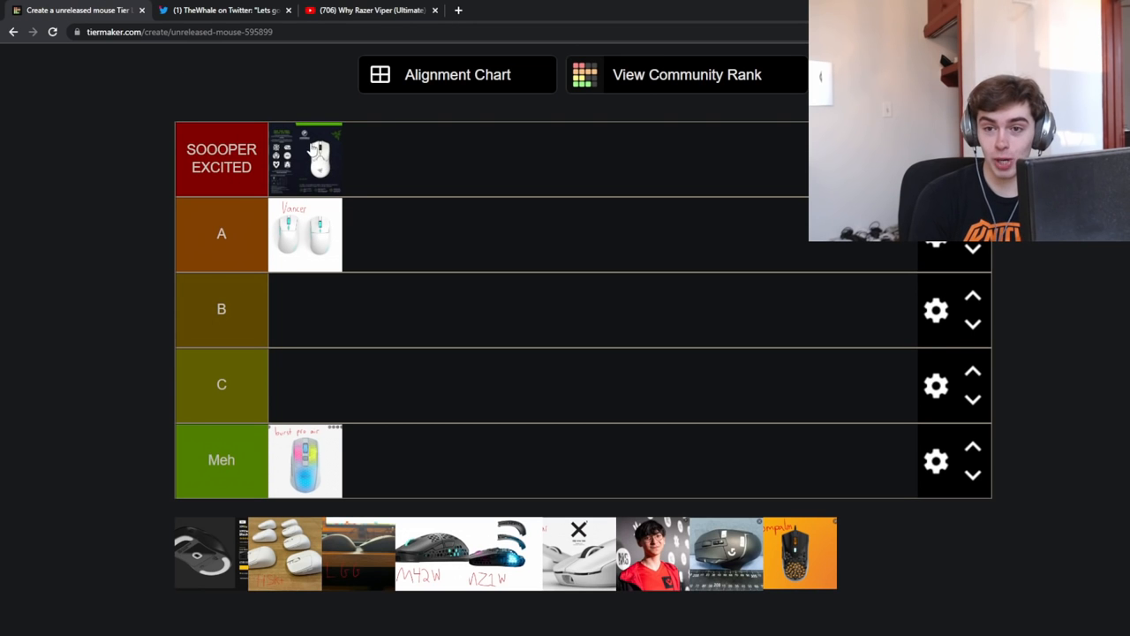
pyautogui.moveTo(320, 157)
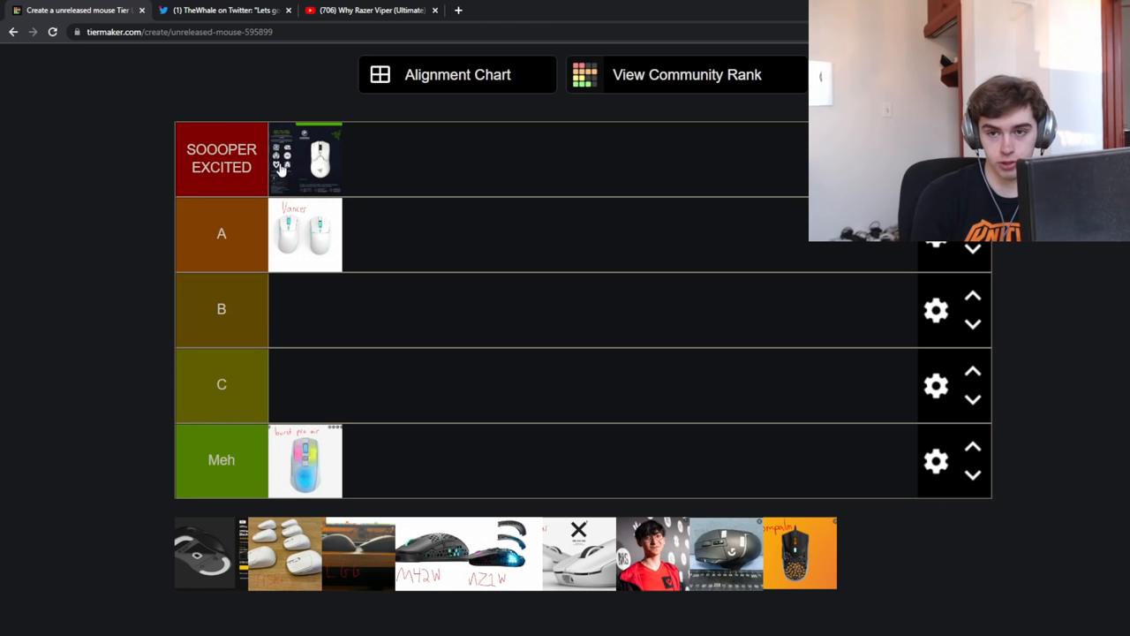
pyautogui.moveTo(345, 126)
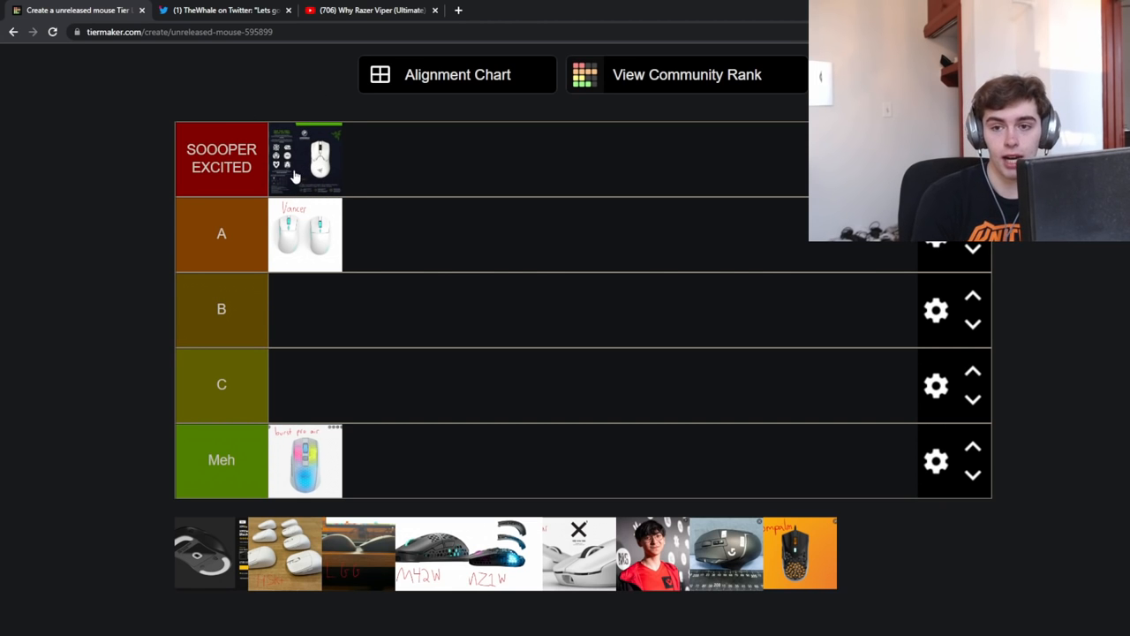
pyautogui.moveTo(344, 181)
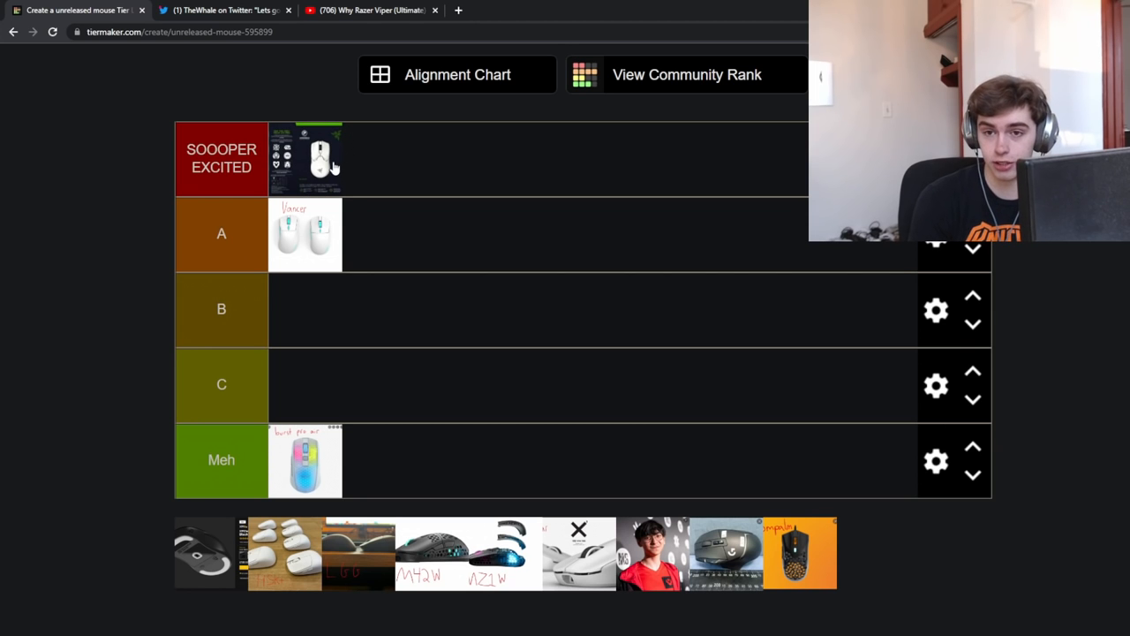
pyautogui.moveTo(304, 174)
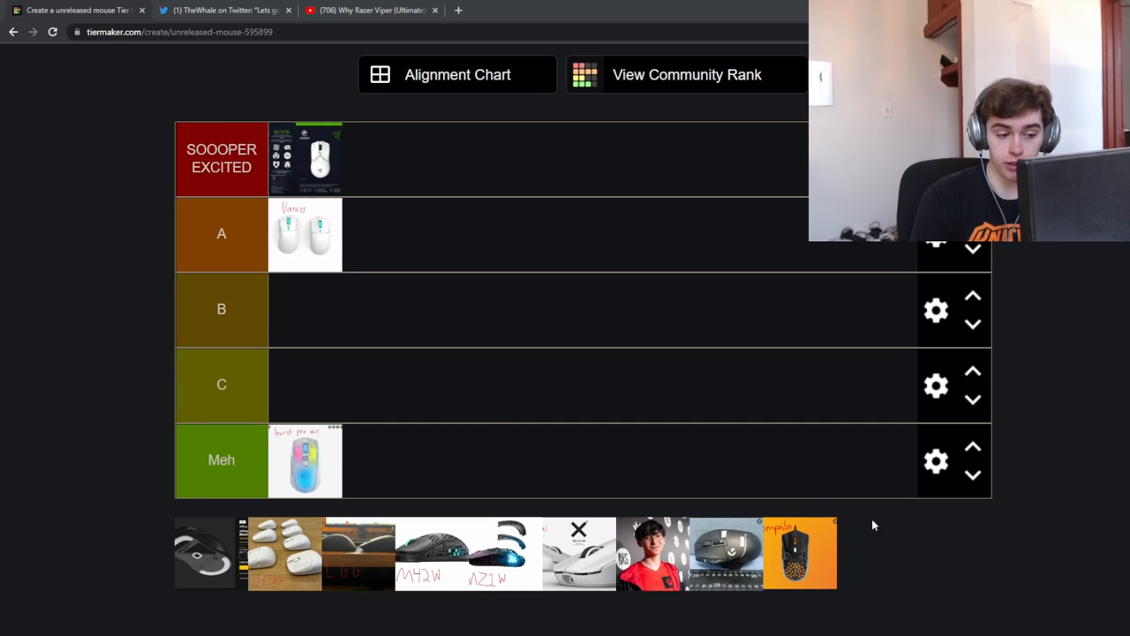
pyautogui.moveTo(406, 211)
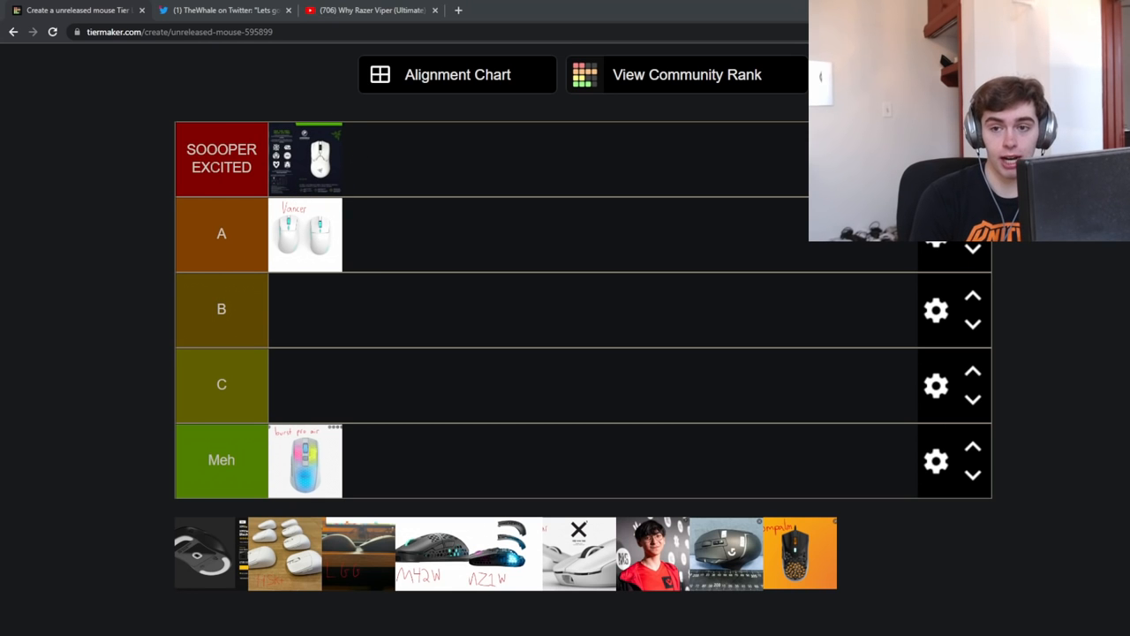
pyautogui.moveTo(296, 146)
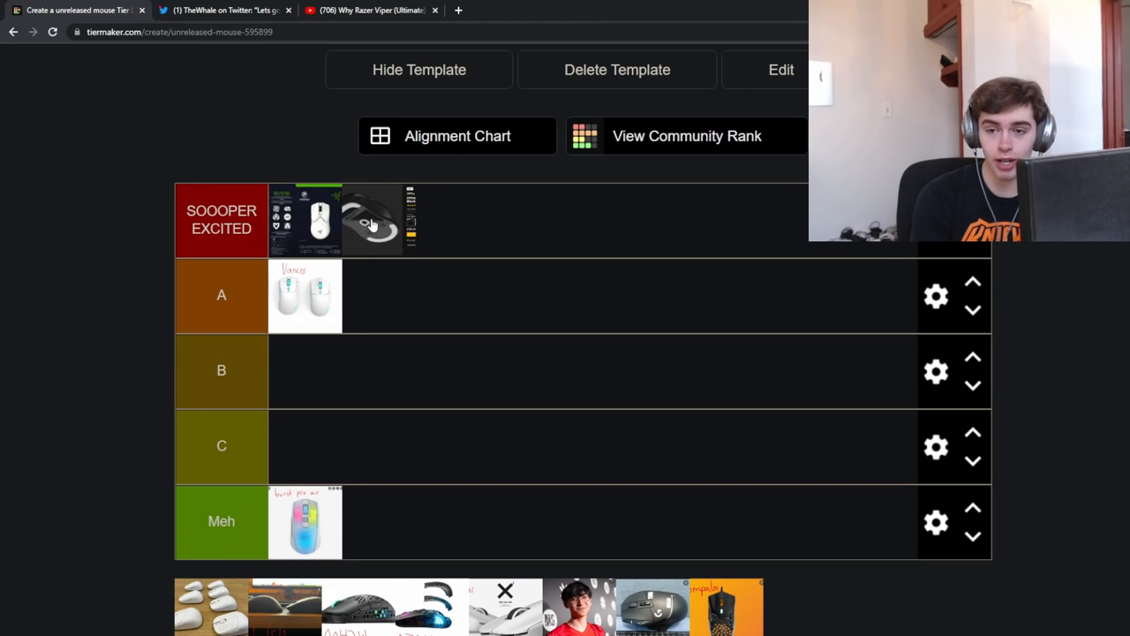
pyautogui.scroll(-3)
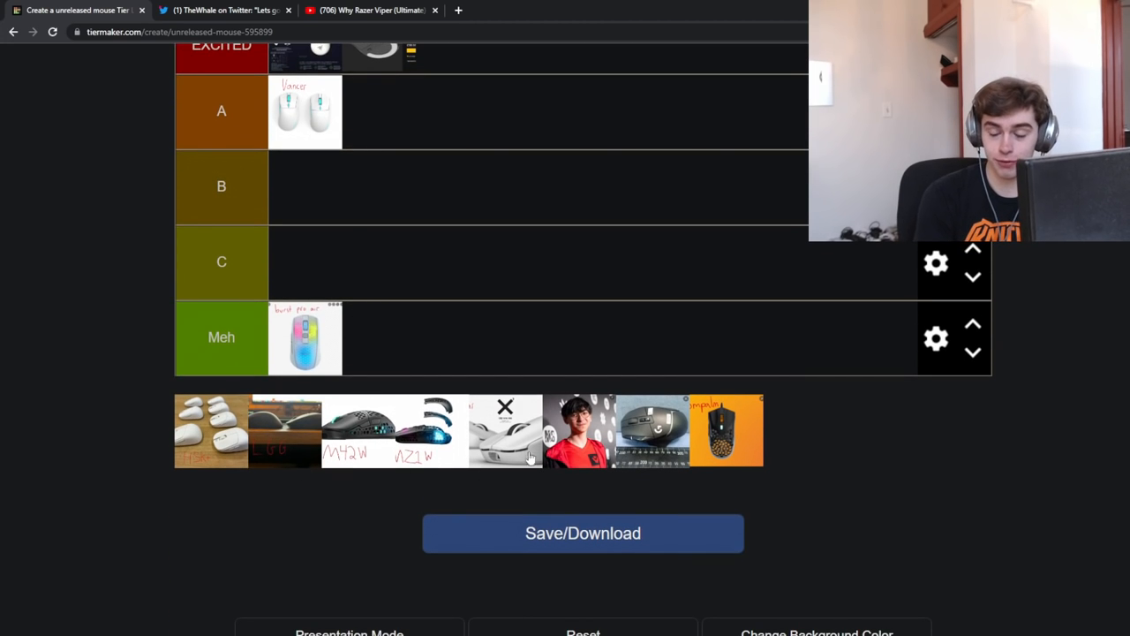
pyautogui.moveTo(158, 436)
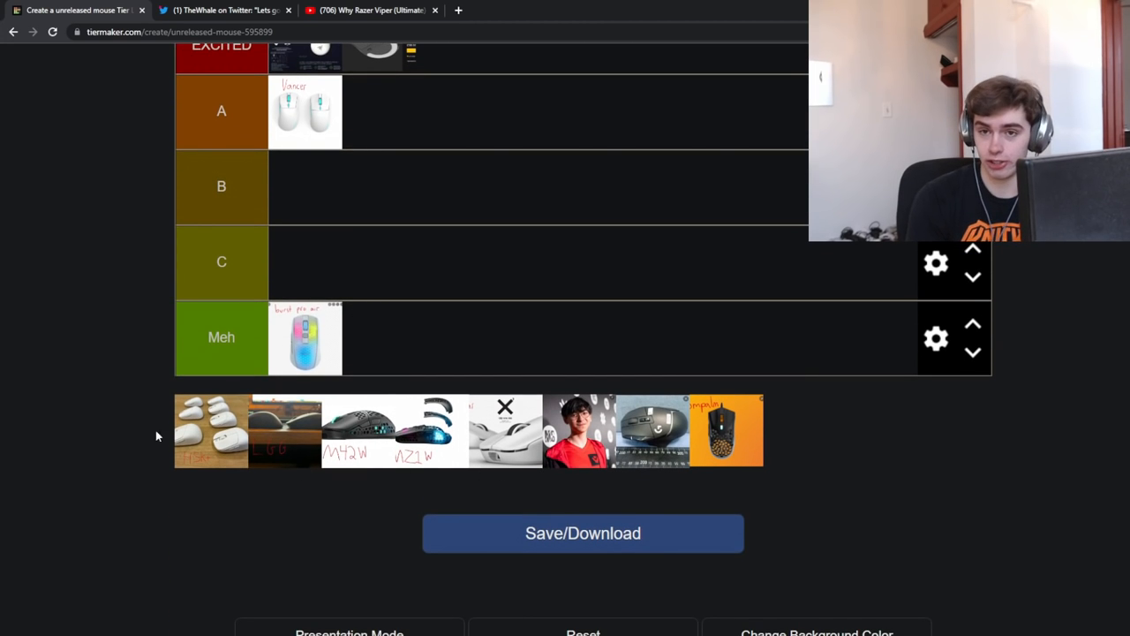
pyautogui.scroll(3)
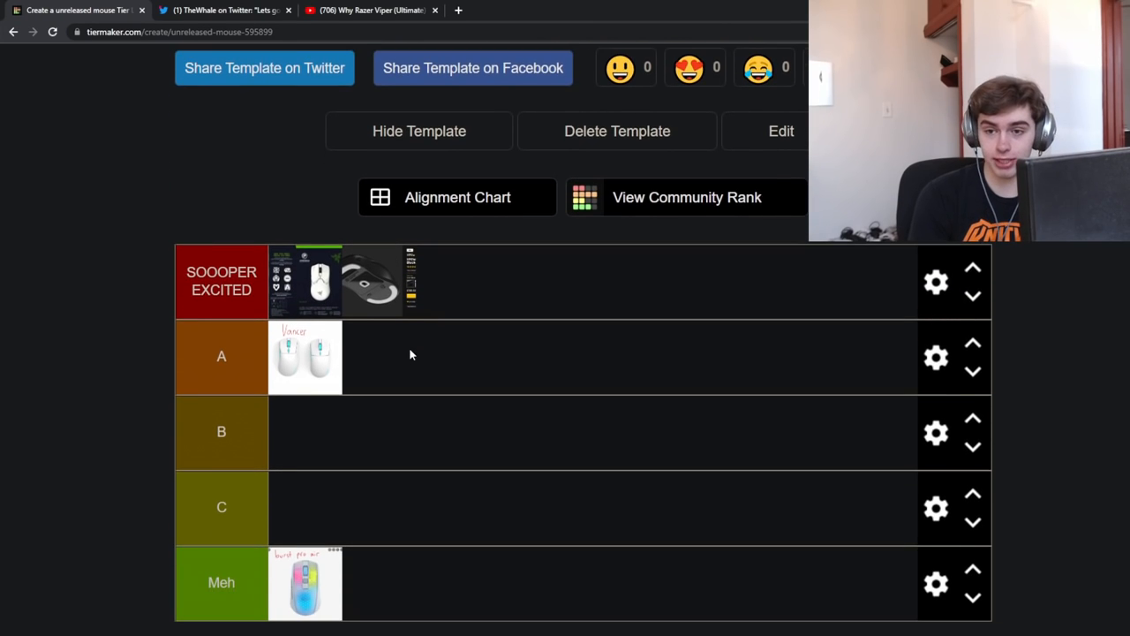
pyautogui.scroll(-3)
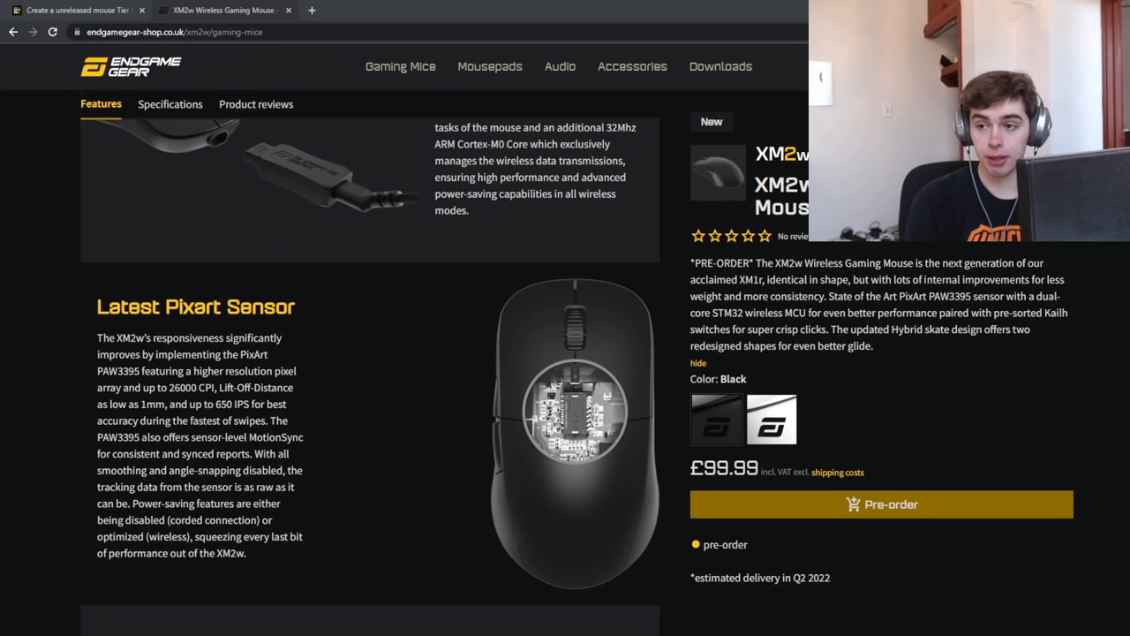
pyautogui.moveTo(543, 369)
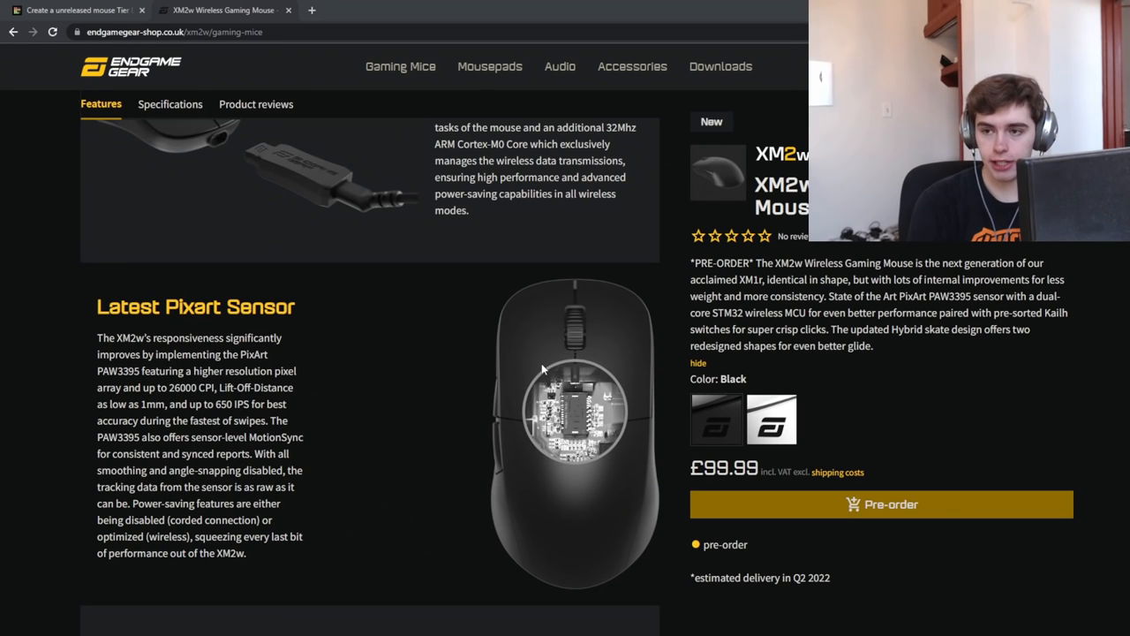
# - Read the XM2w Wireless features and specifications, then return to the tier list
pyautogui.scroll(-3)
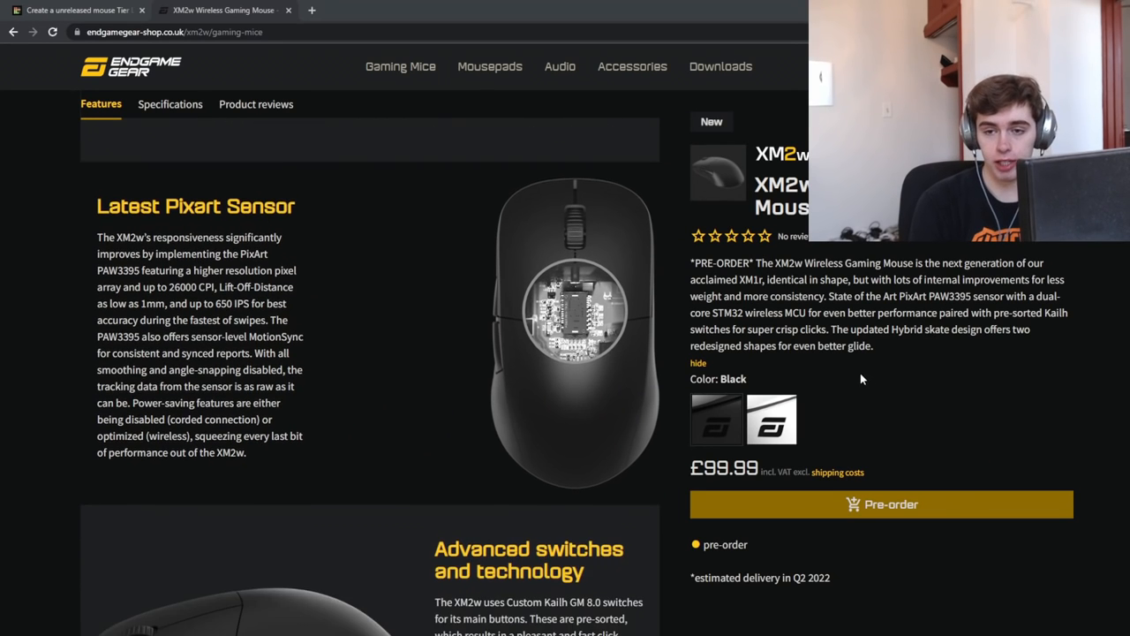
pyautogui.scroll(-3)
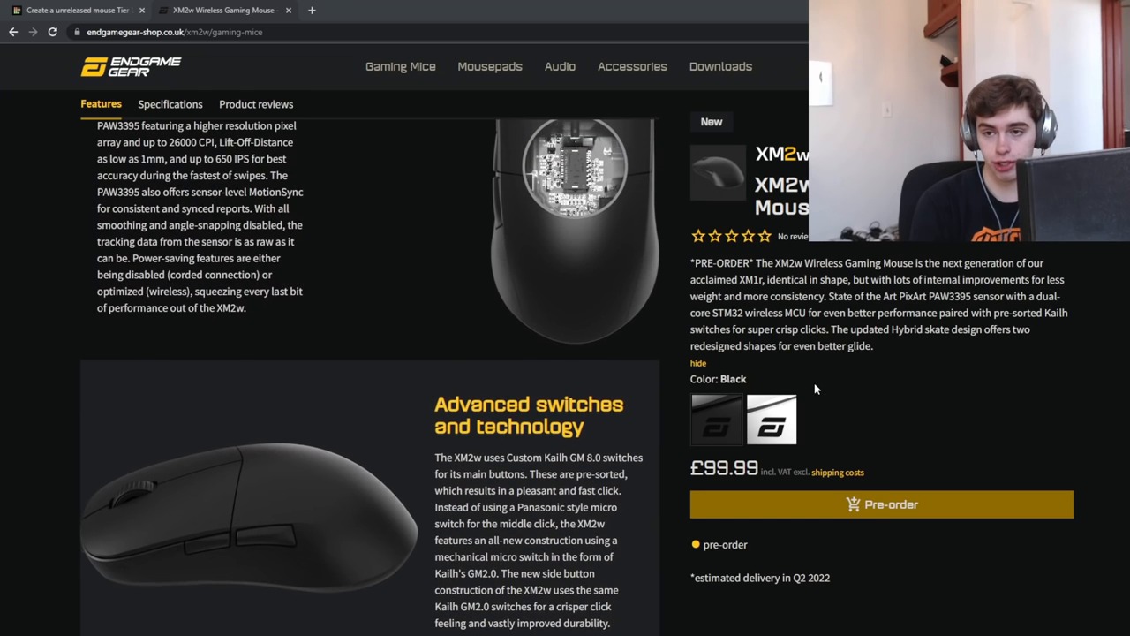
pyautogui.scroll(3)
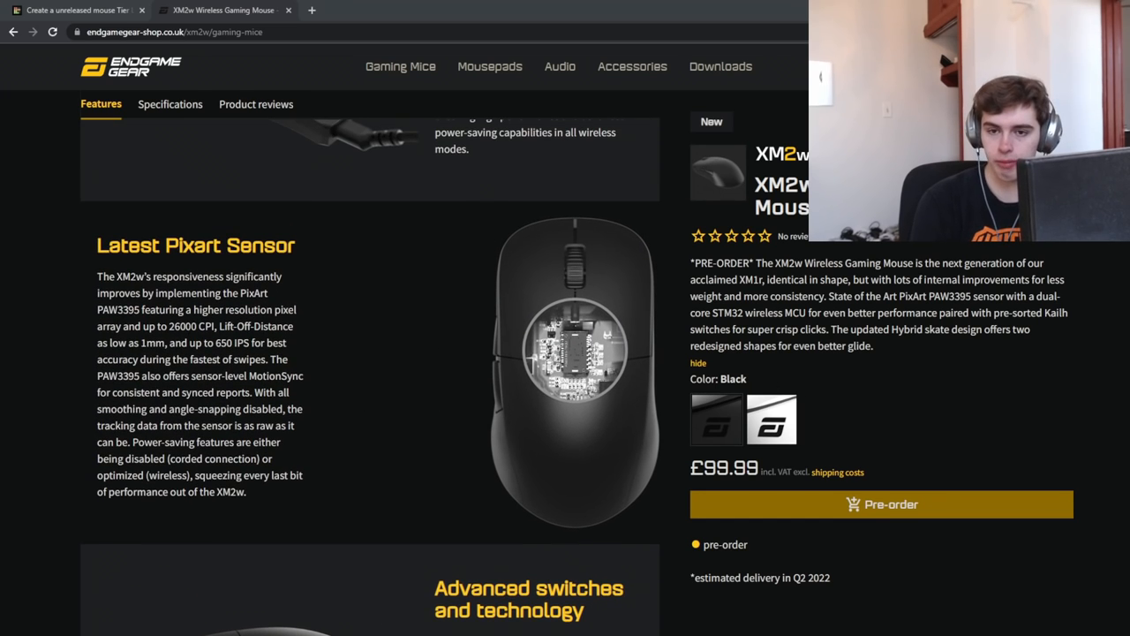
pyautogui.scroll(-3)
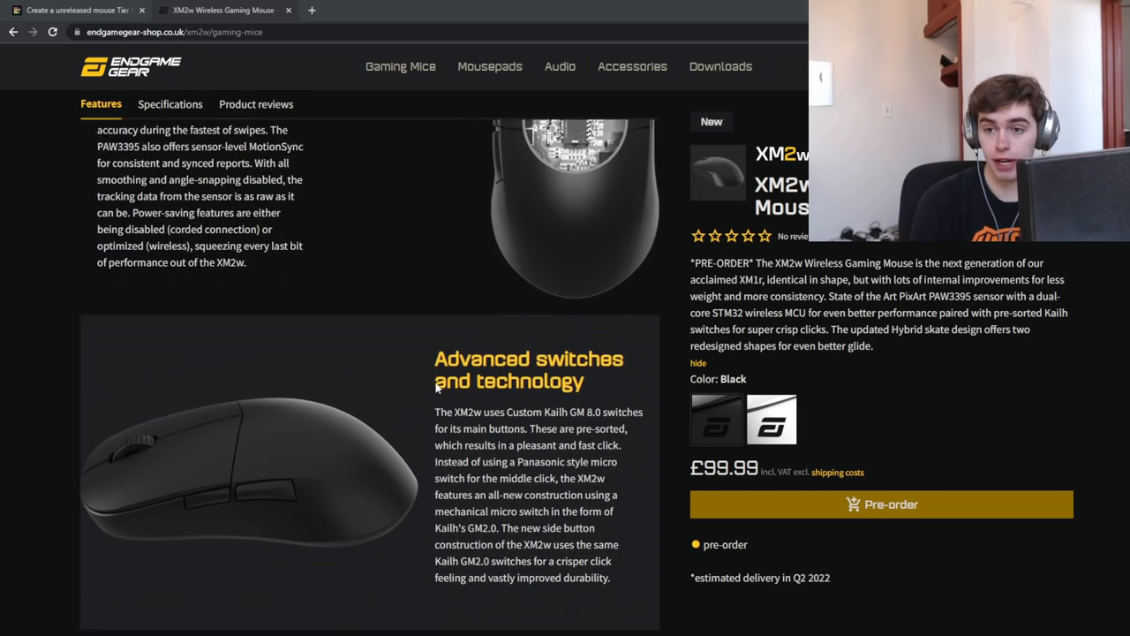
pyautogui.scroll(-3)
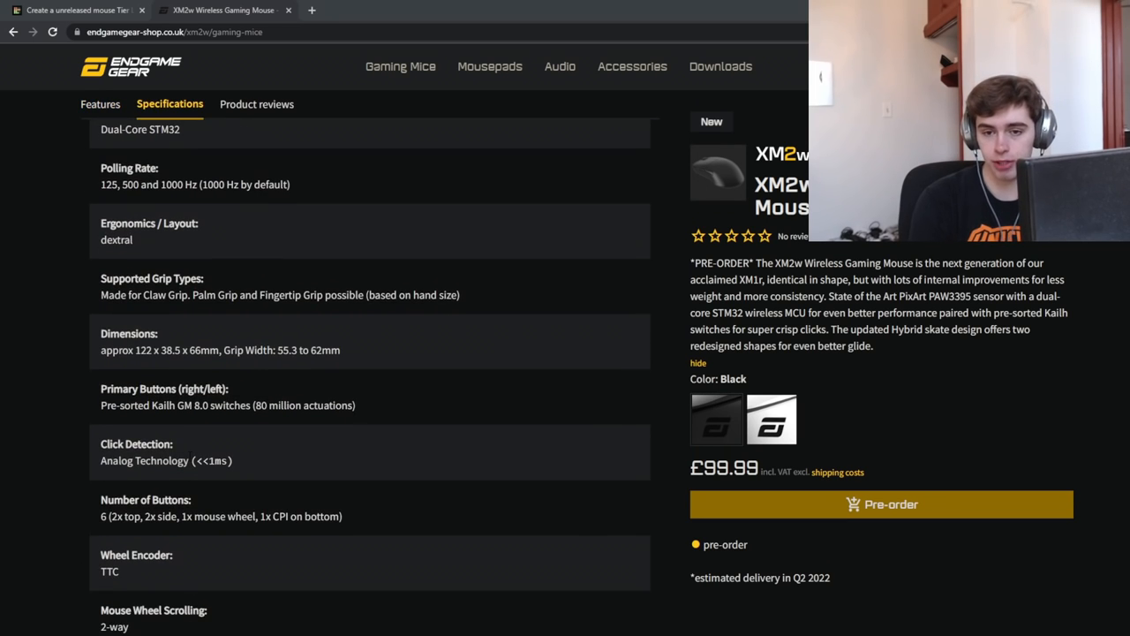
pyautogui.scroll(-3)
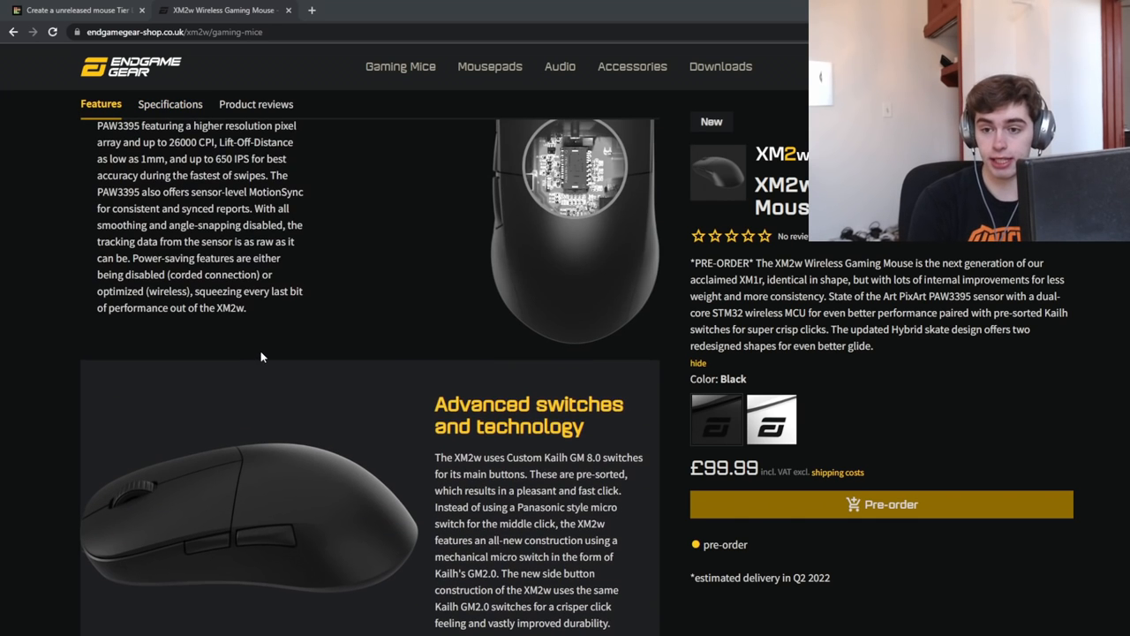
pyautogui.scroll(3)
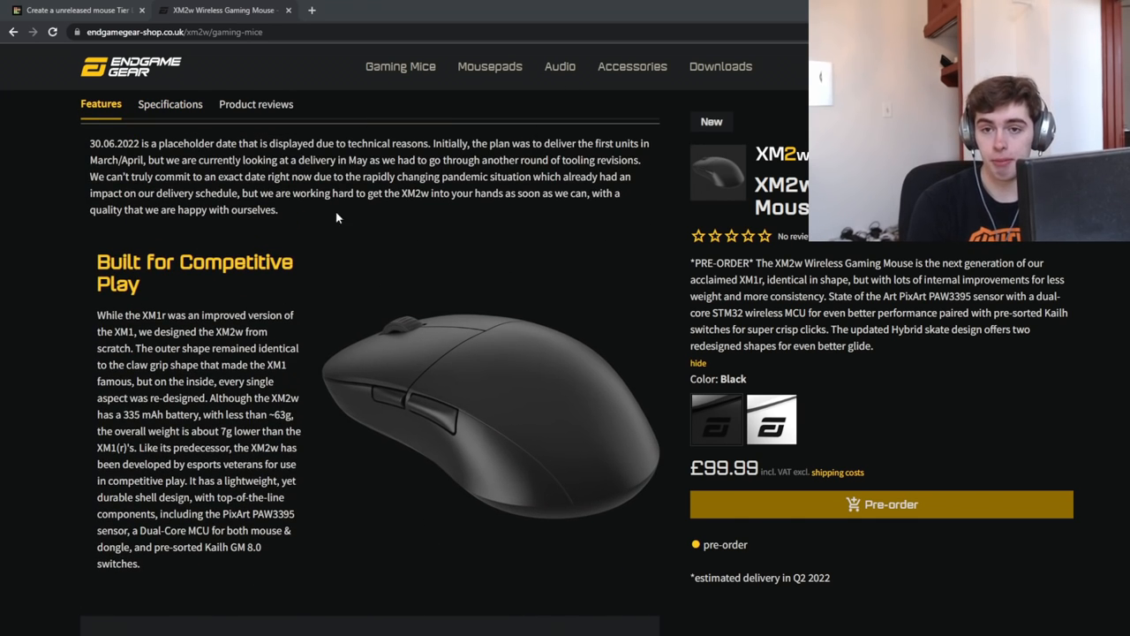
pyautogui.click(75, 9)
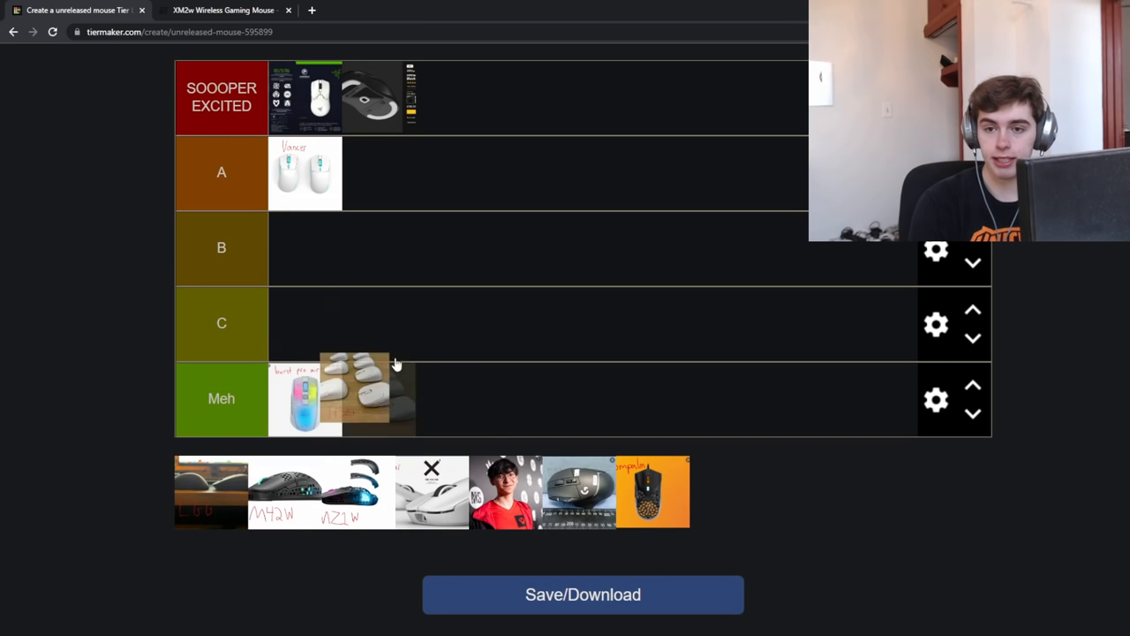
# - Drop the white-mice-on-wooden-table photo into tier B, then open the G-Wolves HSK+ review
pyautogui.moveTo(355, 399); pyautogui.dragTo(492, 243)
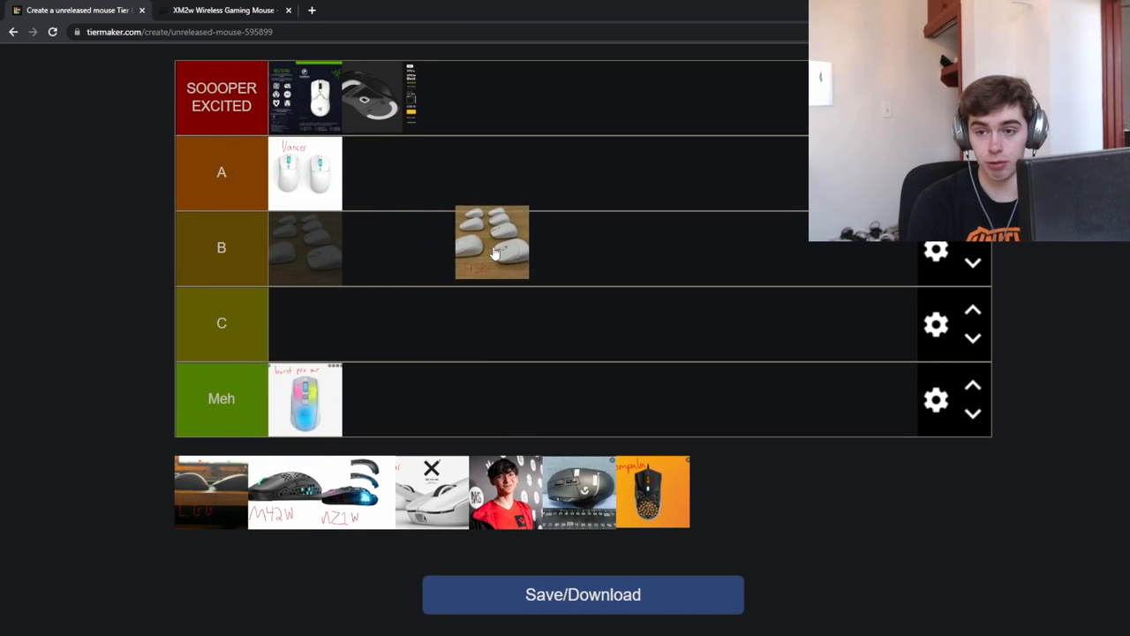
pyautogui.moveTo(492, 243); pyautogui.dragTo(305, 247)
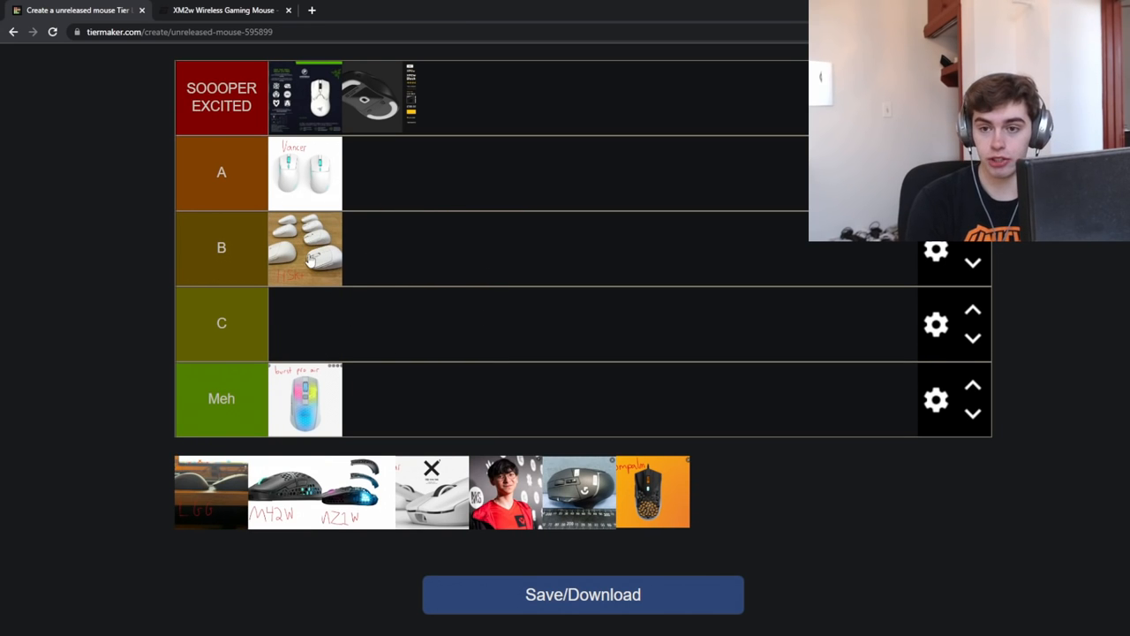
pyautogui.moveTo(383, 192)
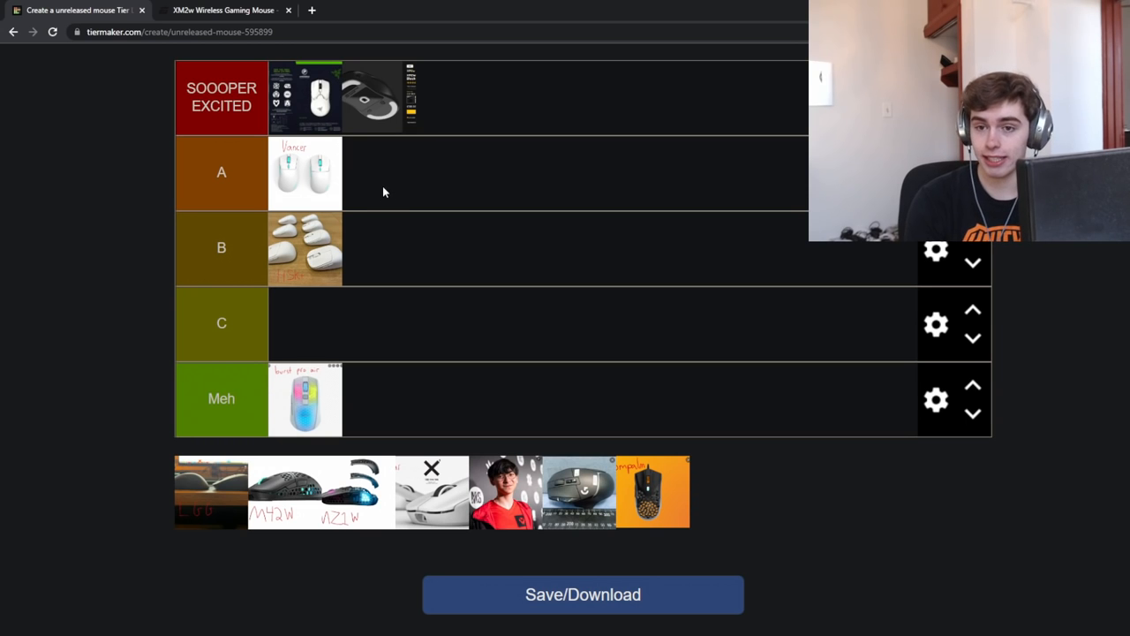
pyautogui.moveTo(278, 242)
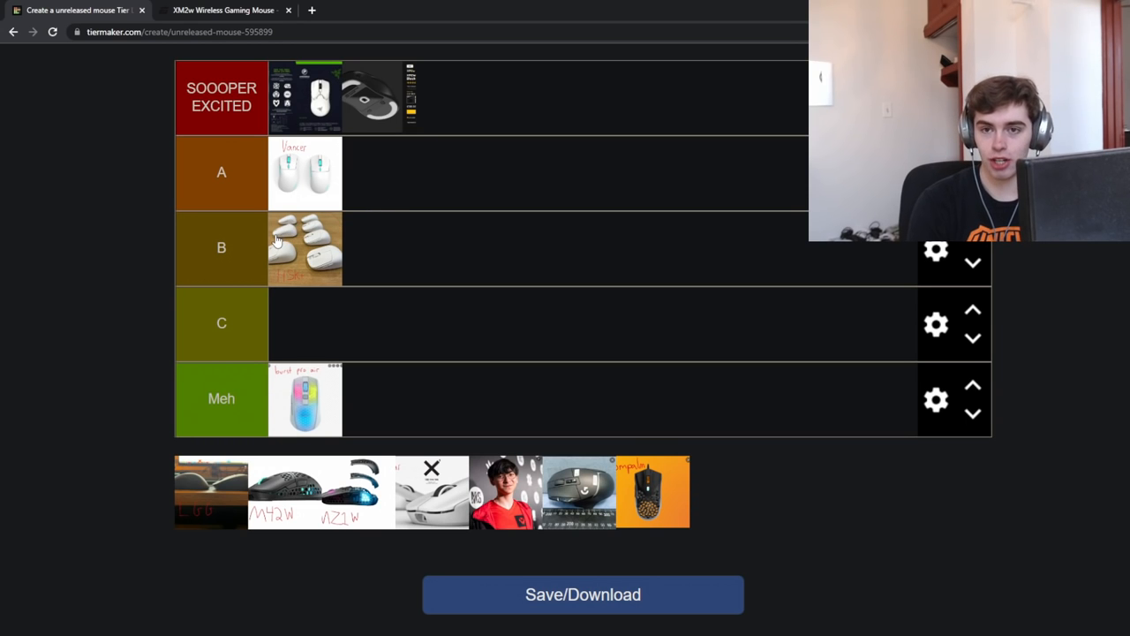
pyautogui.moveTo(309, 180)
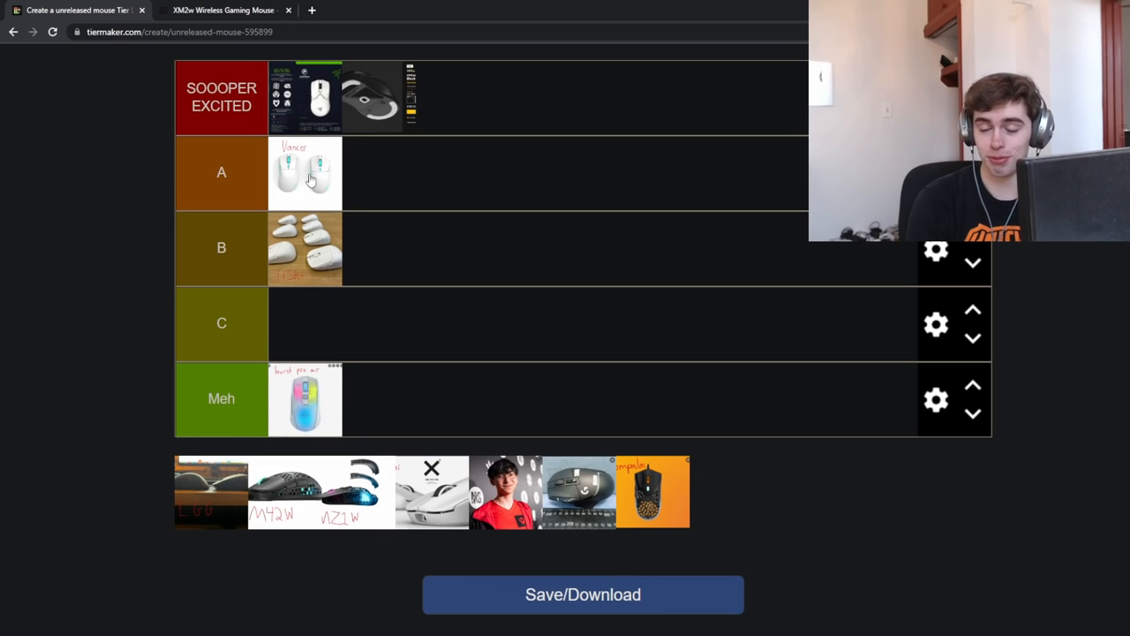
pyautogui.moveTo(303, 274)
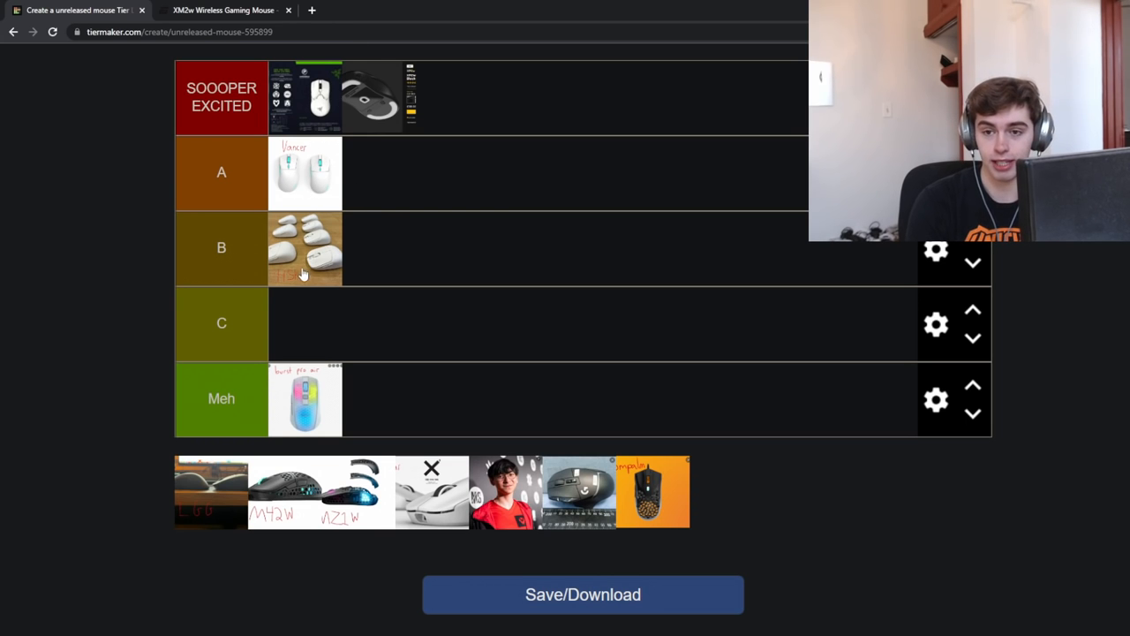
pyautogui.moveTo(303, 216)
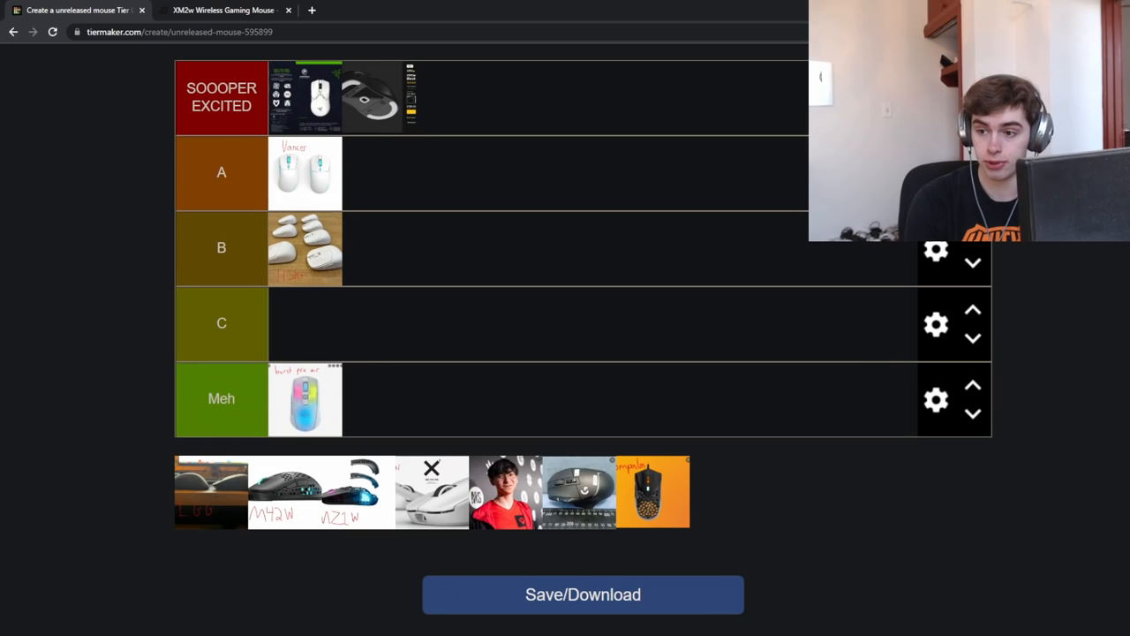
pyautogui.click(371, 10)
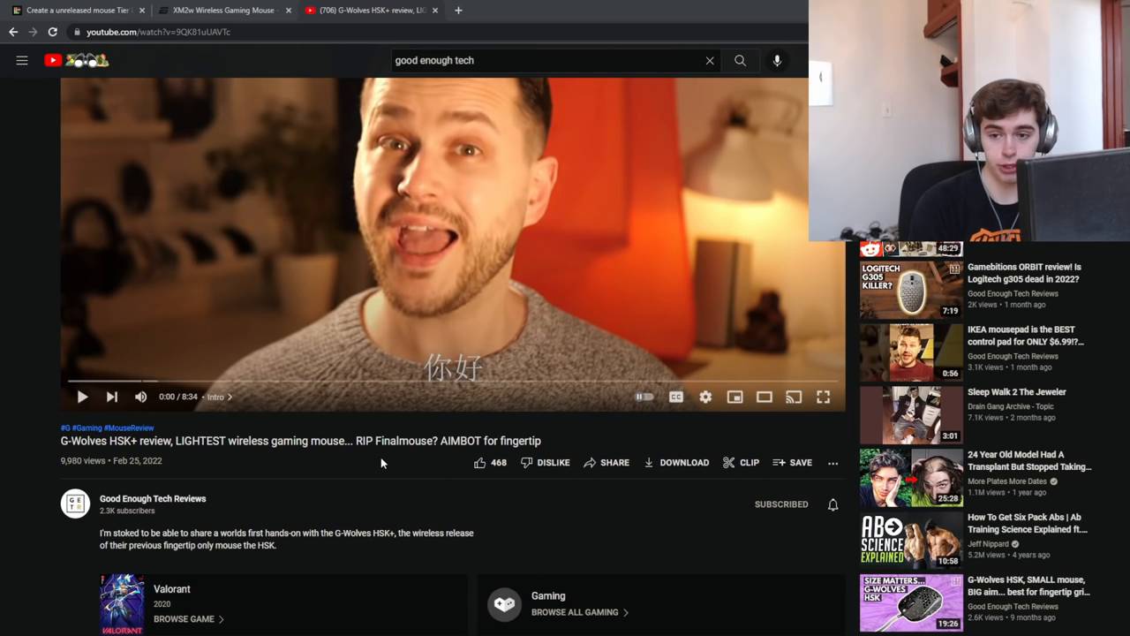
# - Briefly watch the G-Wolves HSK+ review, then go back to the tier list
pyautogui.doubleClick(459, 441)
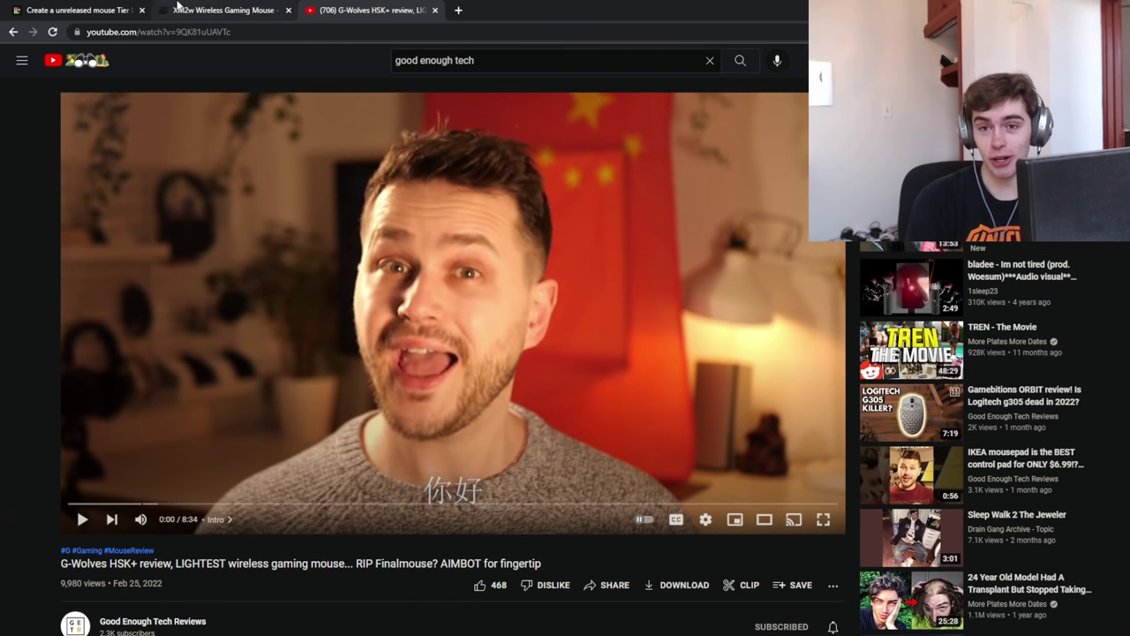
pyautogui.click(75, 10)
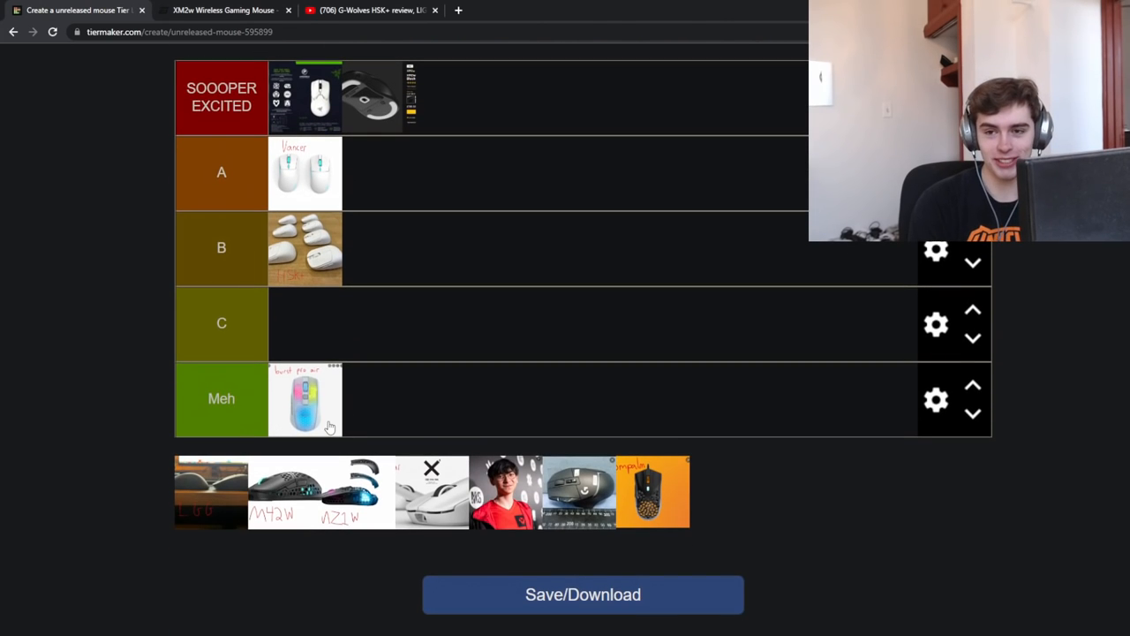
pyautogui.moveTo(311, 257)
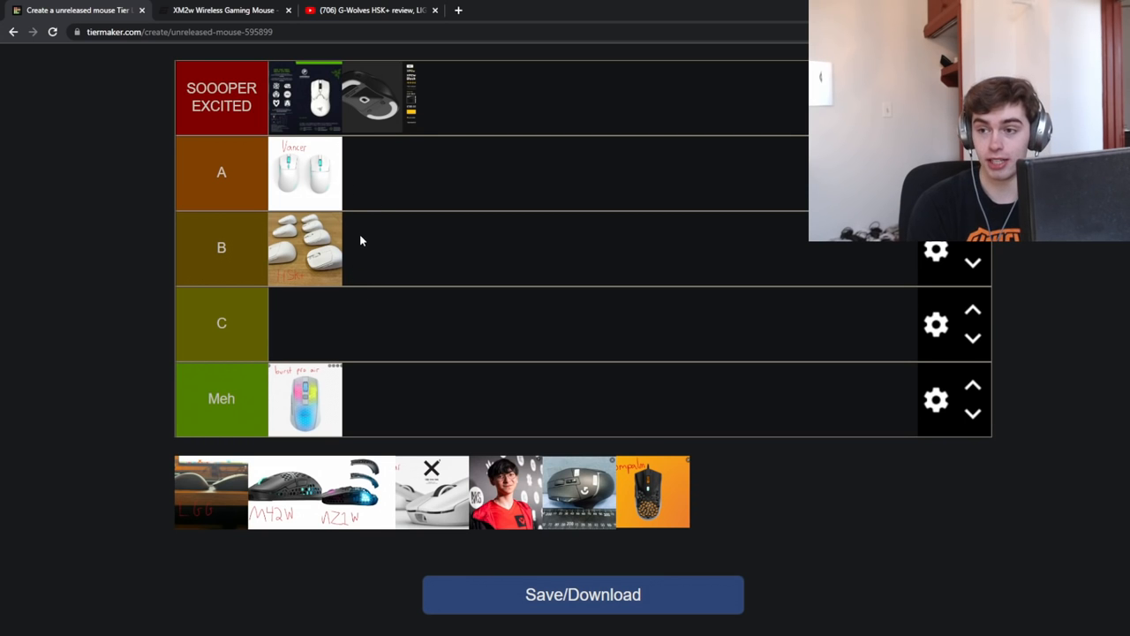
pyautogui.moveTo(353, 257)
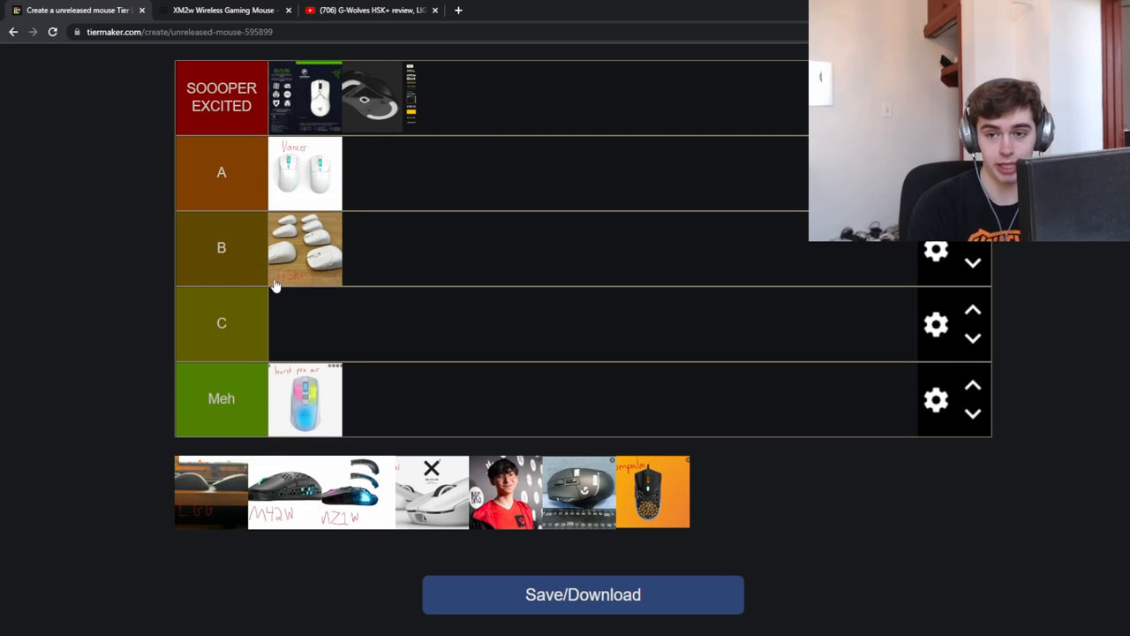
pyautogui.moveTo(383, 217)
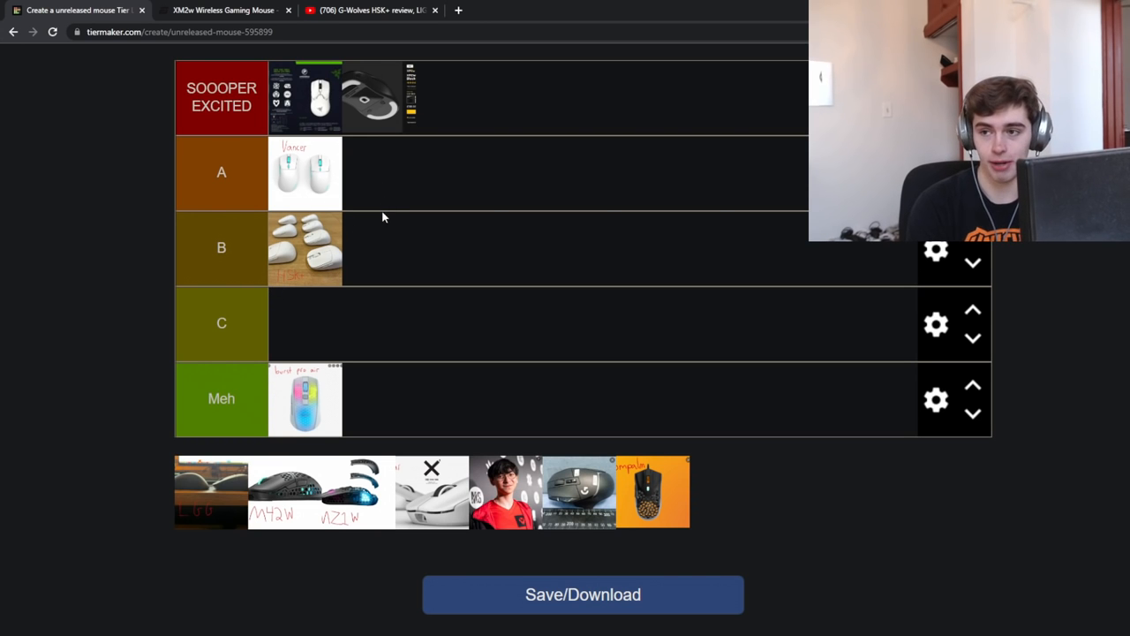
# - Rank the LGG mouse photo in SOOOPER EXCITED and open the LA-1 Superlight page
pyautogui.scroll(-3)
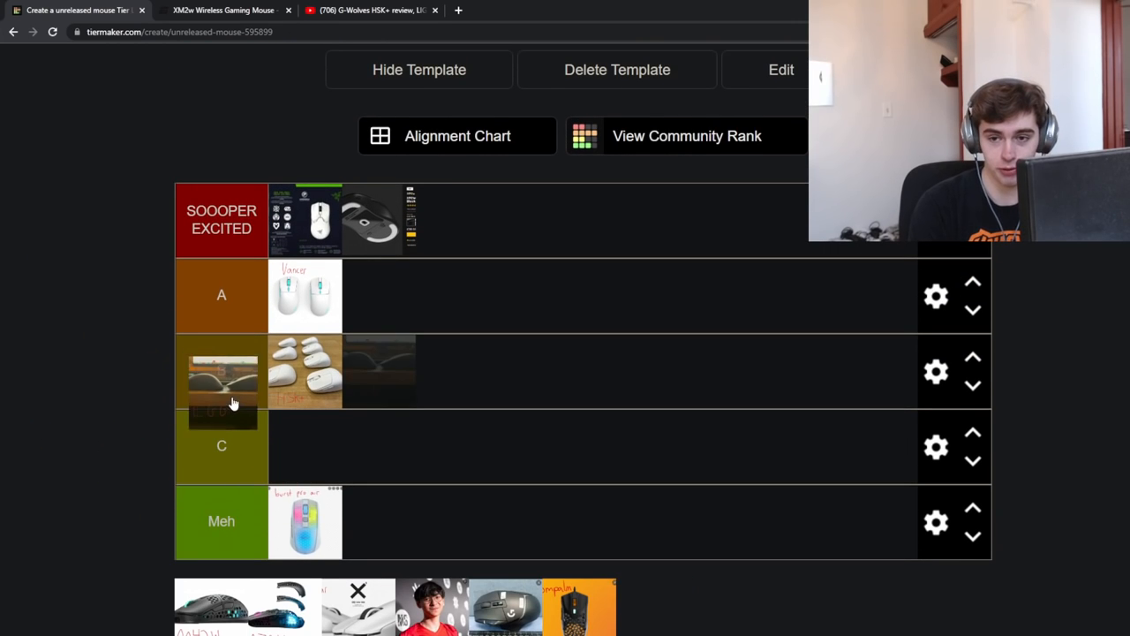
pyautogui.moveTo(221, 371); pyautogui.dragTo(460, 278)
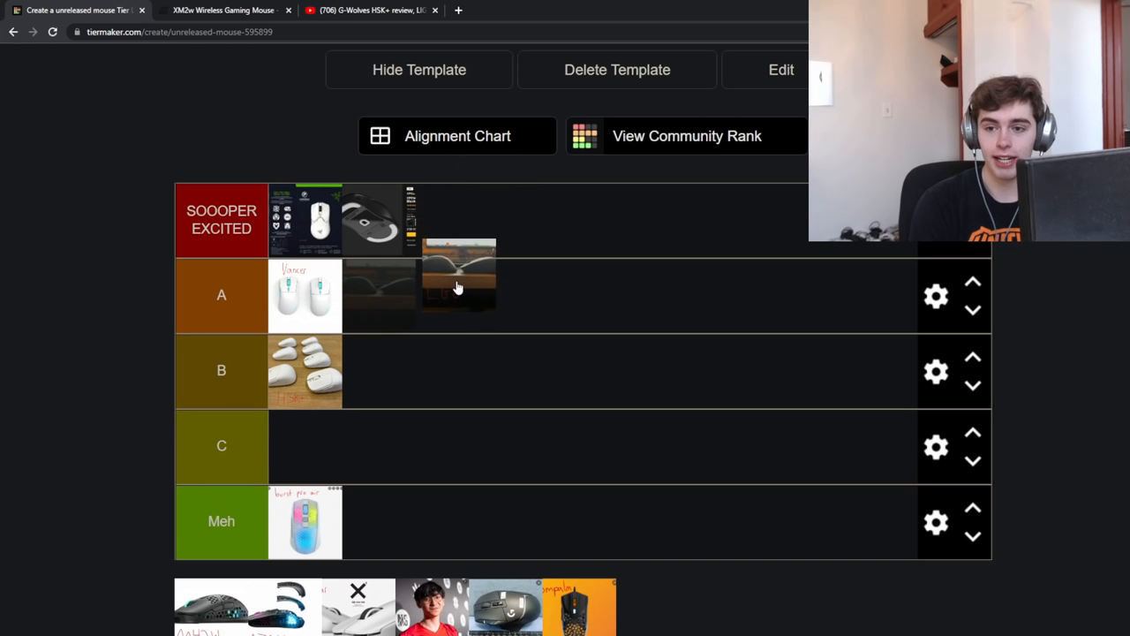
pyautogui.moveTo(459, 265); pyautogui.dragTo(473, 296)
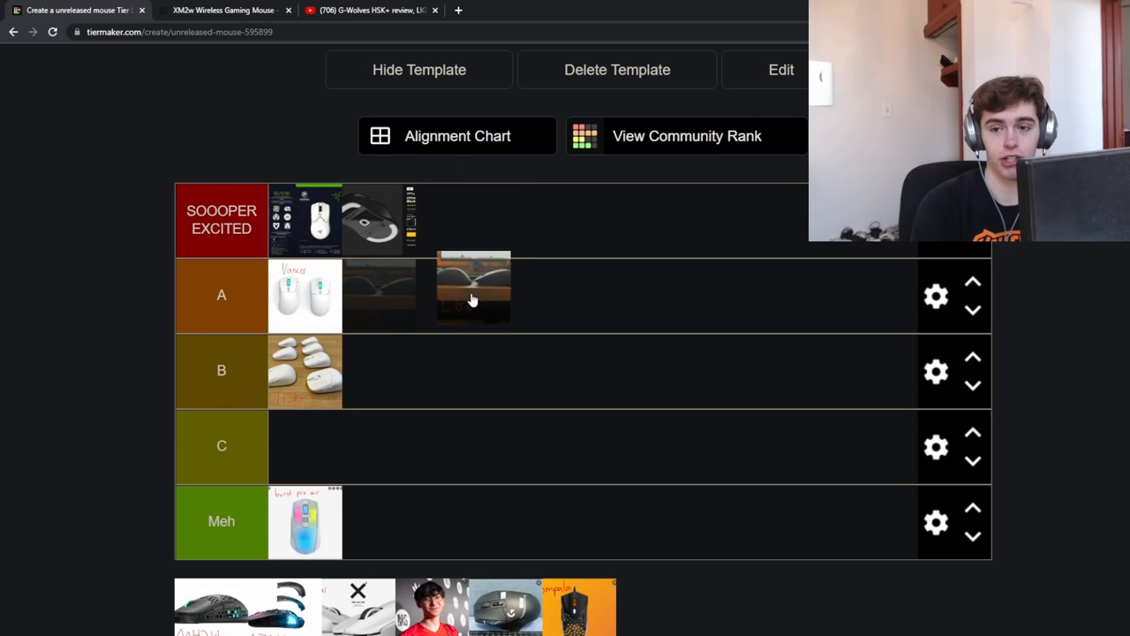
pyautogui.moveTo(472, 294); pyautogui.dragTo(446, 219)
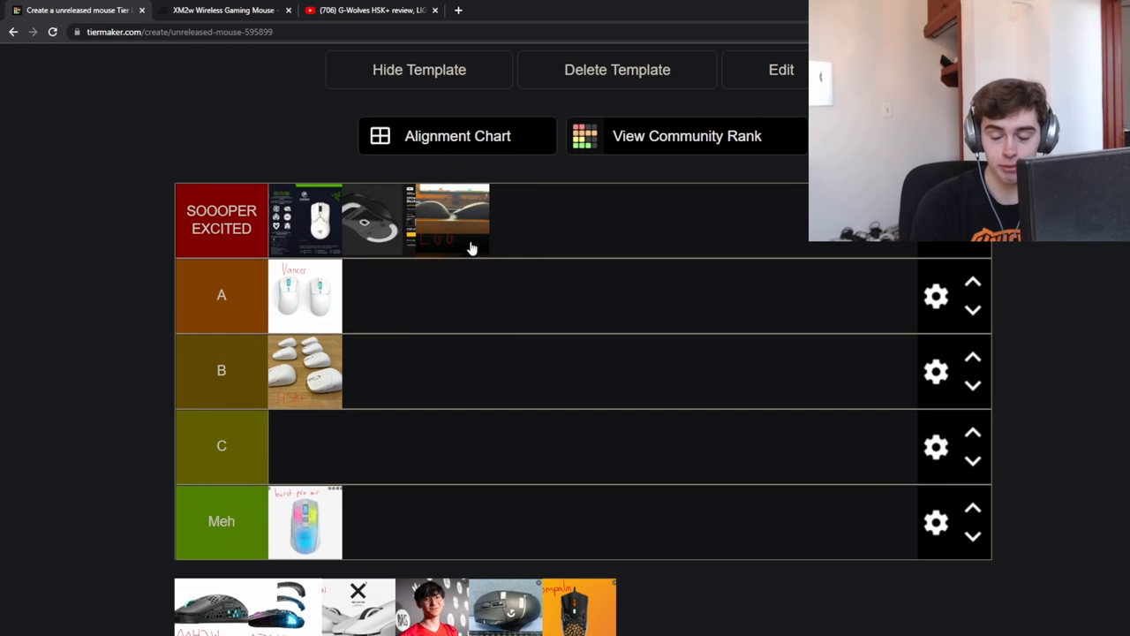
pyautogui.click(225, 10)
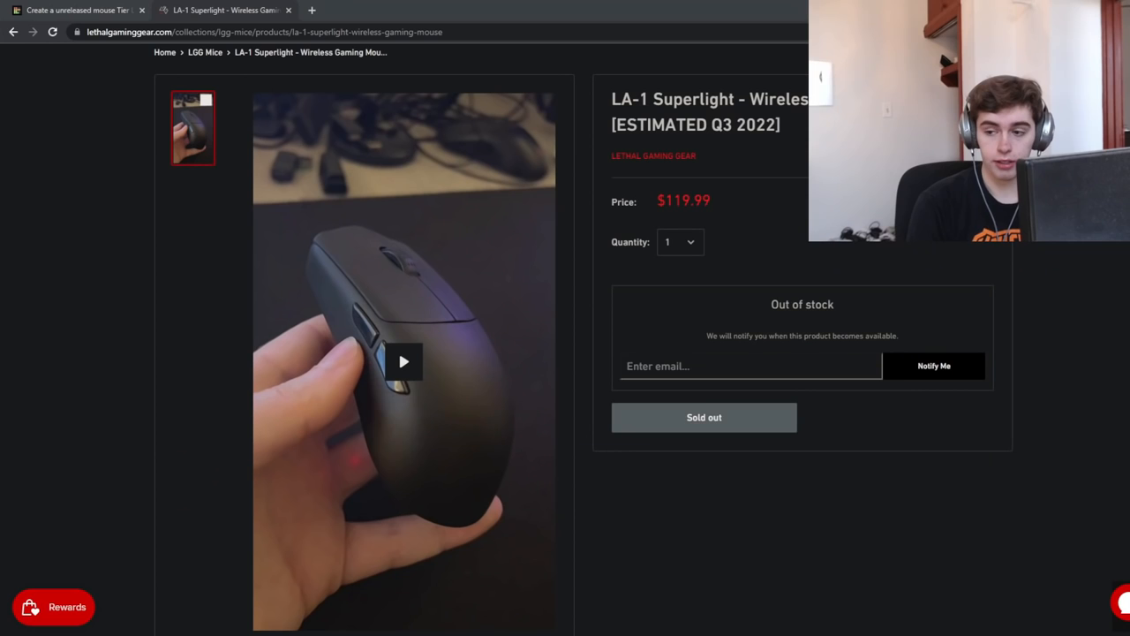
# - Review the LA-1 Superlight comparisons against ZA-13, S2 and XM1, then return to the list
pyautogui.scroll(-3)
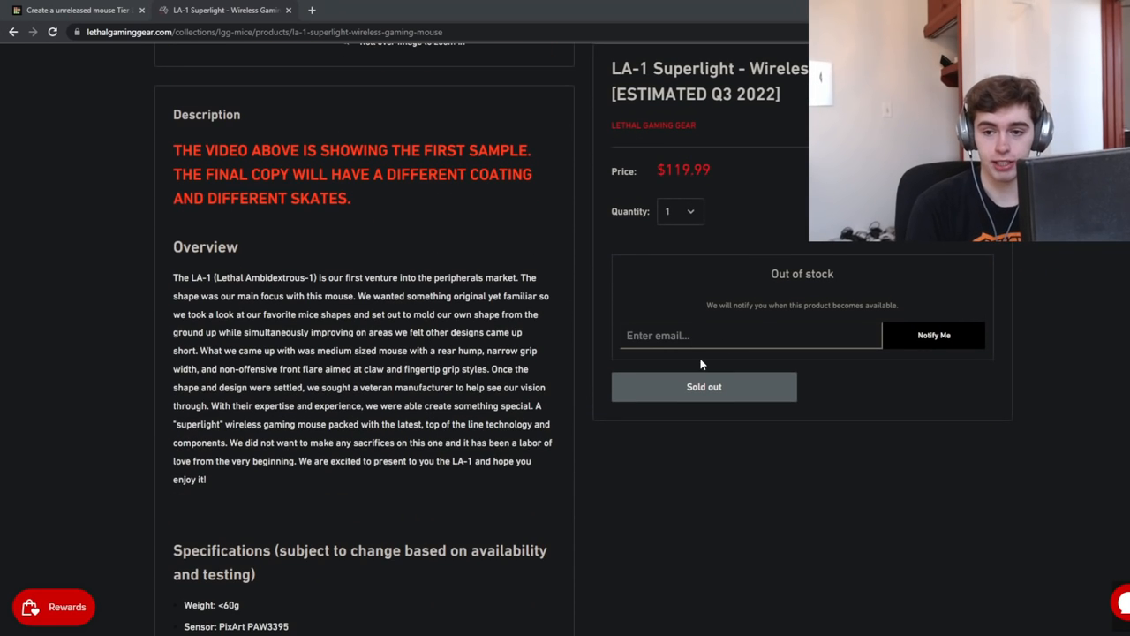
pyautogui.scroll(-3)
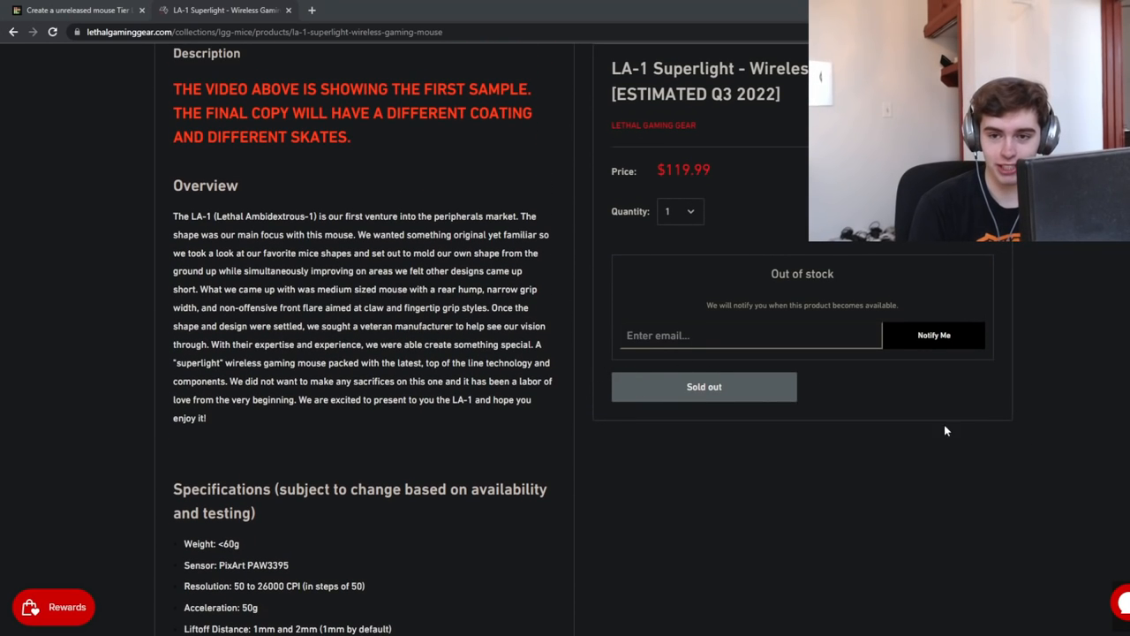
pyautogui.scroll(-3)
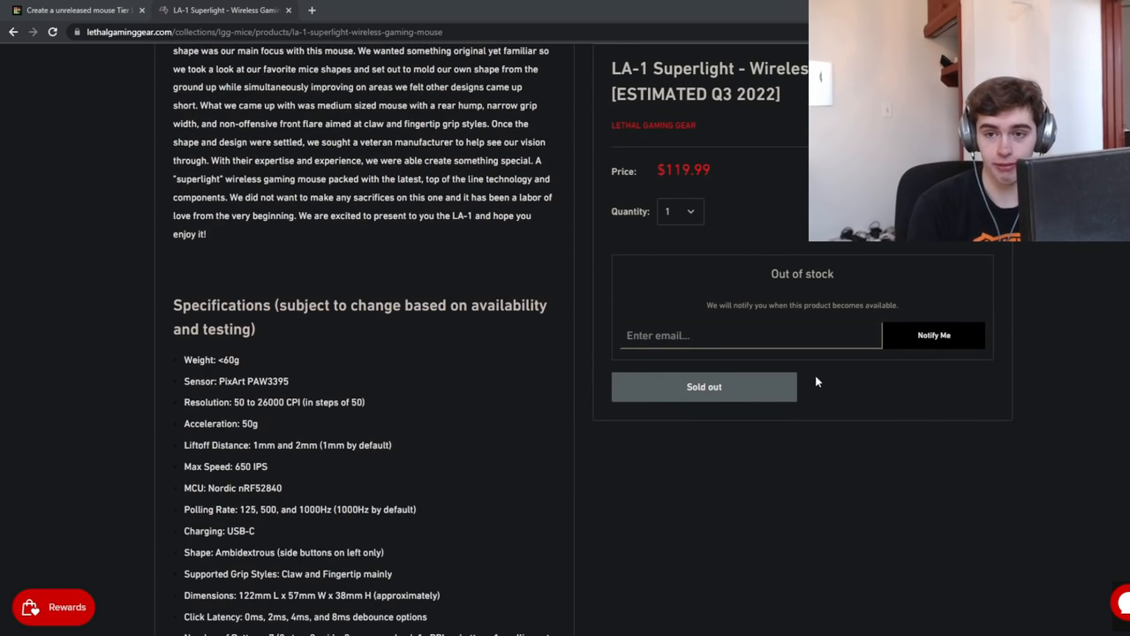
pyautogui.scroll(3)
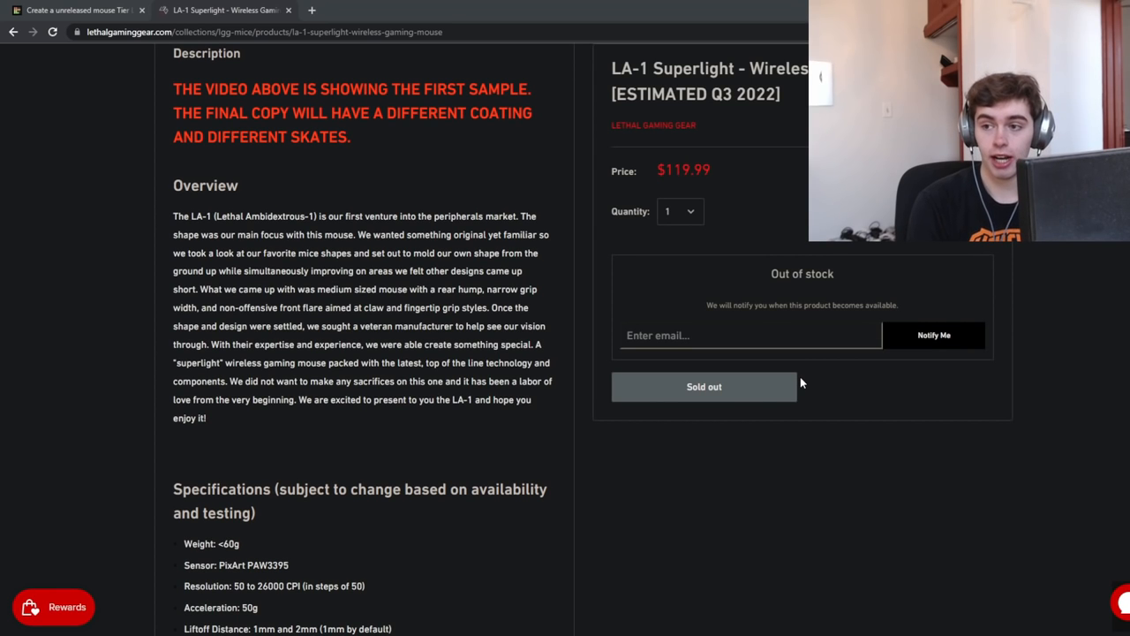
pyautogui.scroll(3)
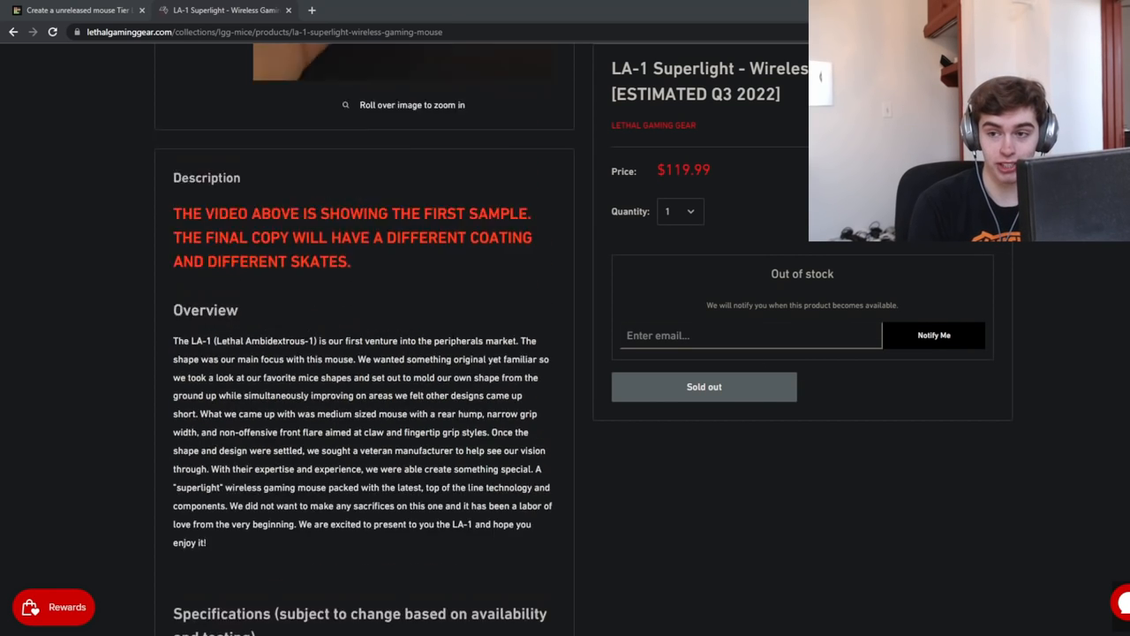
pyautogui.scroll(3)
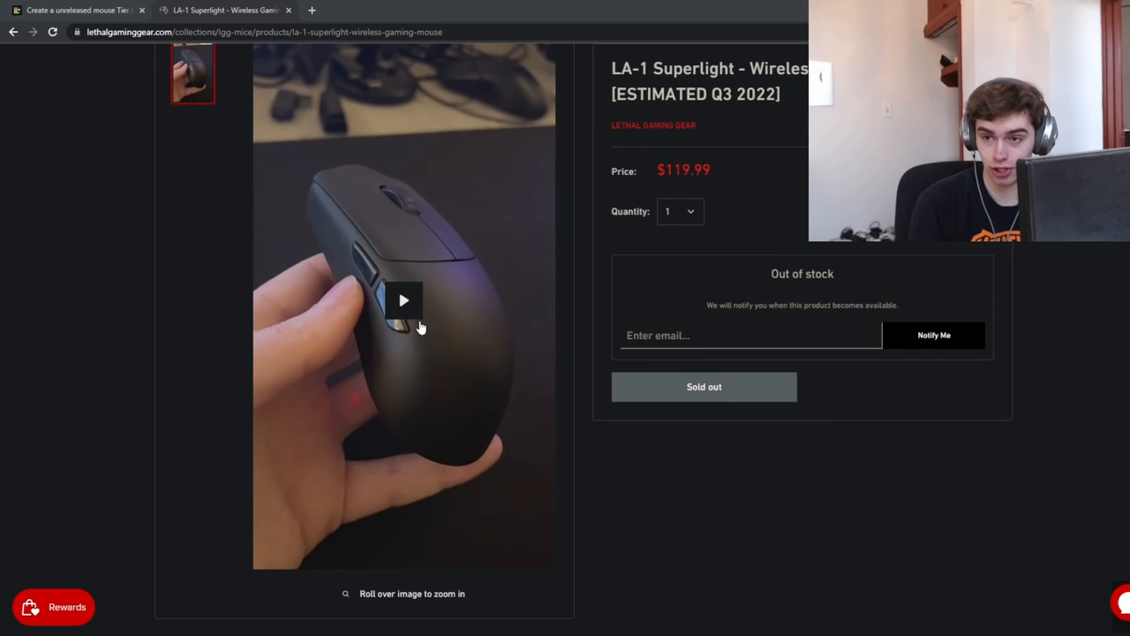
pyautogui.scroll(-3)
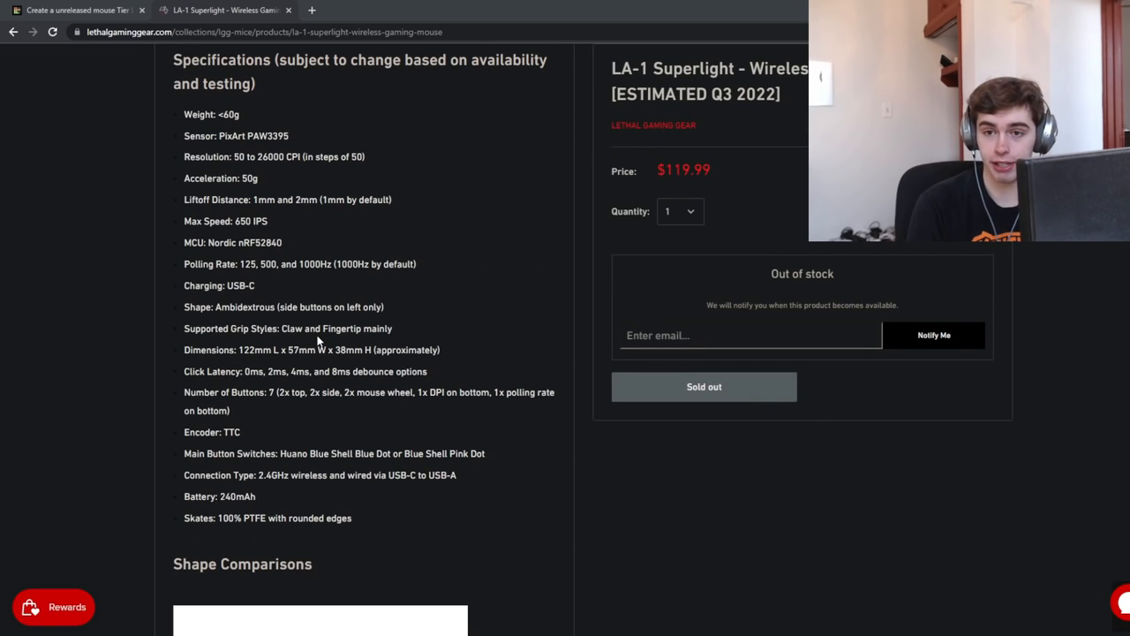
pyautogui.scroll(3)
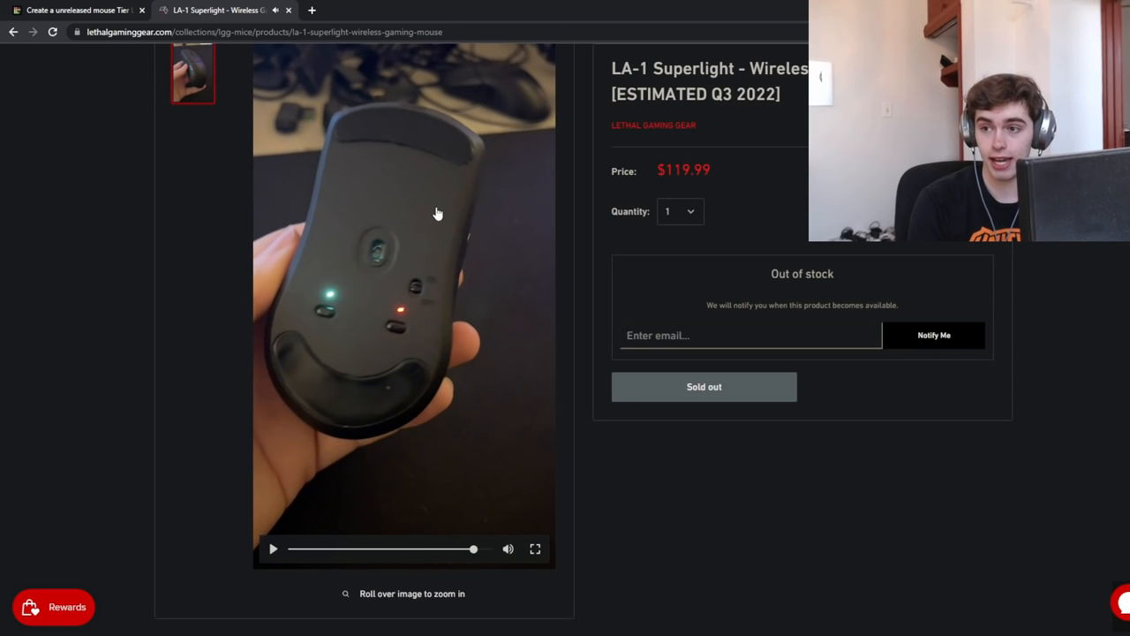
pyautogui.scroll(-3)
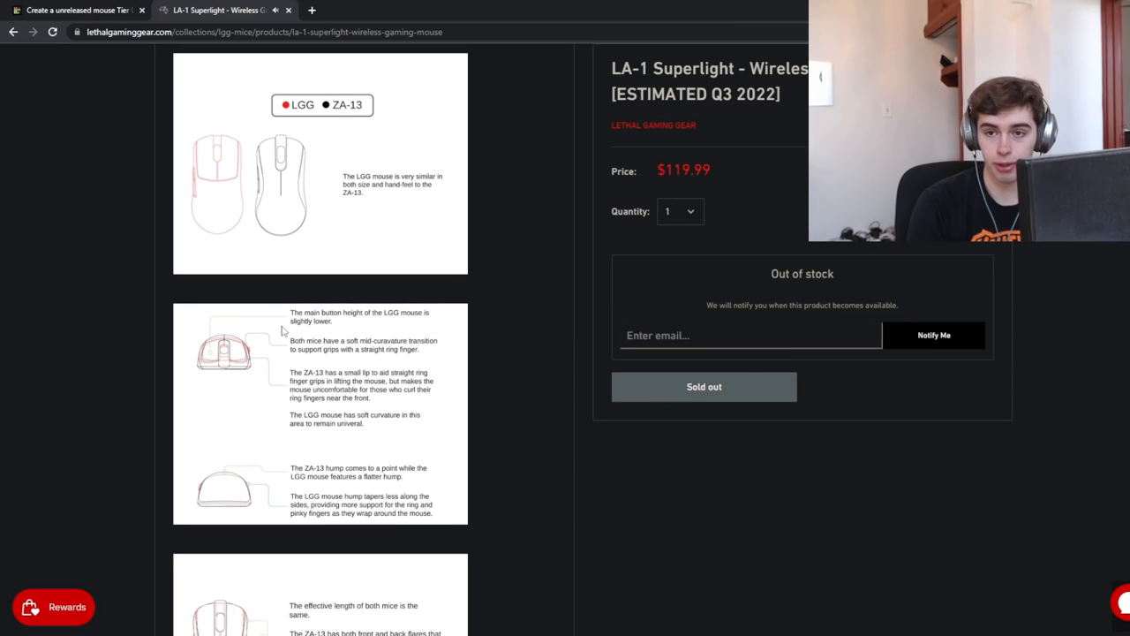
pyautogui.scroll(-3)
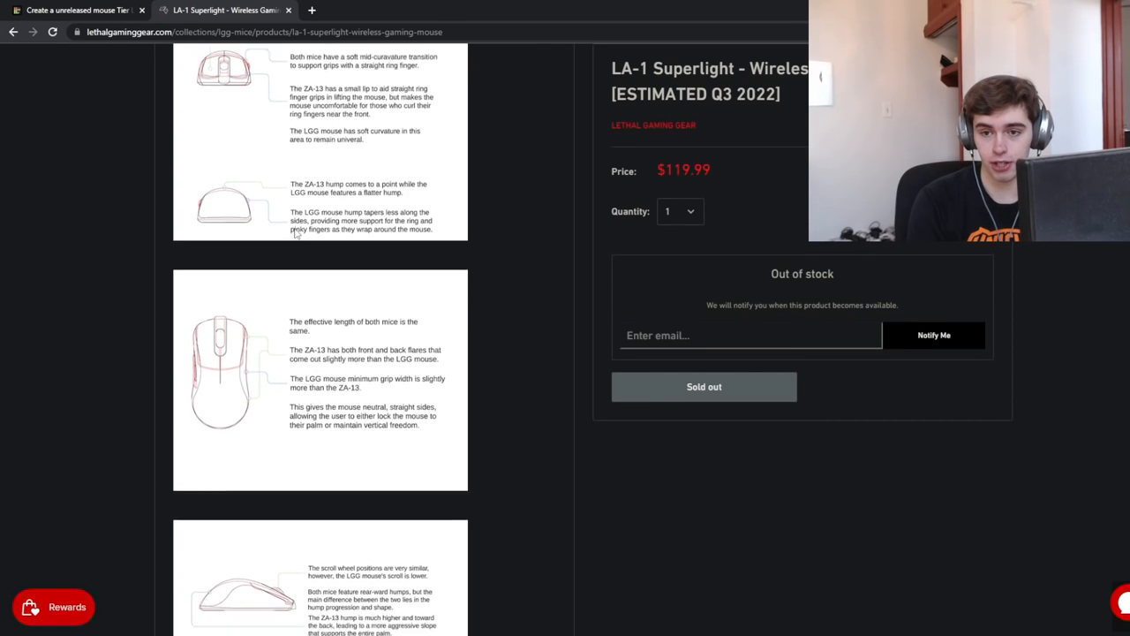
pyautogui.scroll(-3)
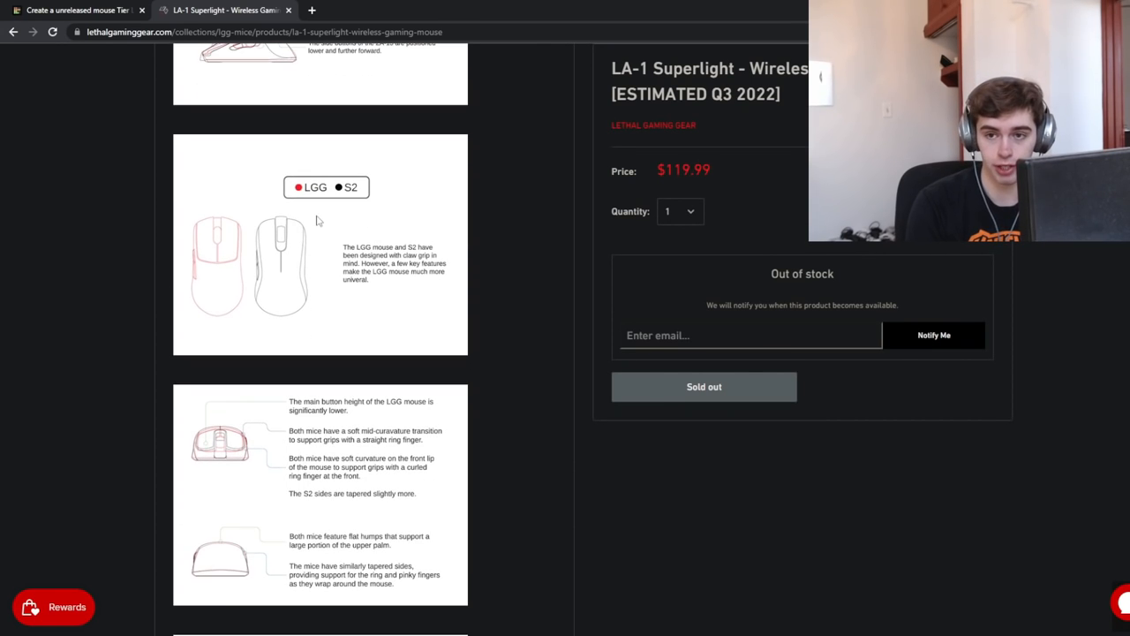
pyautogui.scroll(-3)
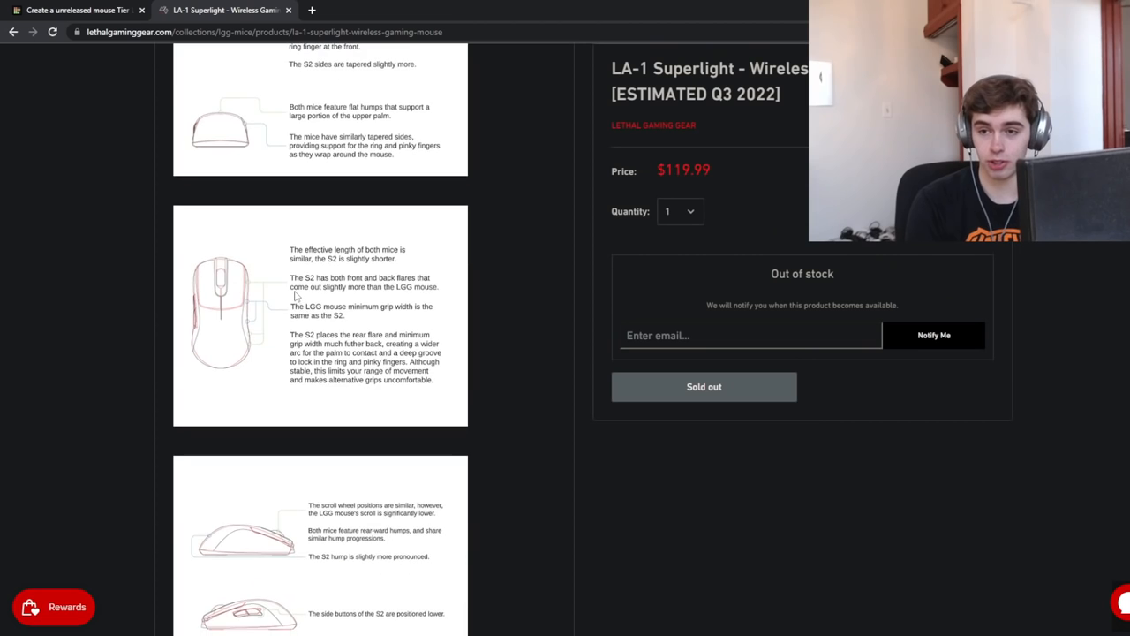
pyautogui.scroll(-3)
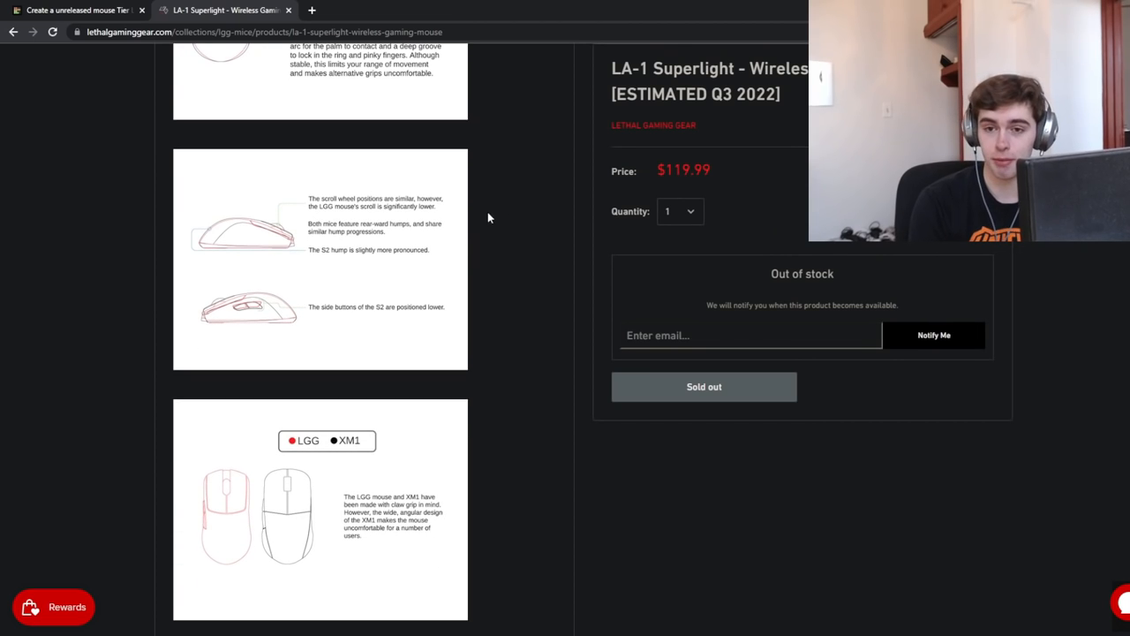
pyautogui.scroll(-3)
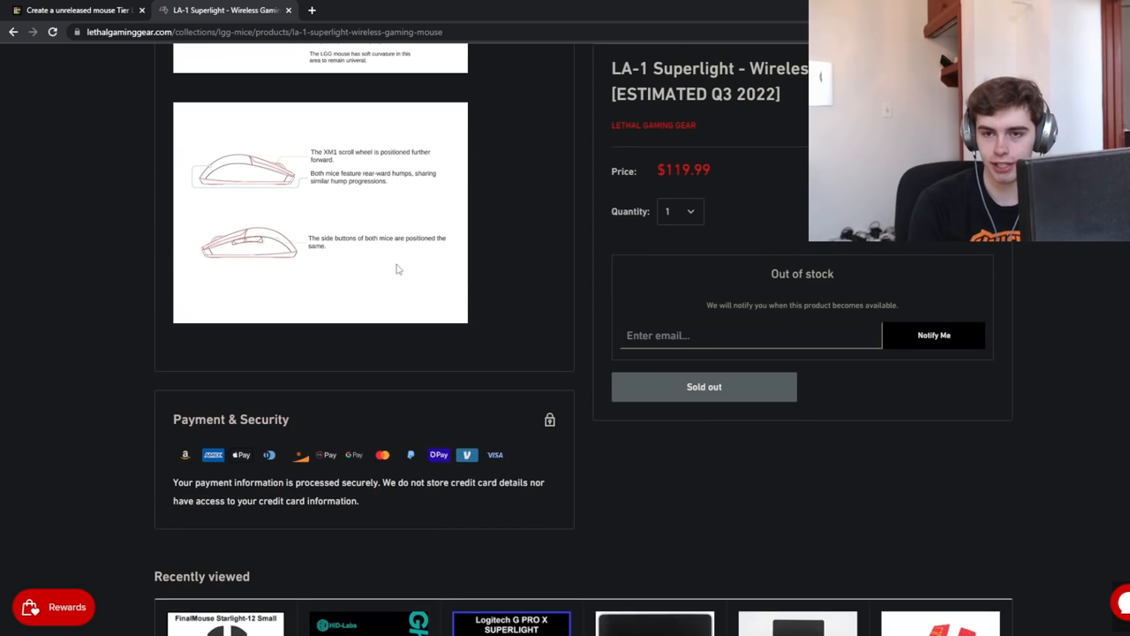
pyautogui.click(75, 10)
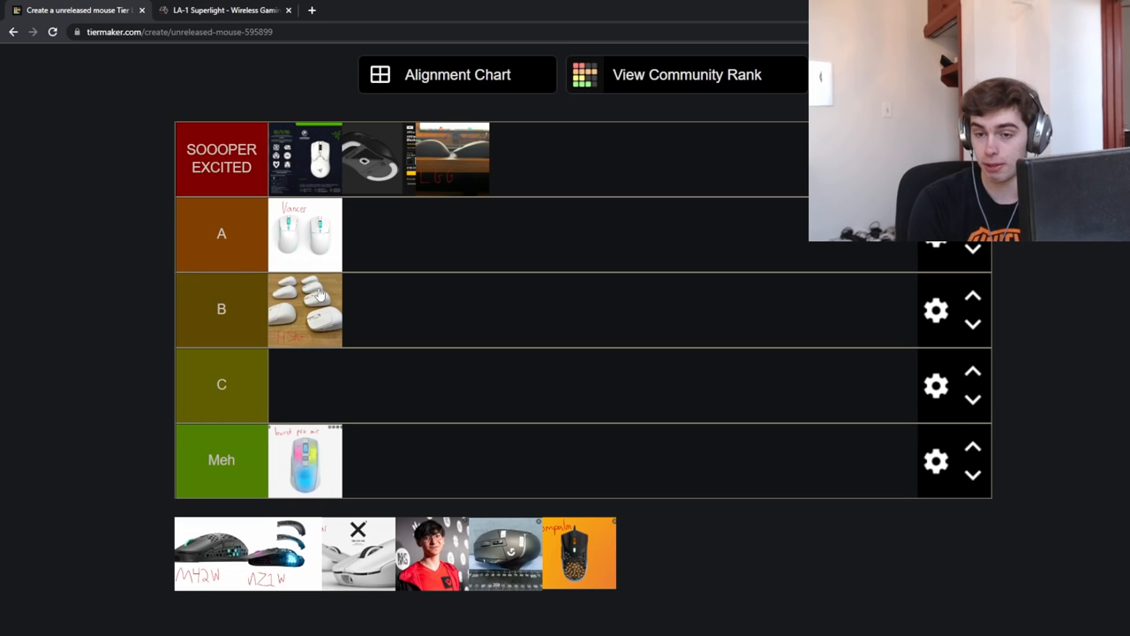
pyautogui.moveTo(459, 186)
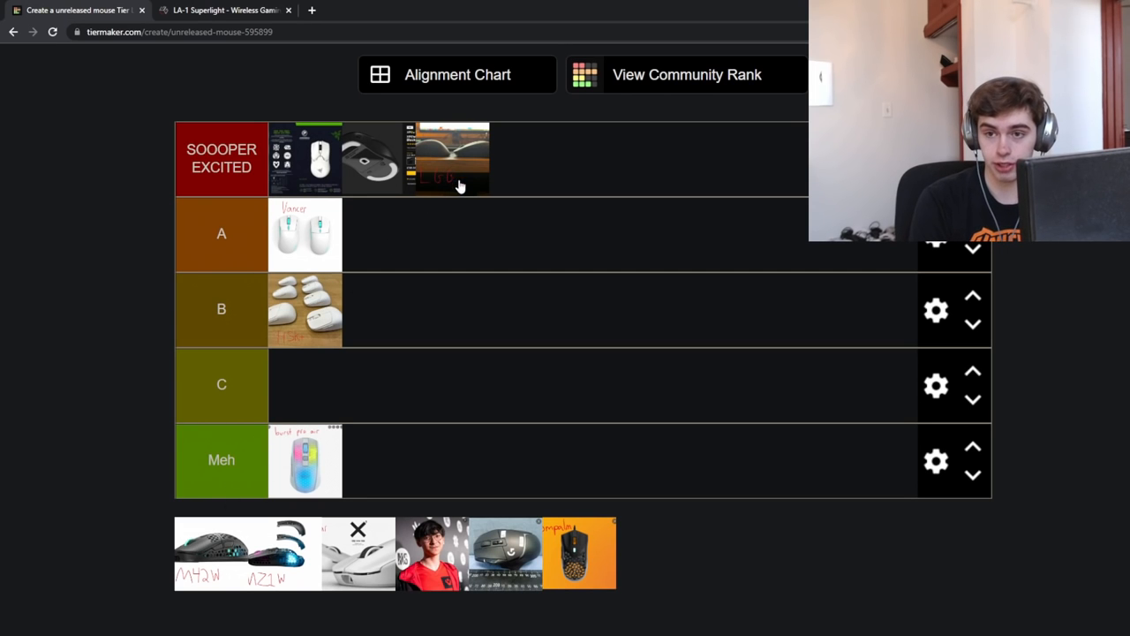
pyautogui.moveTo(450, 167)
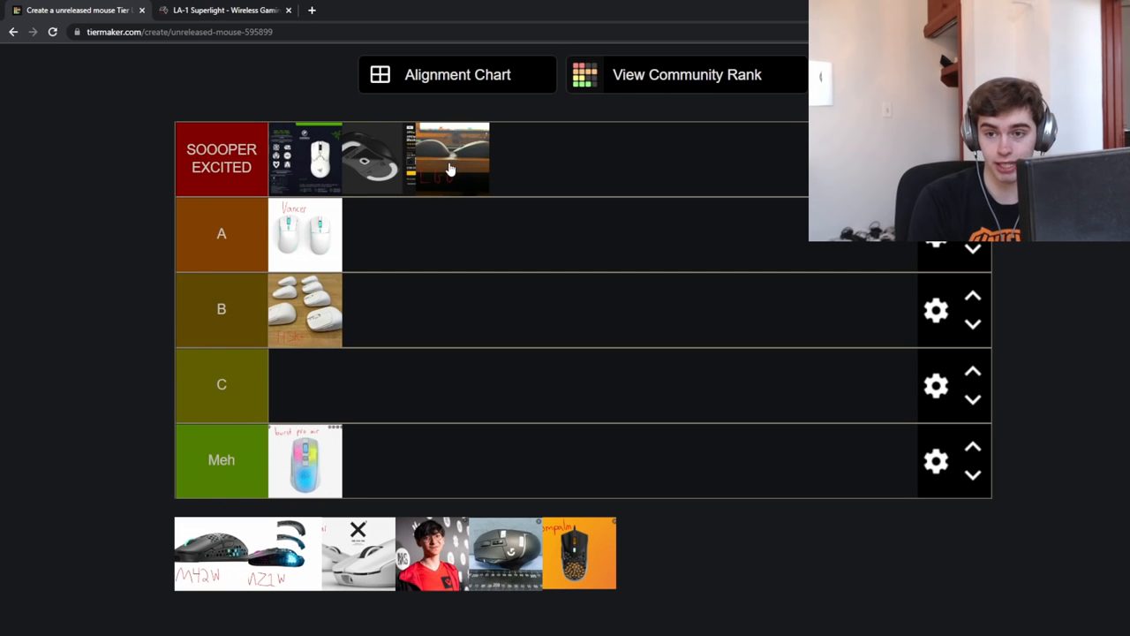
pyautogui.moveTo(514, 175)
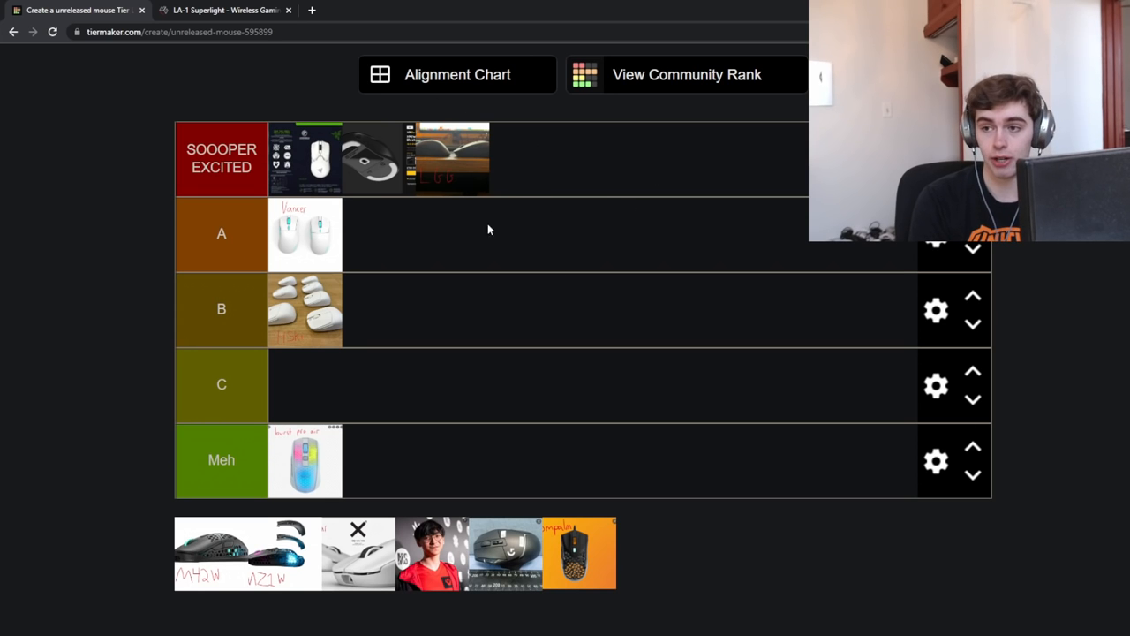
pyautogui.moveTo(565, 227)
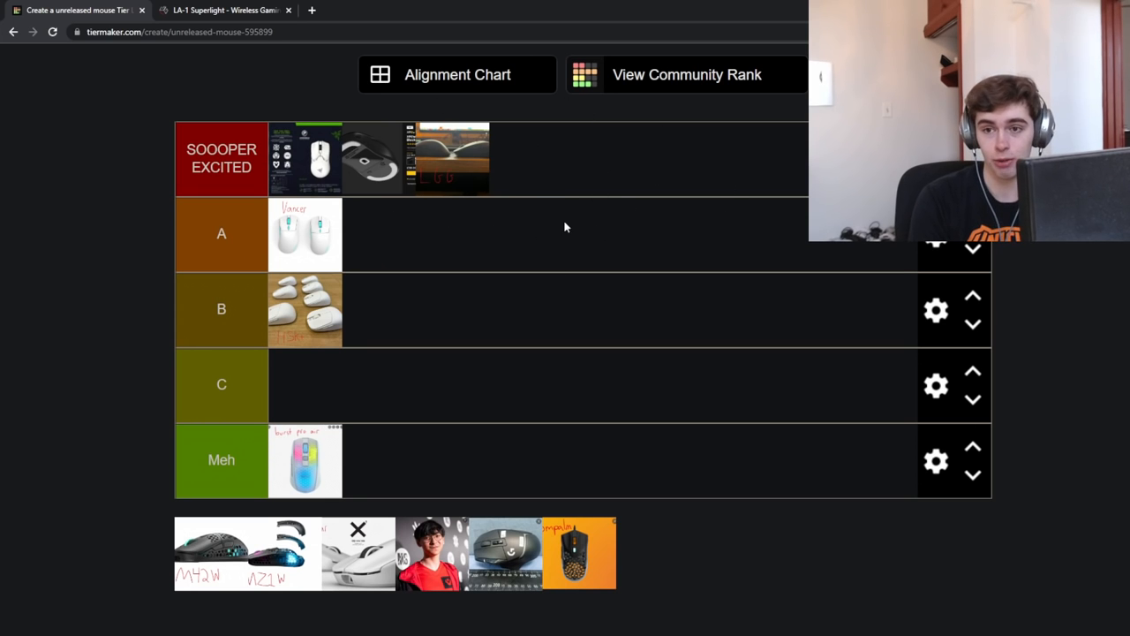
pyautogui.moveTo(180, 556)
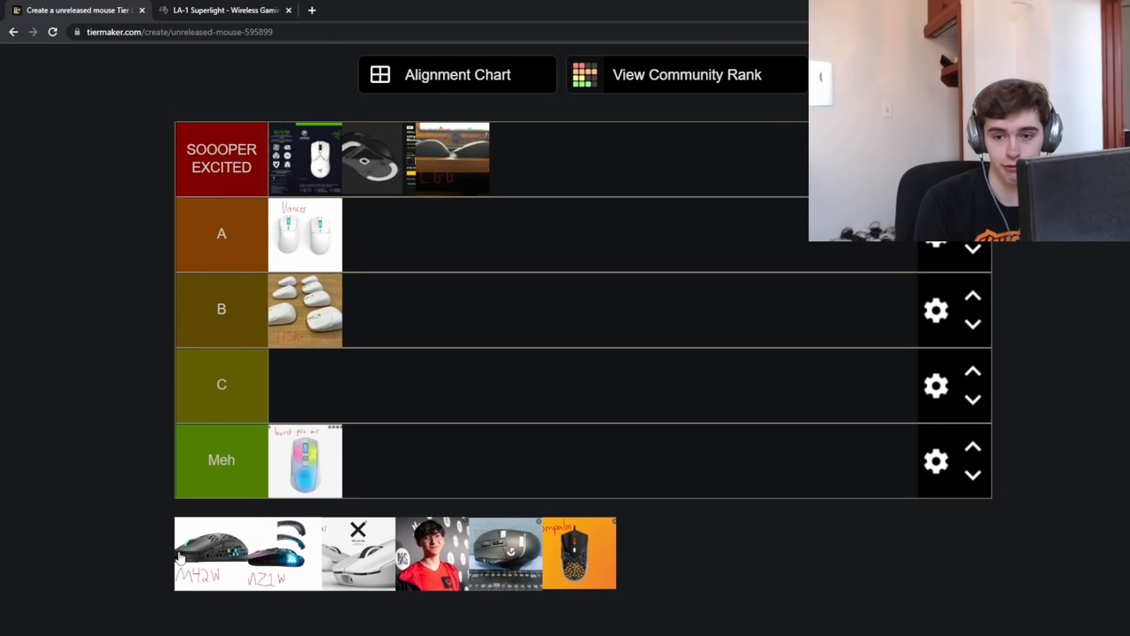
# - Drag the M42W mouse into tier C, then move it up into tier B
pyautogui.moveTo(199, 552); pyautogui.dragTo(395, 327)
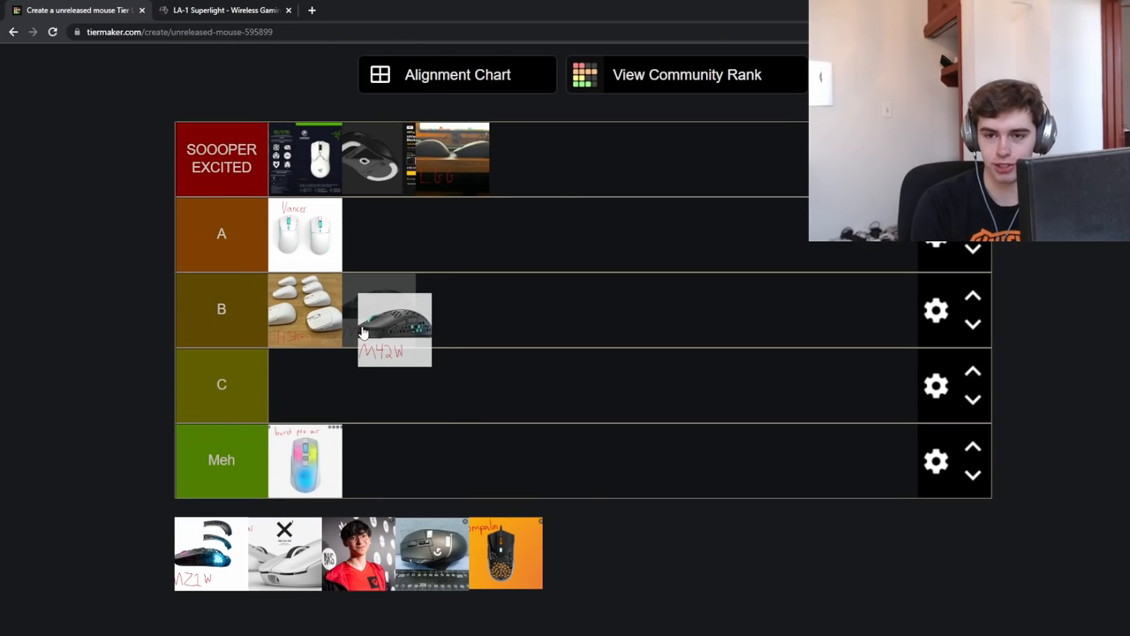
pyautogui.moveTo(395, 329); pyautogui.dragTo(349, 393)
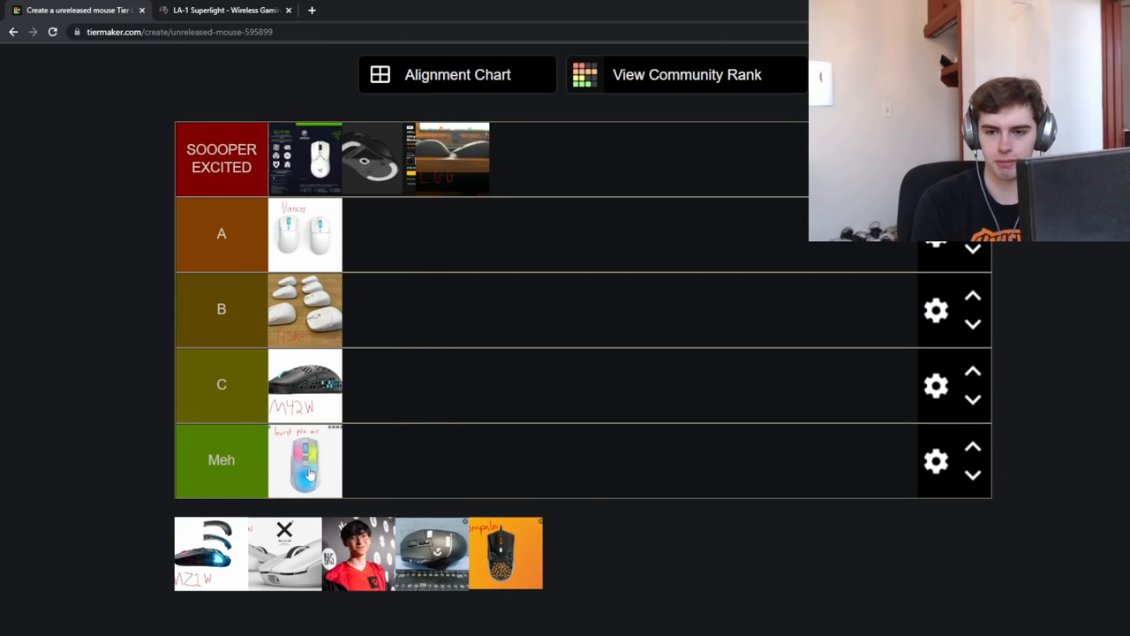
pyautogui.moveTo(306, 384); pyautogui.dragTo(379, 309)
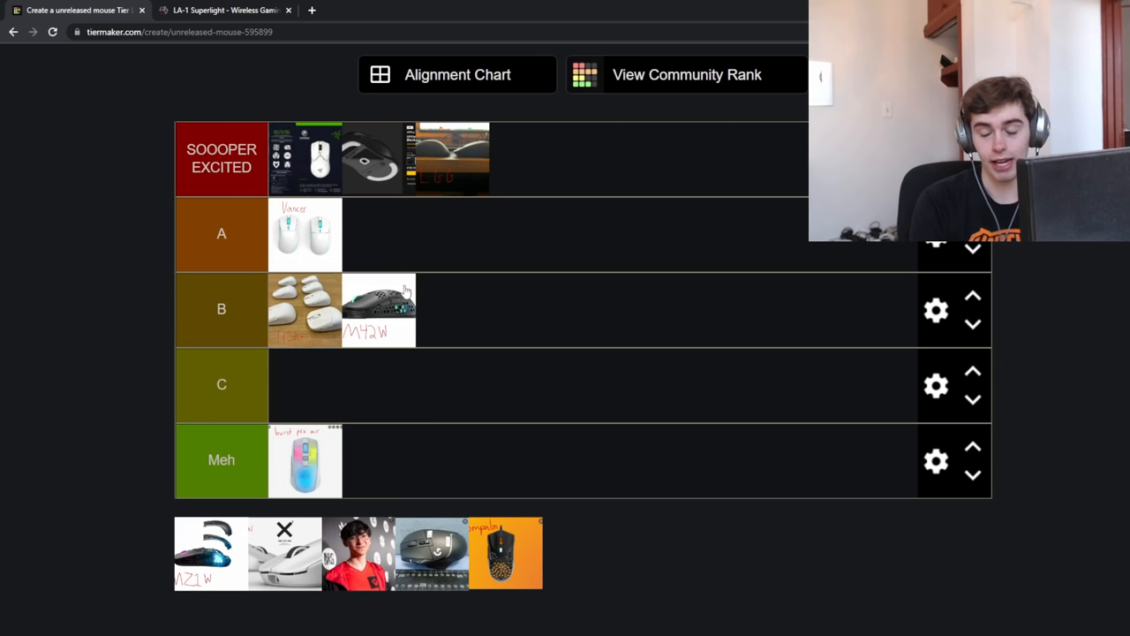
pyautogui.moveTo(419, 261)
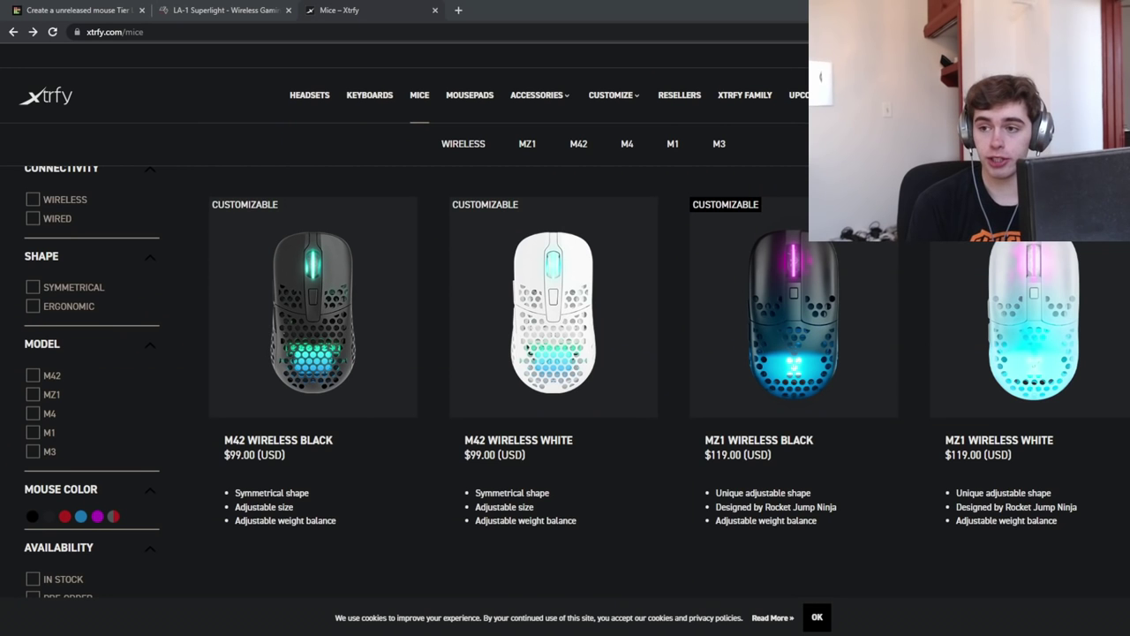
# - Scroll up and down through Xtrfy's M42, MZ1 and M4 wireless mouse listings
pyautogui.scroll(-3)
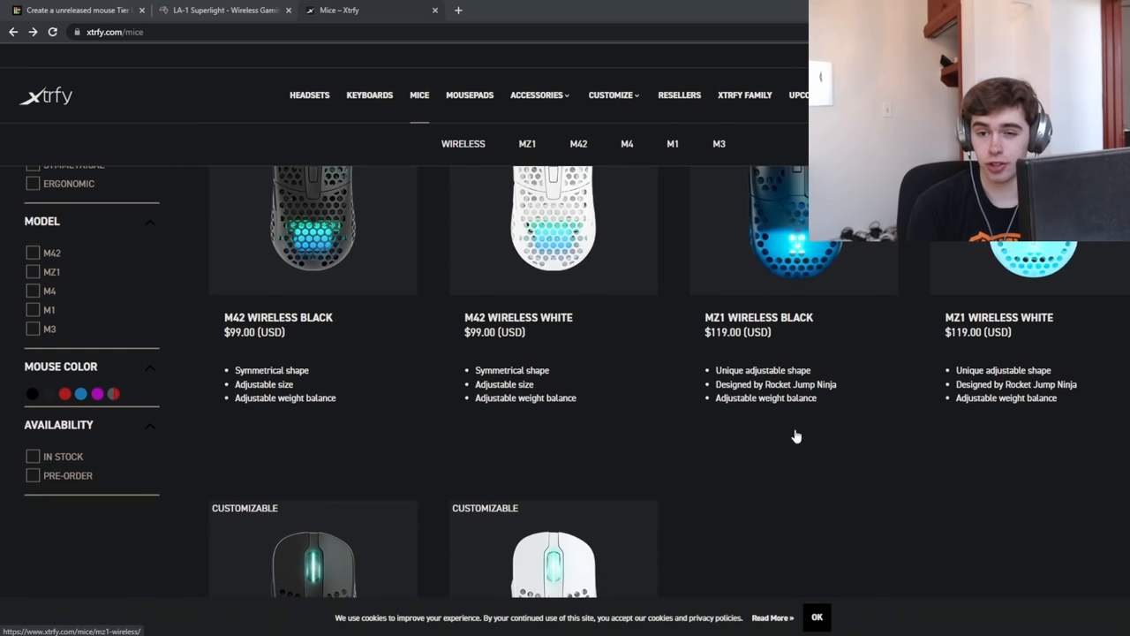
pyautogui.scroll(3)
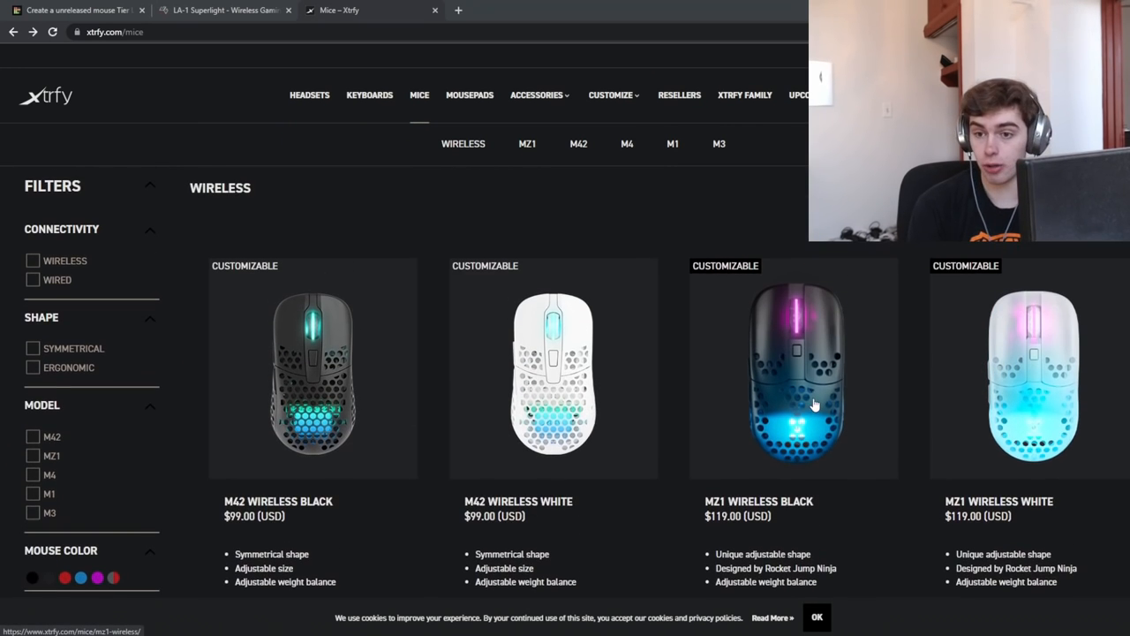
pyautogui.scroll(-3)
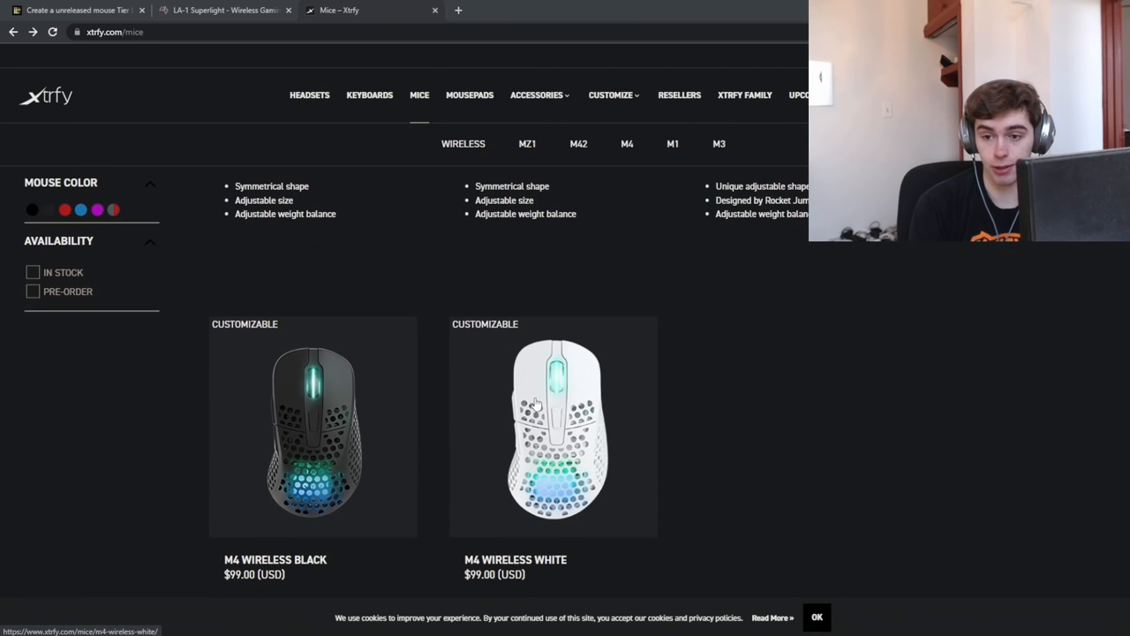
pyautogui.scroll(3)
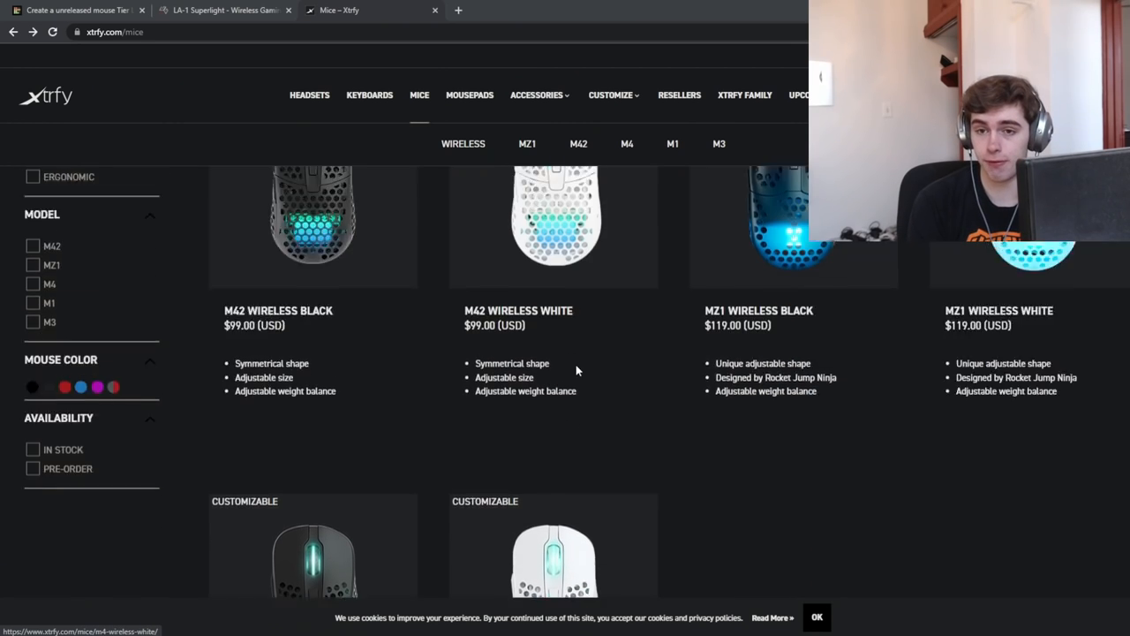
pyautogui.scroll(3)
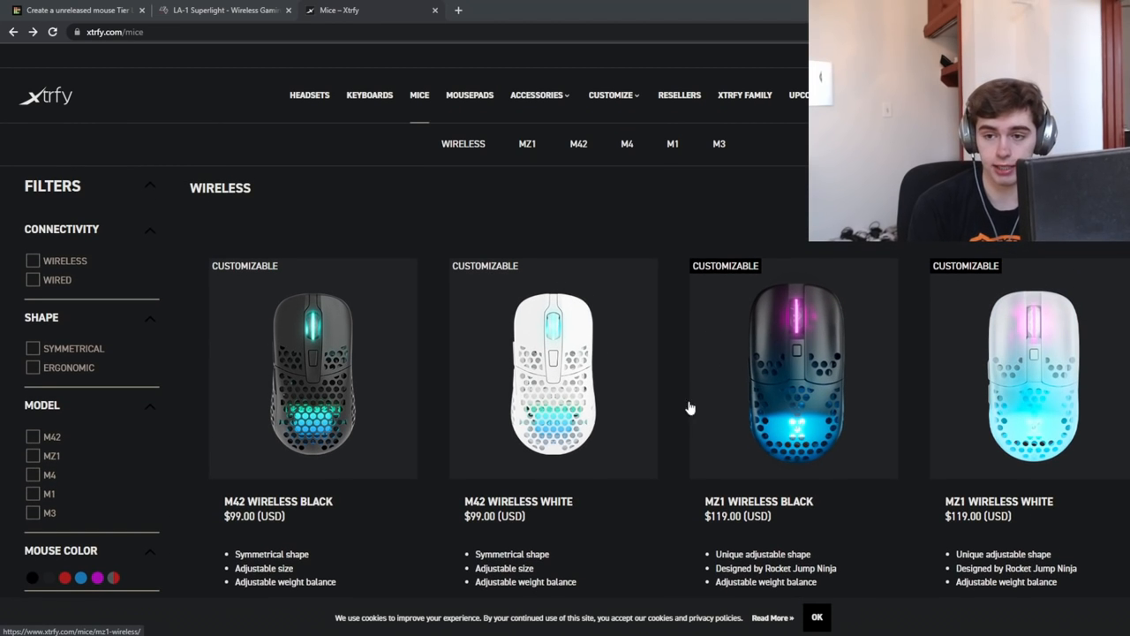
pyautogui.scroll(-3)
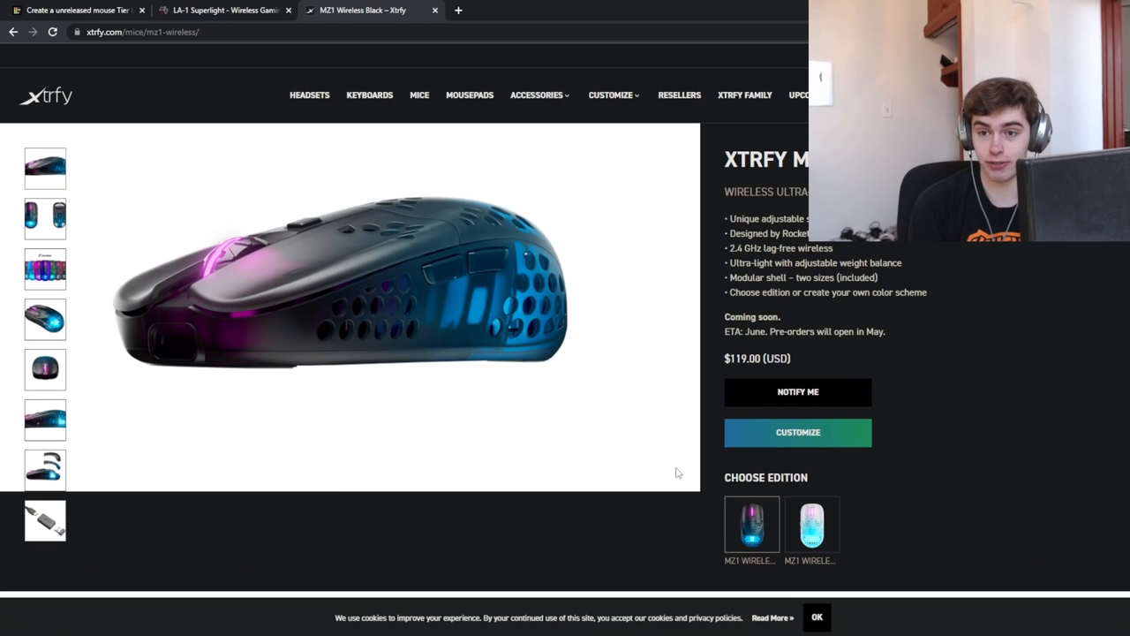
# - Read the MZ1 Wireless design, 61-gram weight and battery sections, then return to the top
pyautogui.scroll(-3)
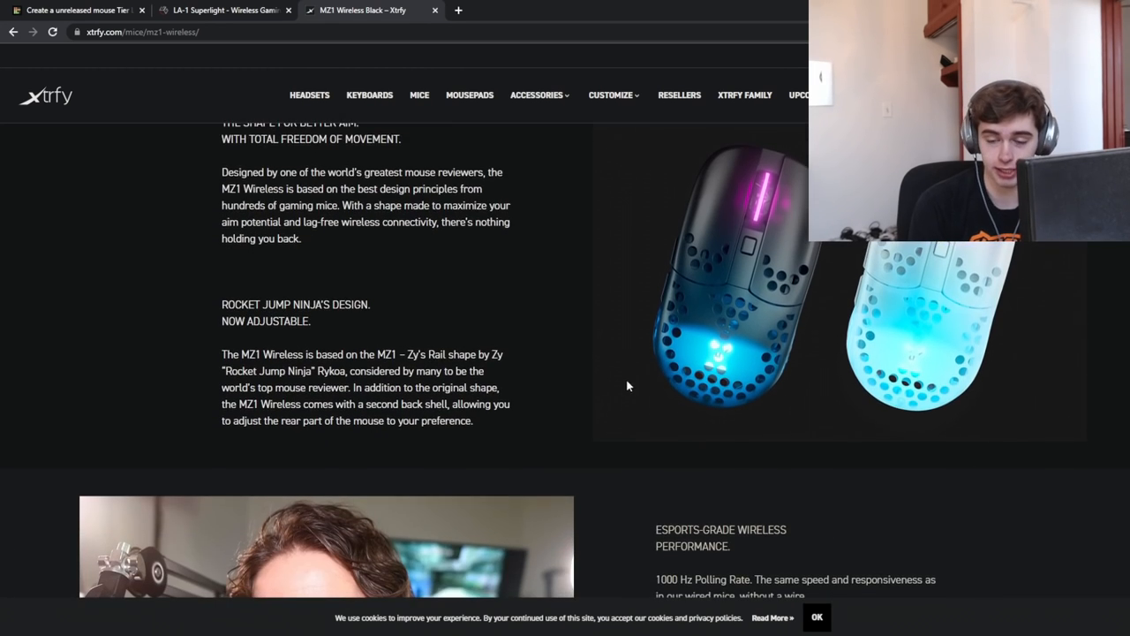
pyautogui.scroll(-3)
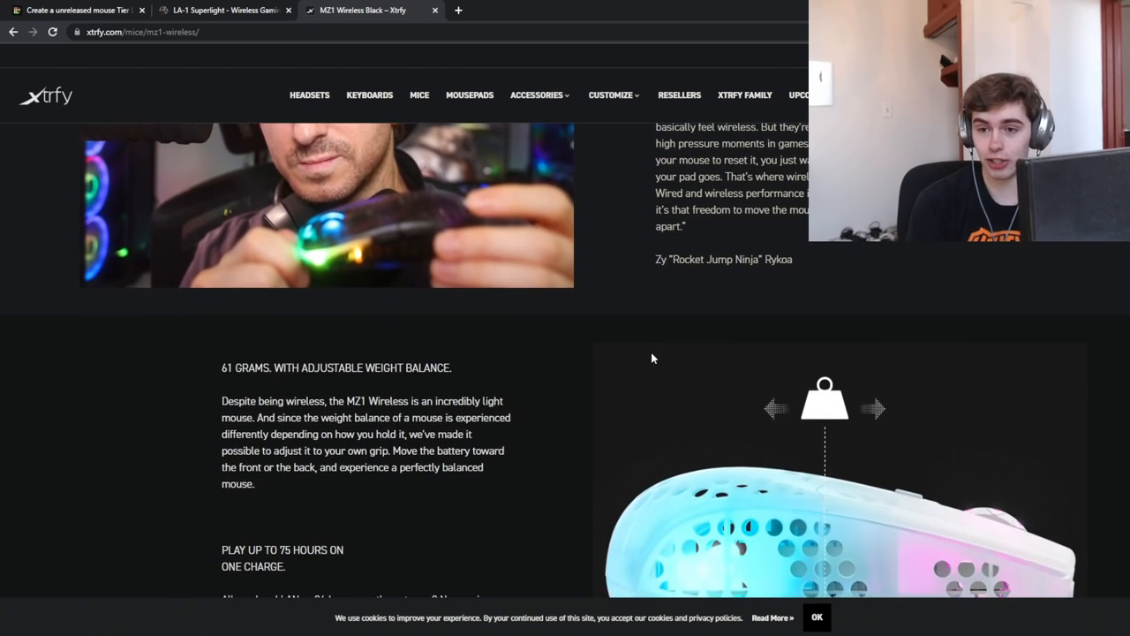
pyautogui.scroll(-3)
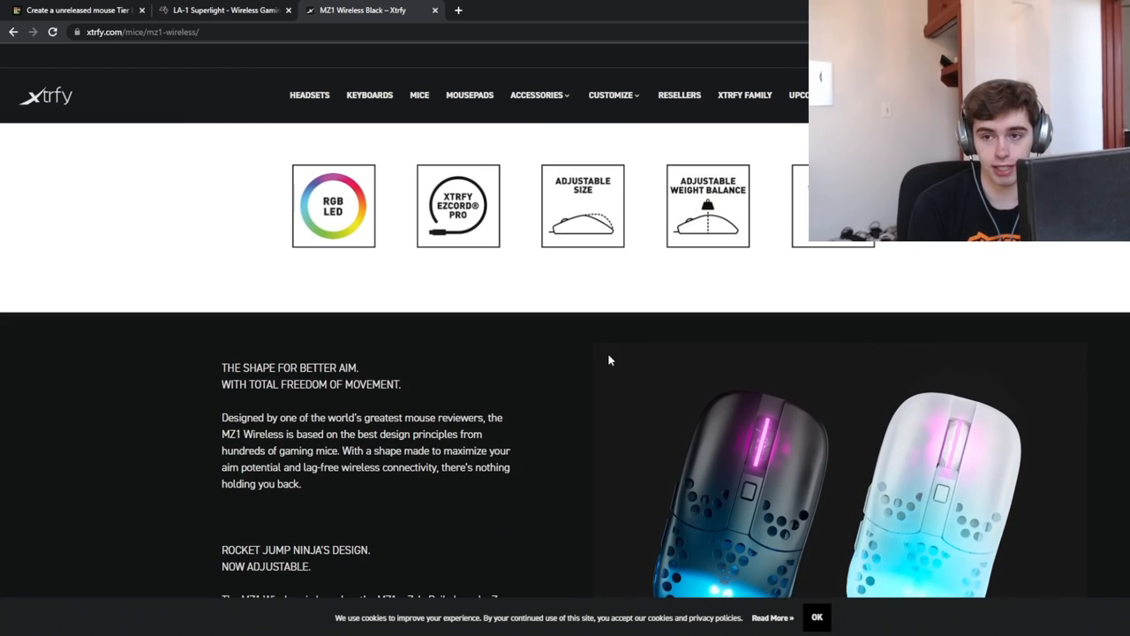
pyautogui.scroll(3)
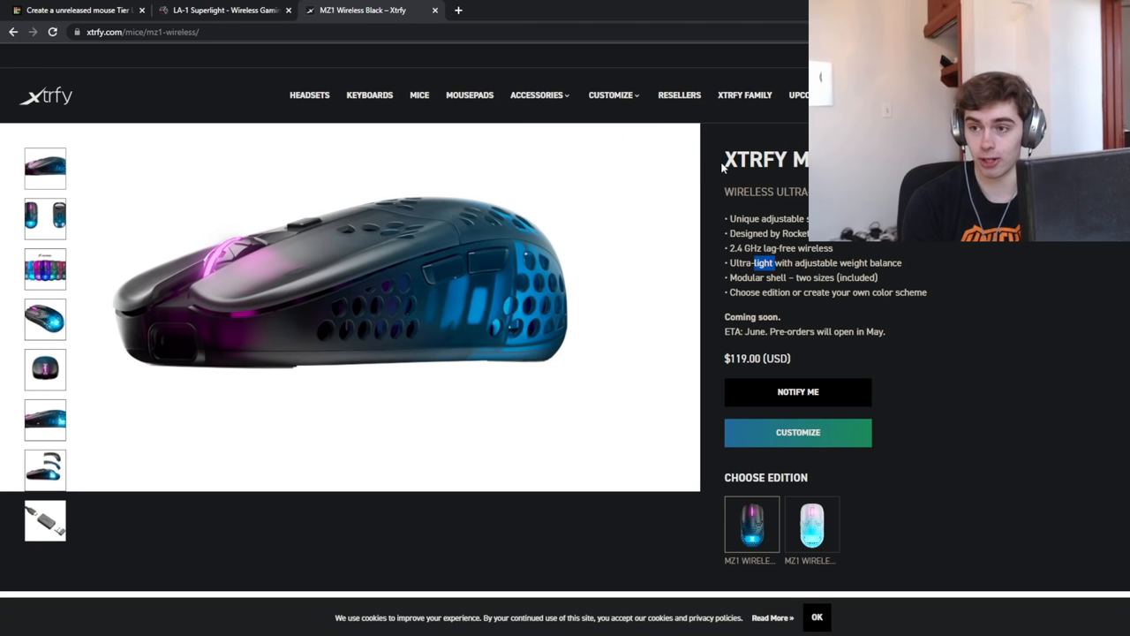
# - Rank the MZ1 Wireless in SOOOPER EXCITED and the Pulsar X in the A tier
pyautogui.click(75, 10)
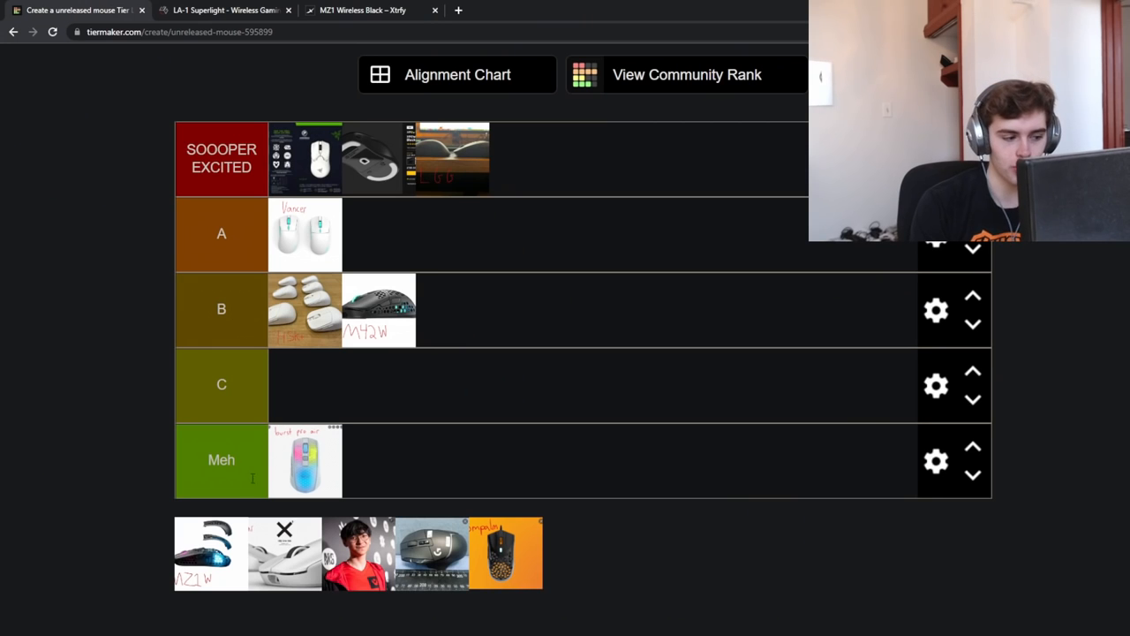
pyautogui.moveTo(209, 552); pyautogui.dragTo(525, 159)
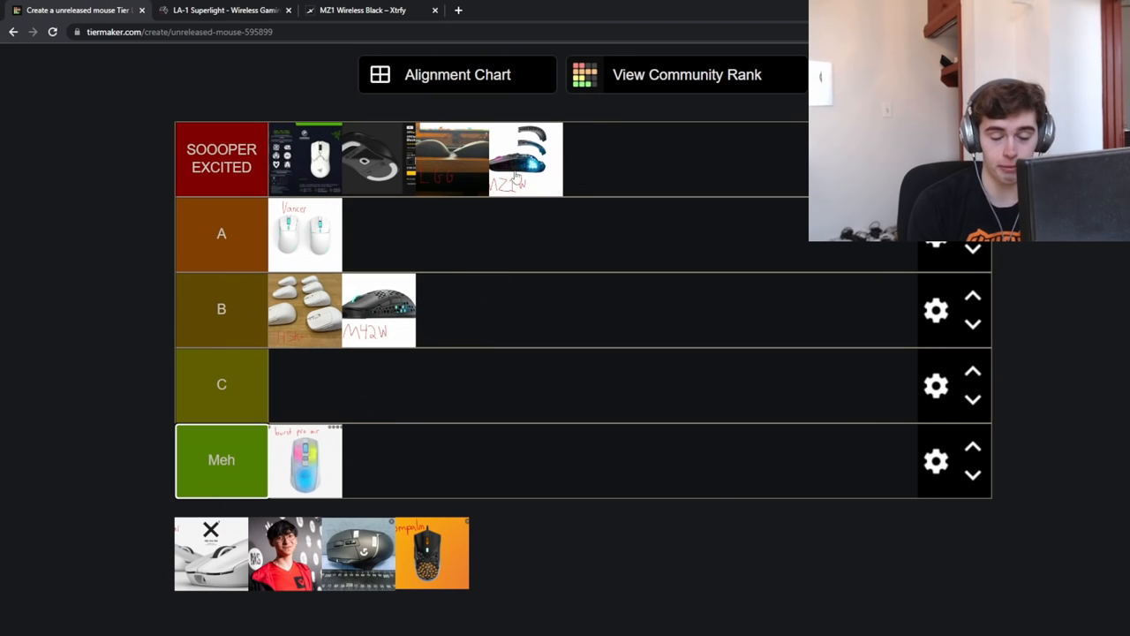
pyautogui.moveTo(450, 265)
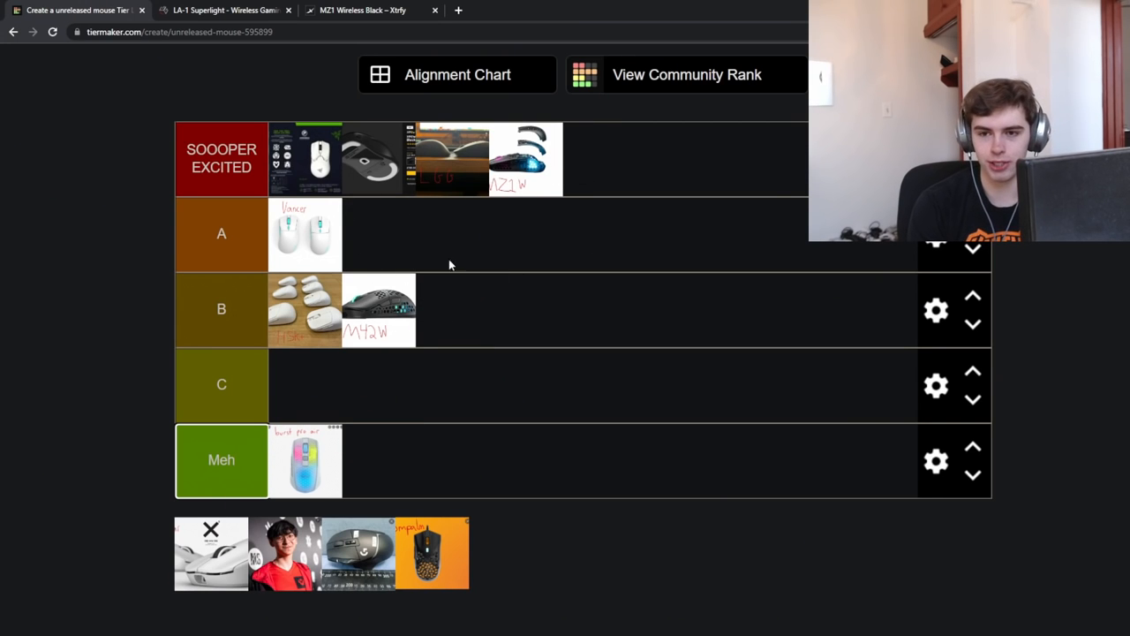
pyautogui.moveTo(354, 305)
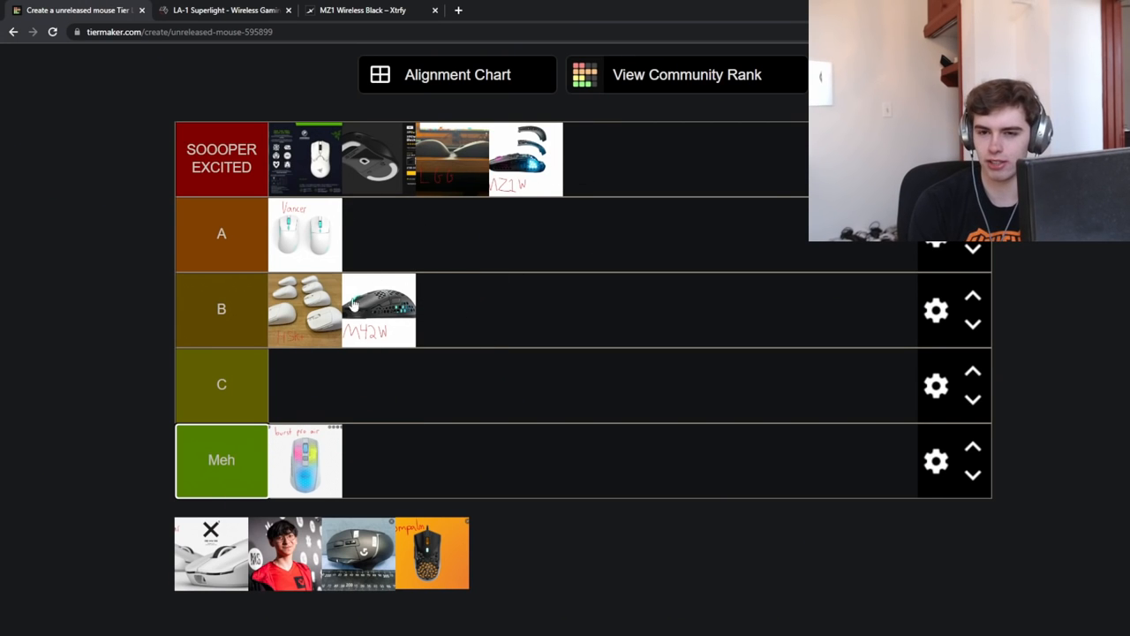
pyautogui.moveTo(368, 331)
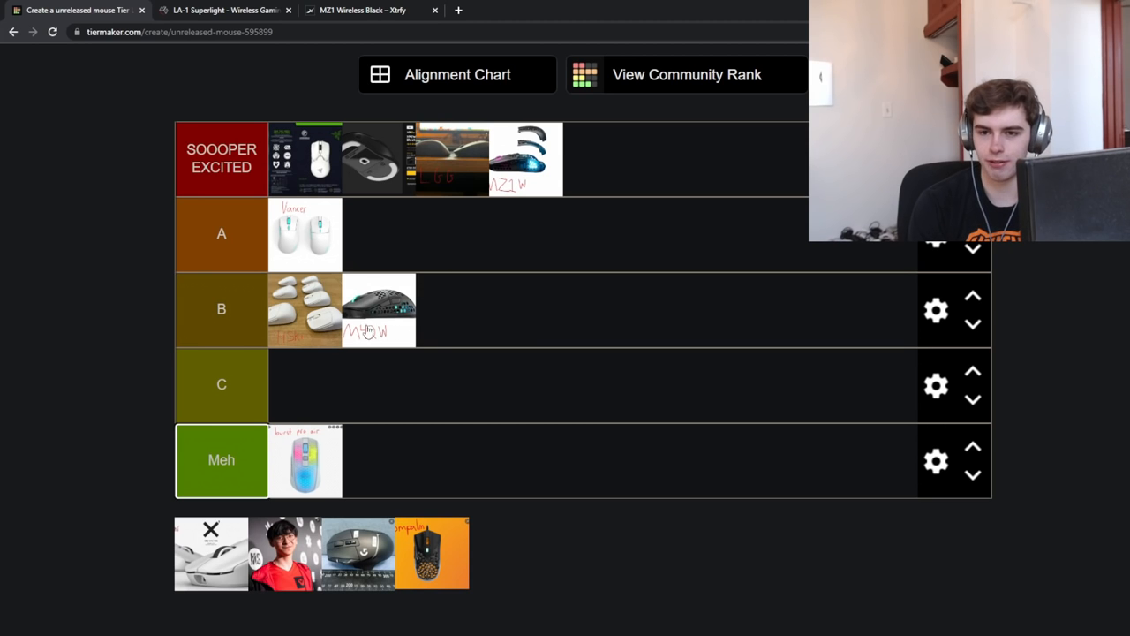
pyautogui.moveTo(400, 375)
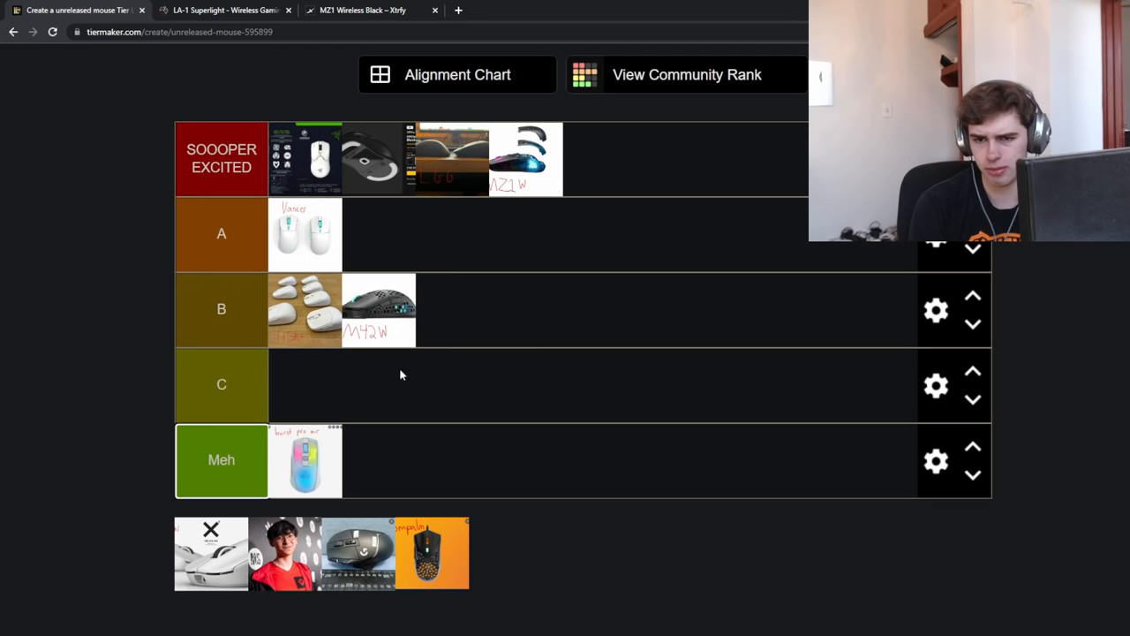
pyautogui.moveTo(211, 554); pyautogui.dragTo(659, 256)
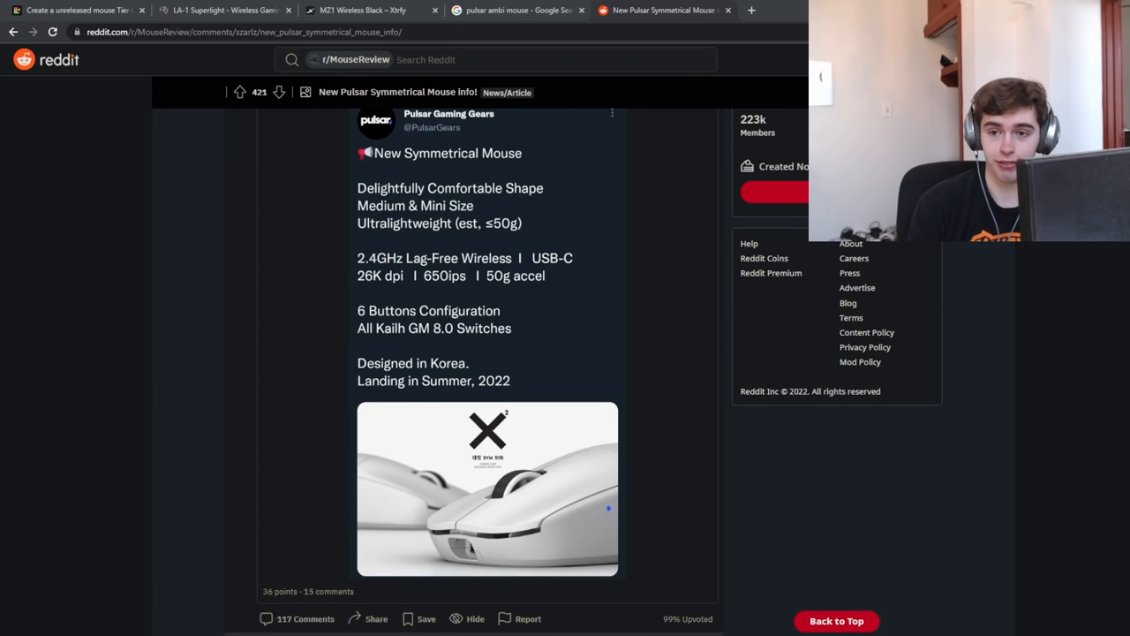
pyautogui.moveTo(575, 163)
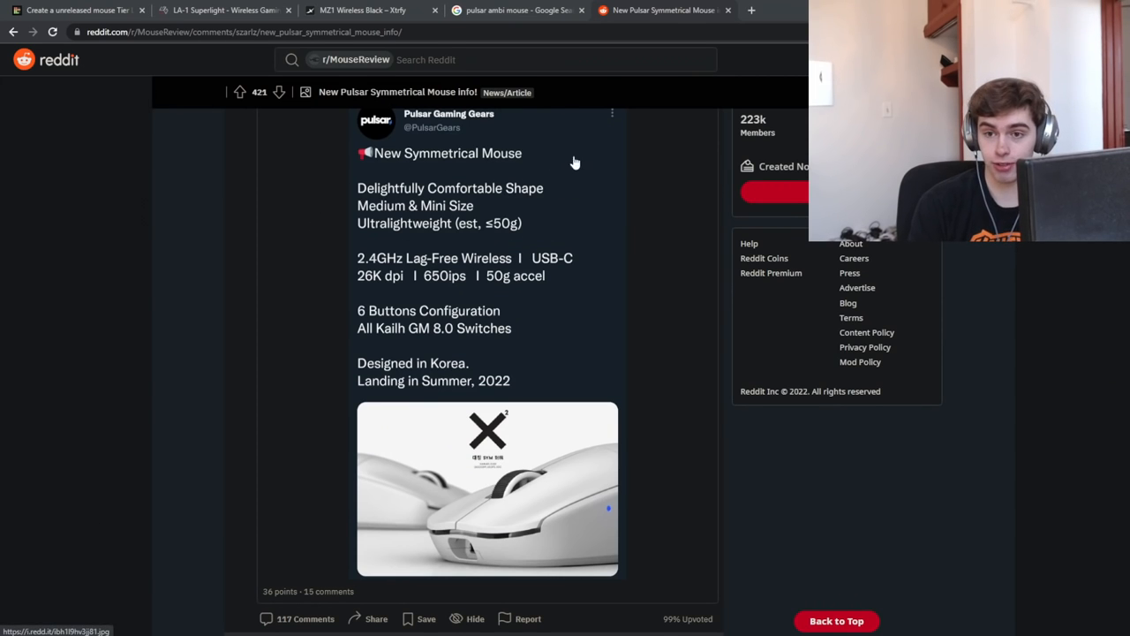
pyautogui.moveTo(371, 221)
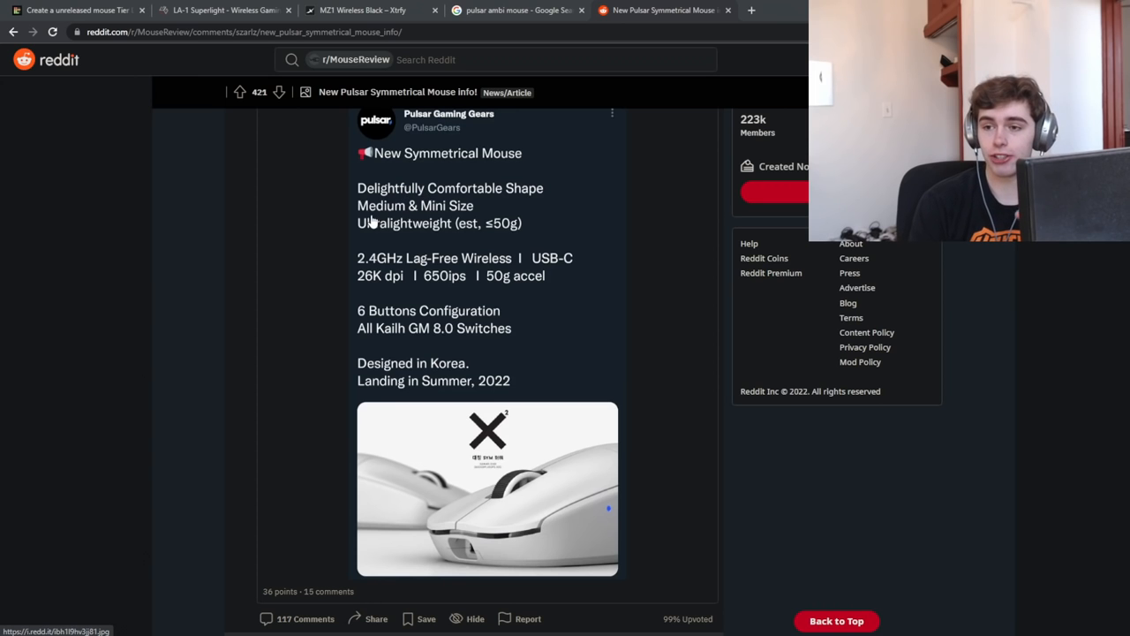
pyautogui.moveTo(460, 234)
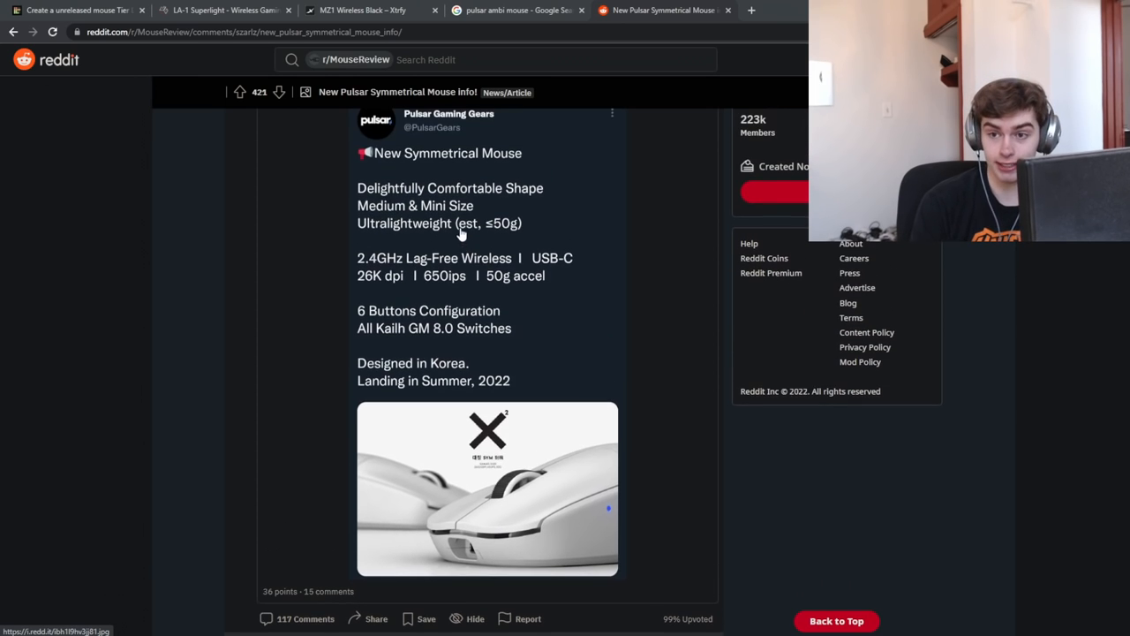
pyautogui.moveTo(501, 244)
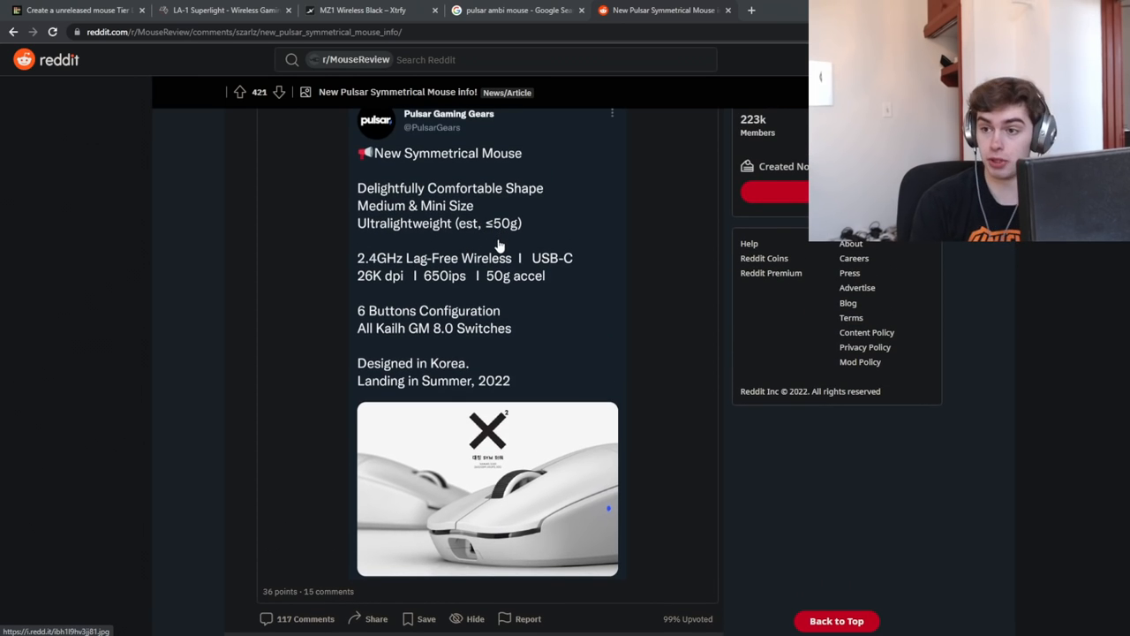
pyautogui.scroll(3)
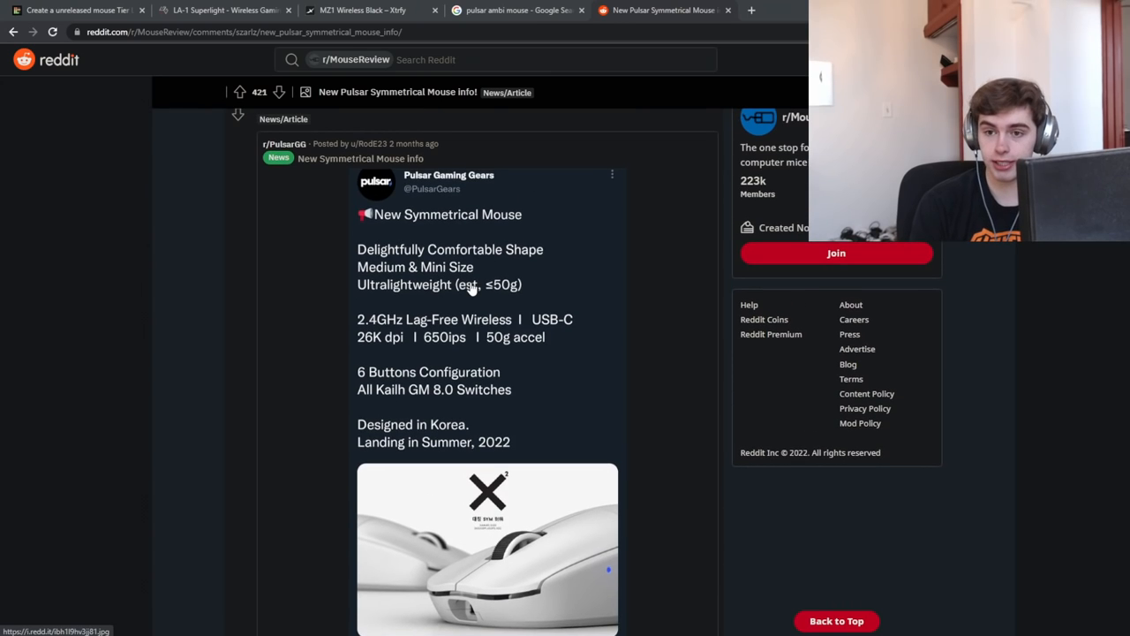
pyautogui.scroll(-3)
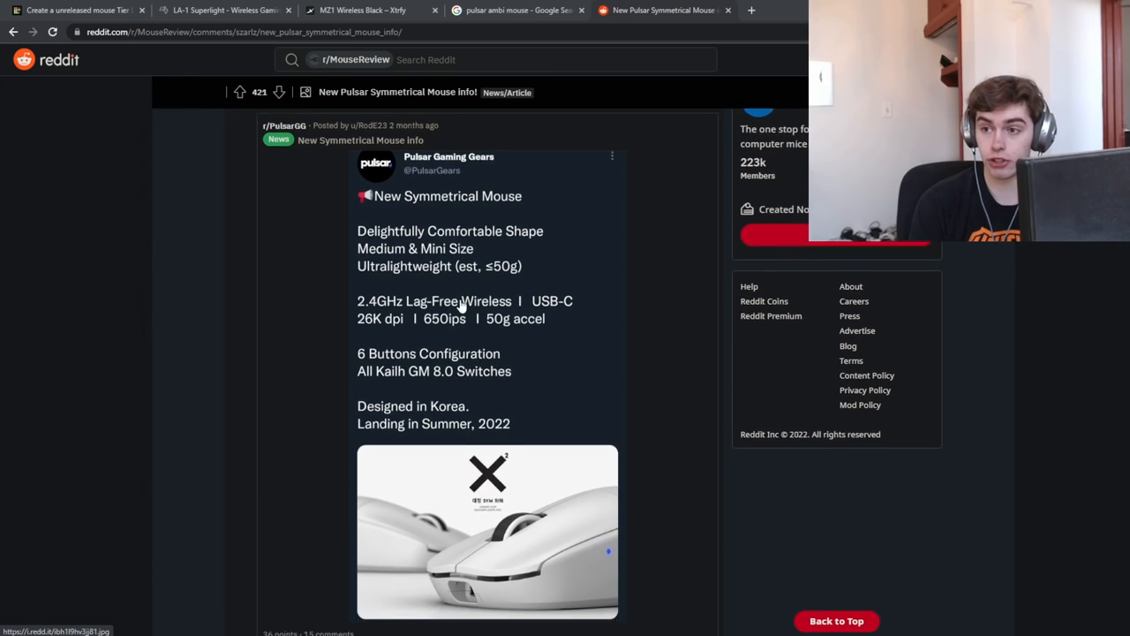
pyautogui.scroll(-3)
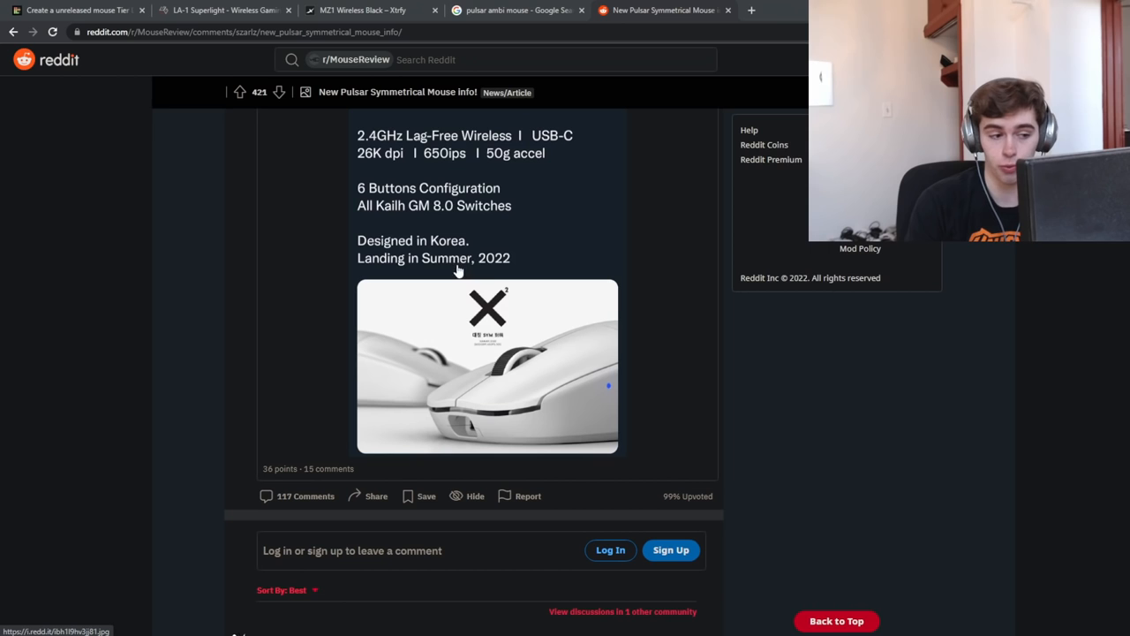
pyautogui.moveTo(538, 228)
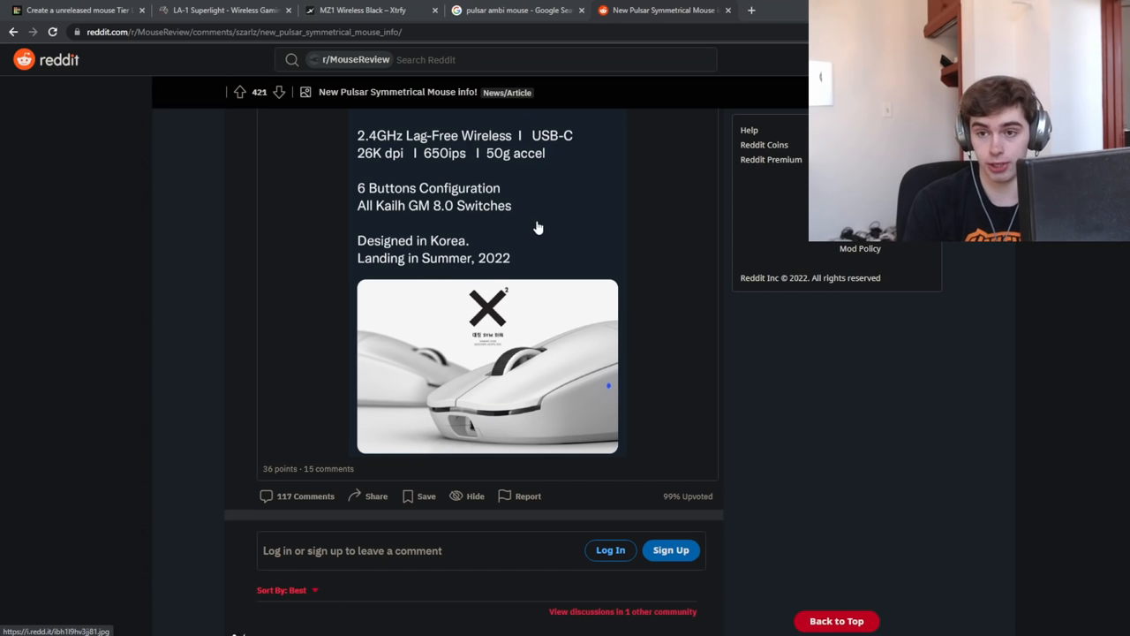
pyautogui.scroll(3)
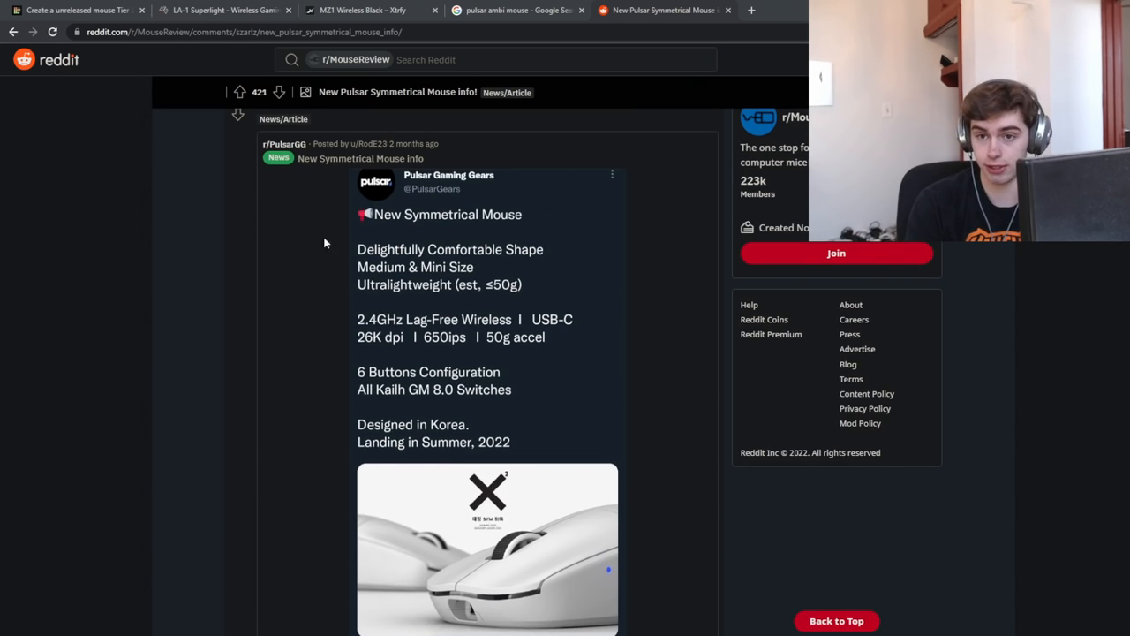
pyautogui.click(76, 9)
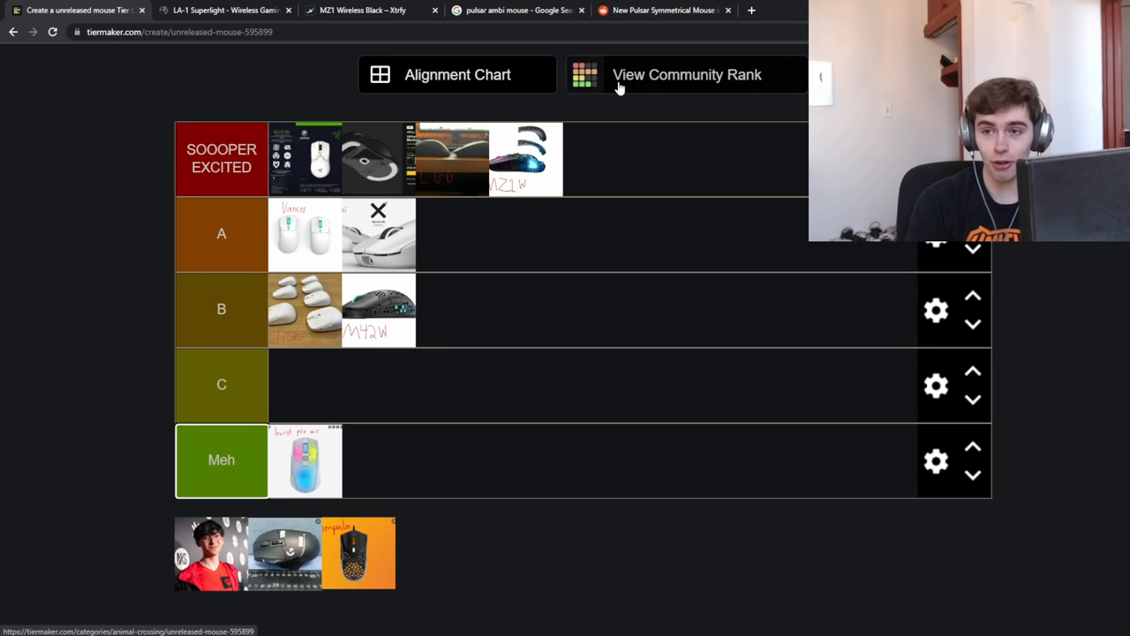
pyautogui.moveTo(678, 155)
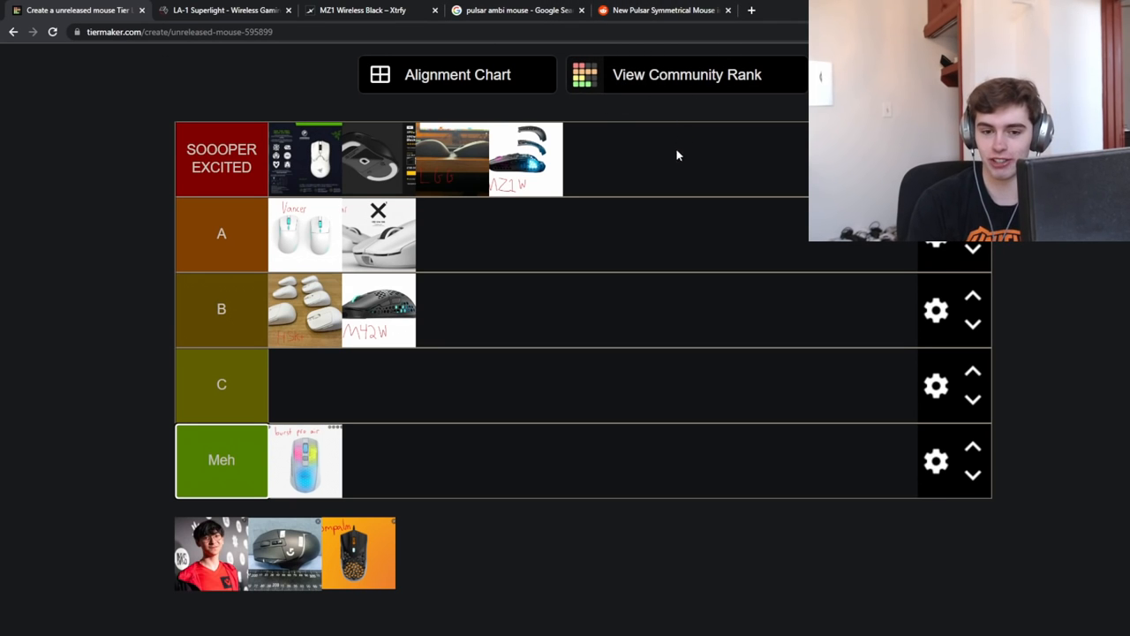
pyautogui.click(663, 10)
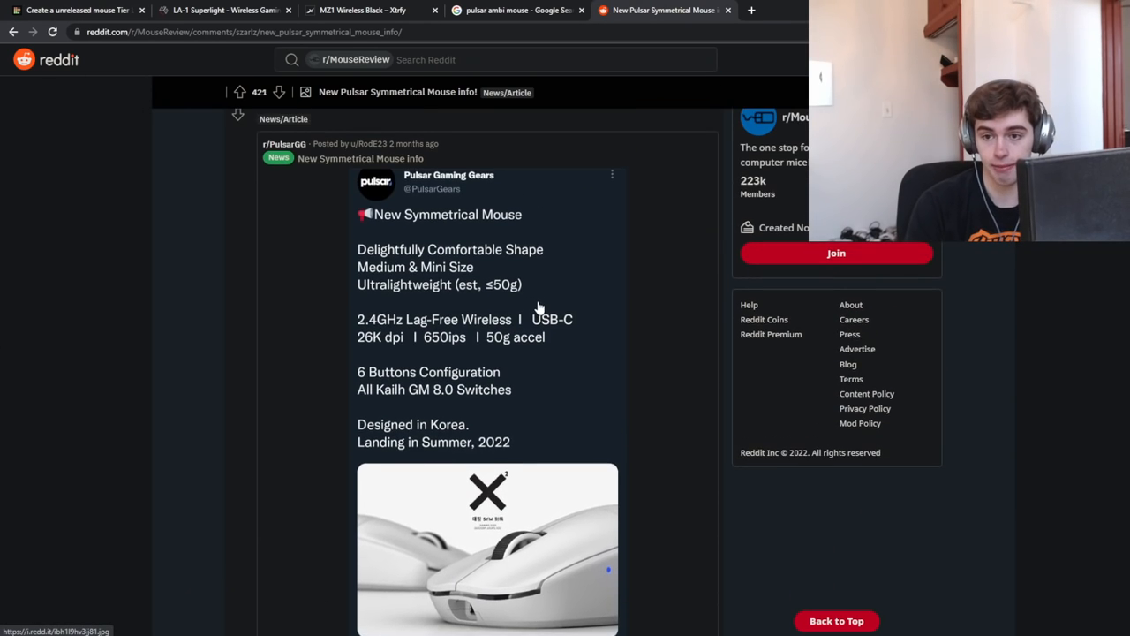
pyautogui.scroll(3)
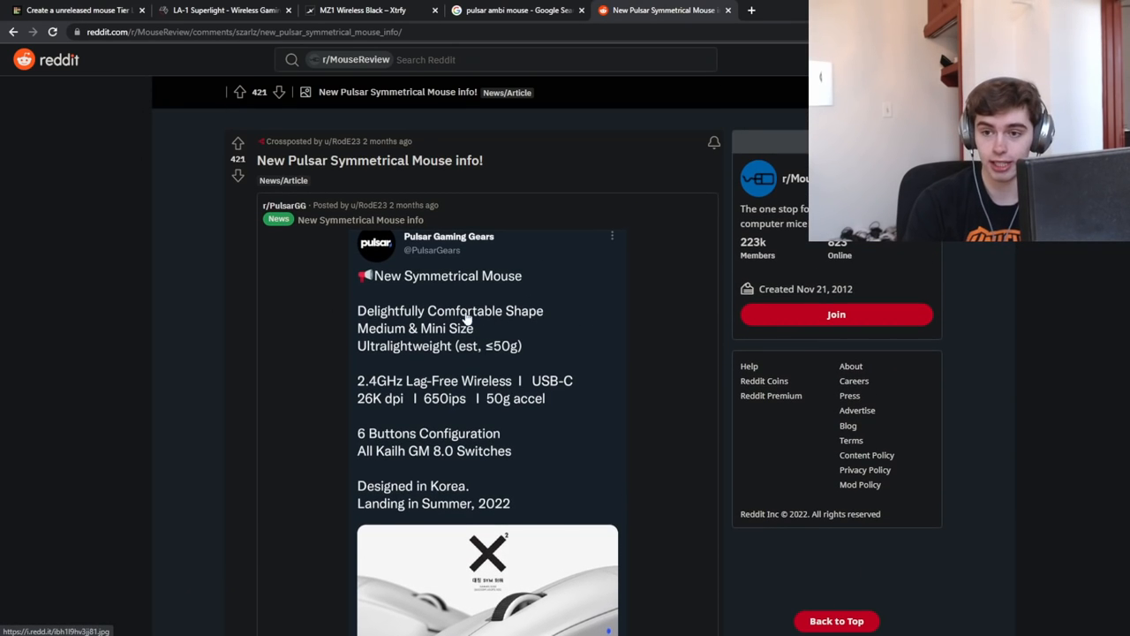
pyautogui.click(75, 10)
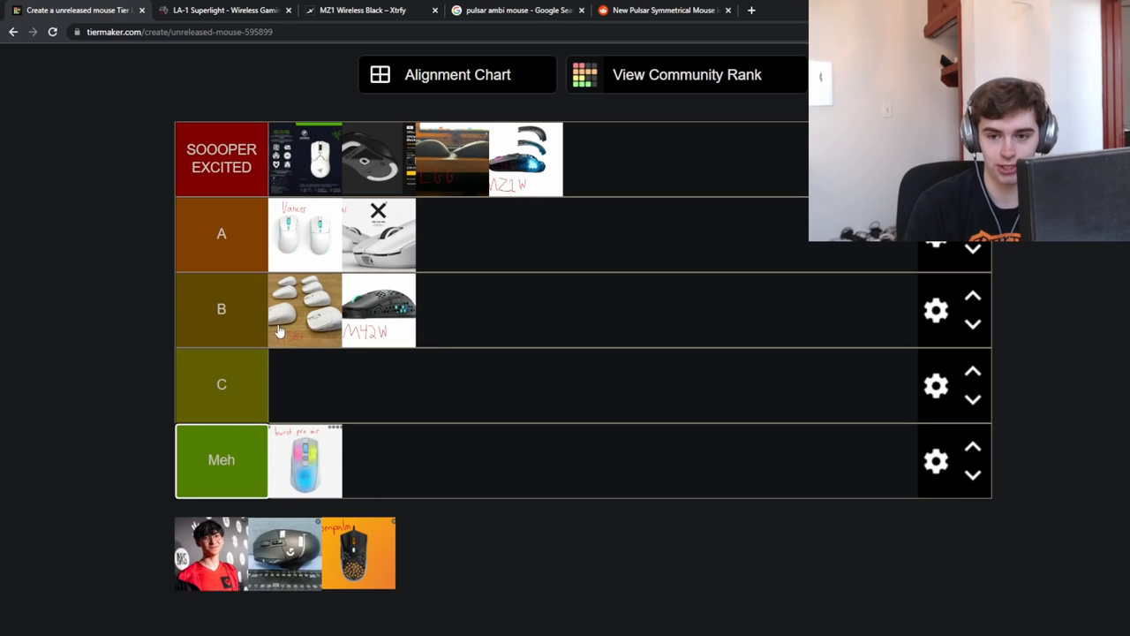
# - Move the person photo from the unsorted items into the SOOOPER EXCITED tier
pyautogui.moveTo(210, 552); pyautogui.dragTo(623, 177)
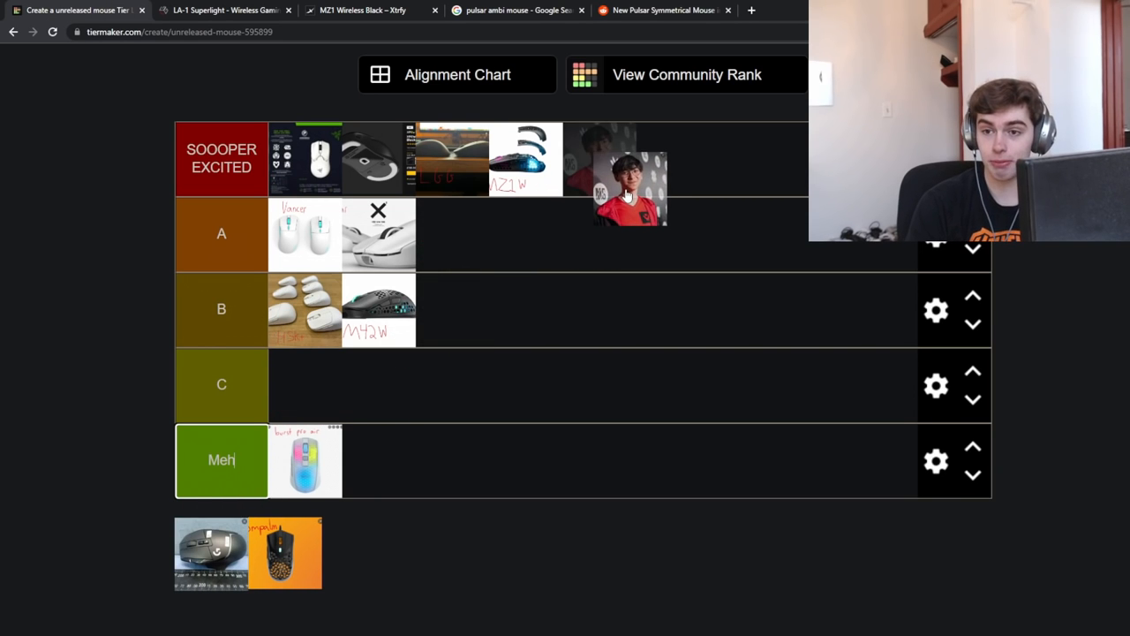
pyautogui.moveTo(623, 190); pyautogui.dragTo(601, 159)
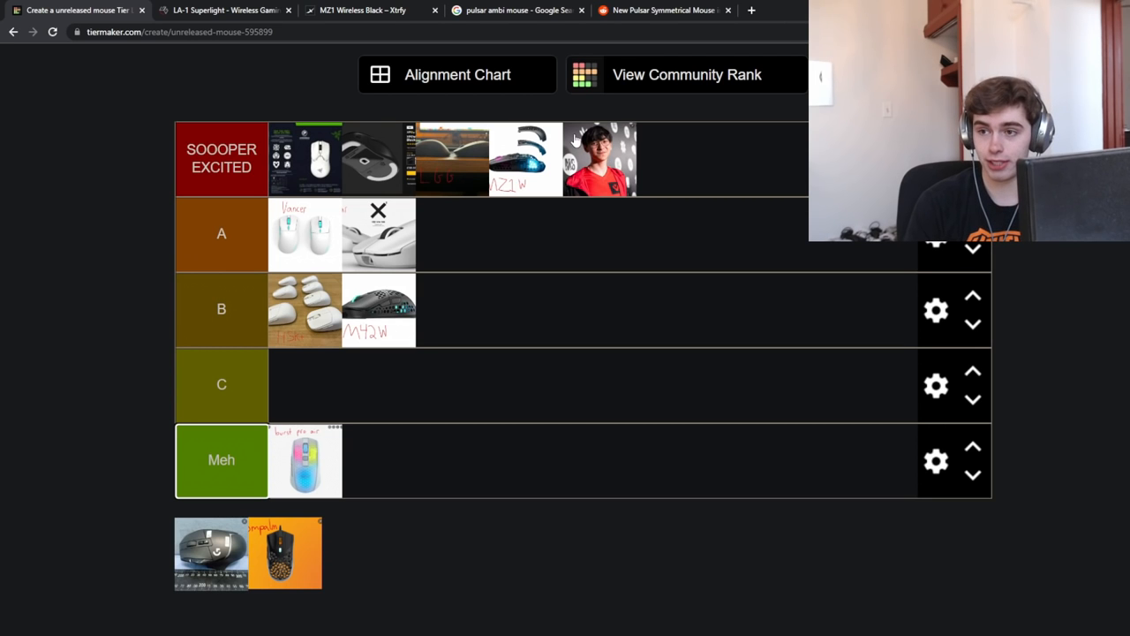
pyautogui.moveTo(481, 73)
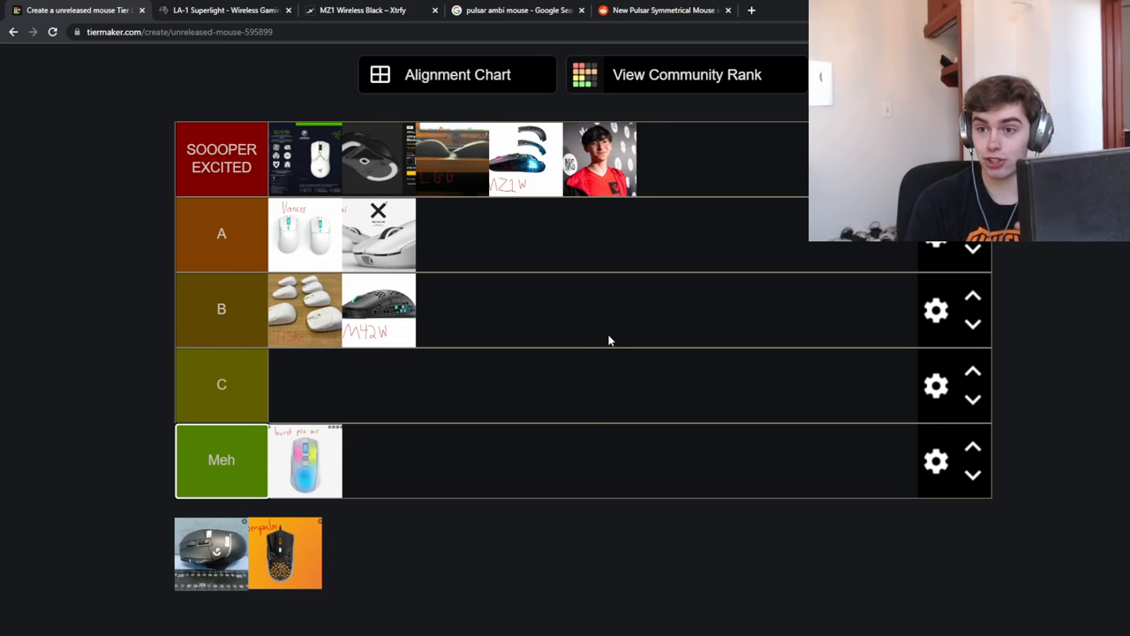
pyautogui.moveTo(621, 193)
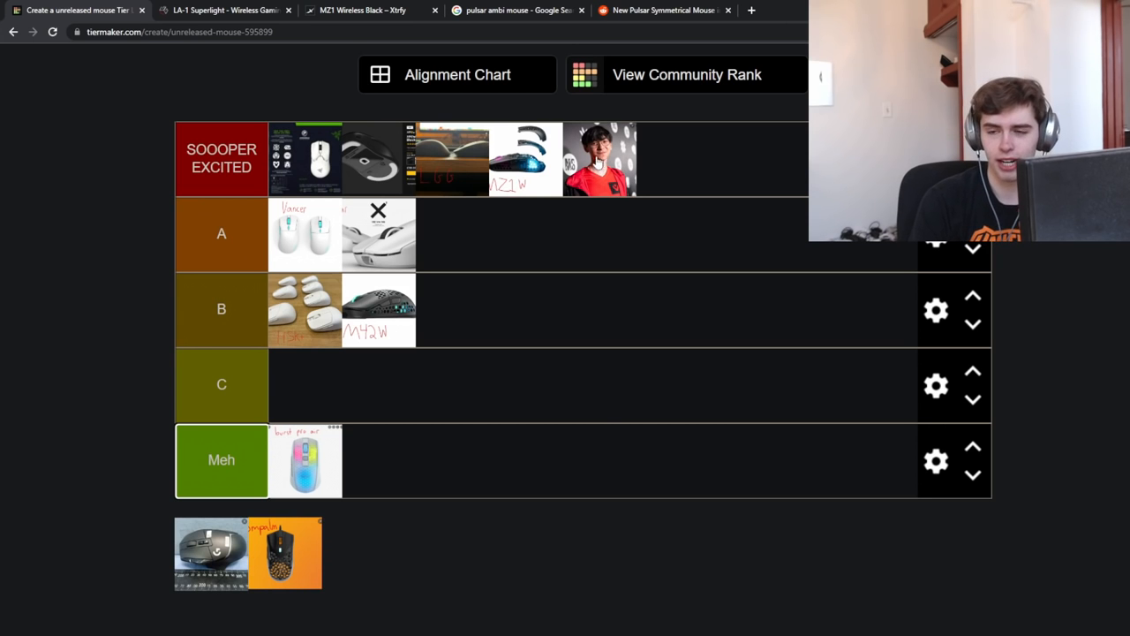
pyautogui.moveTo(576, 197)
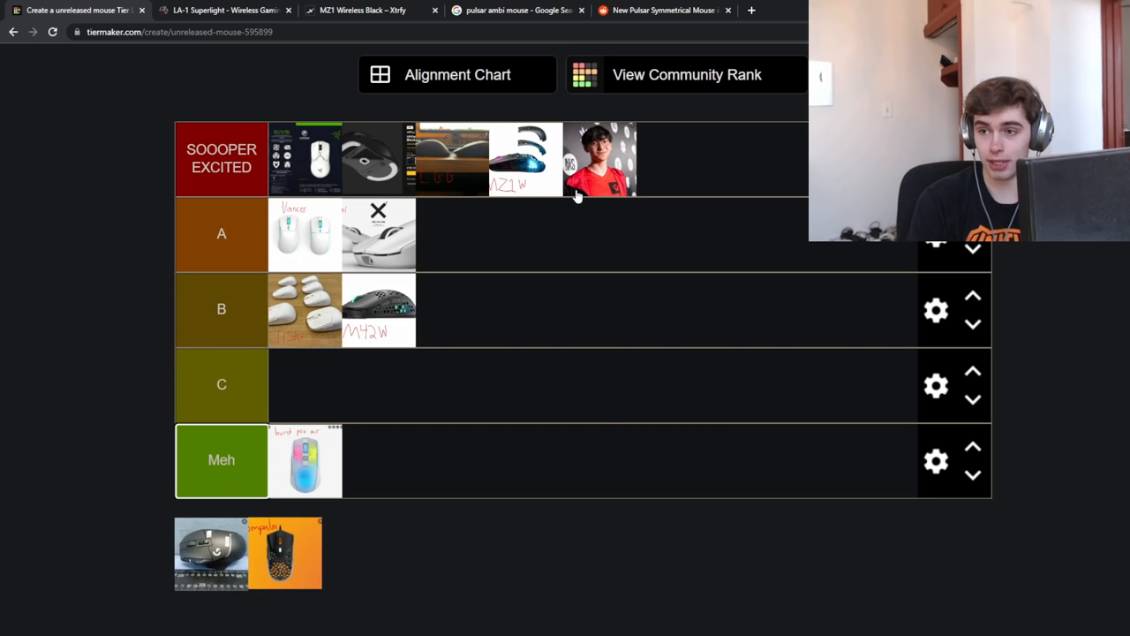
pyautogui.moveTo(614, 98)
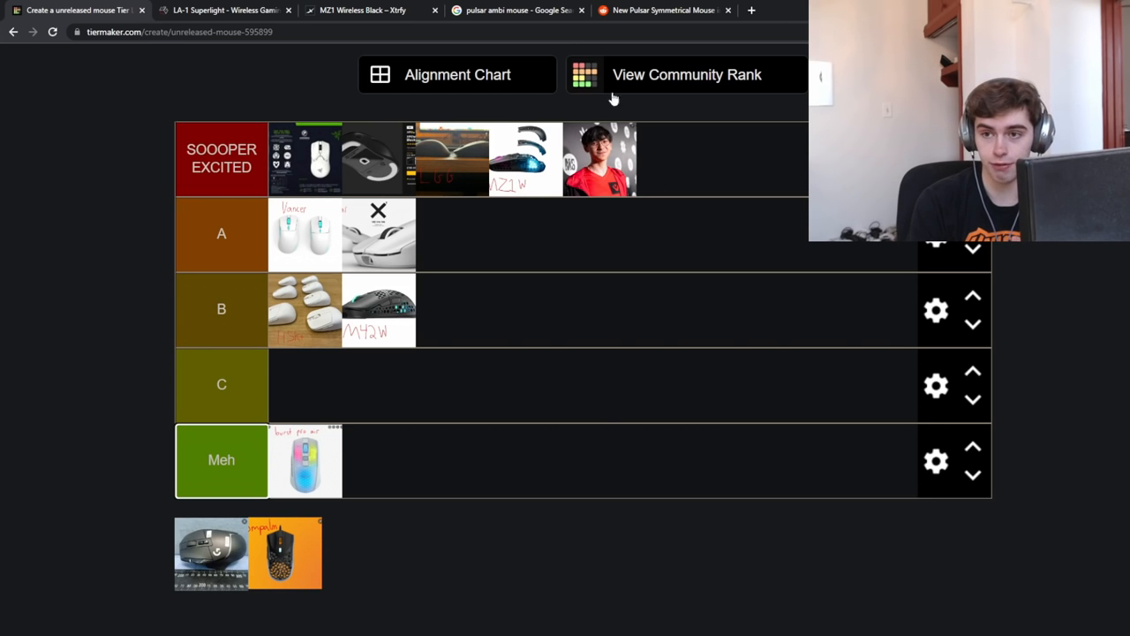
pyautogui.moveTo(519, 115)
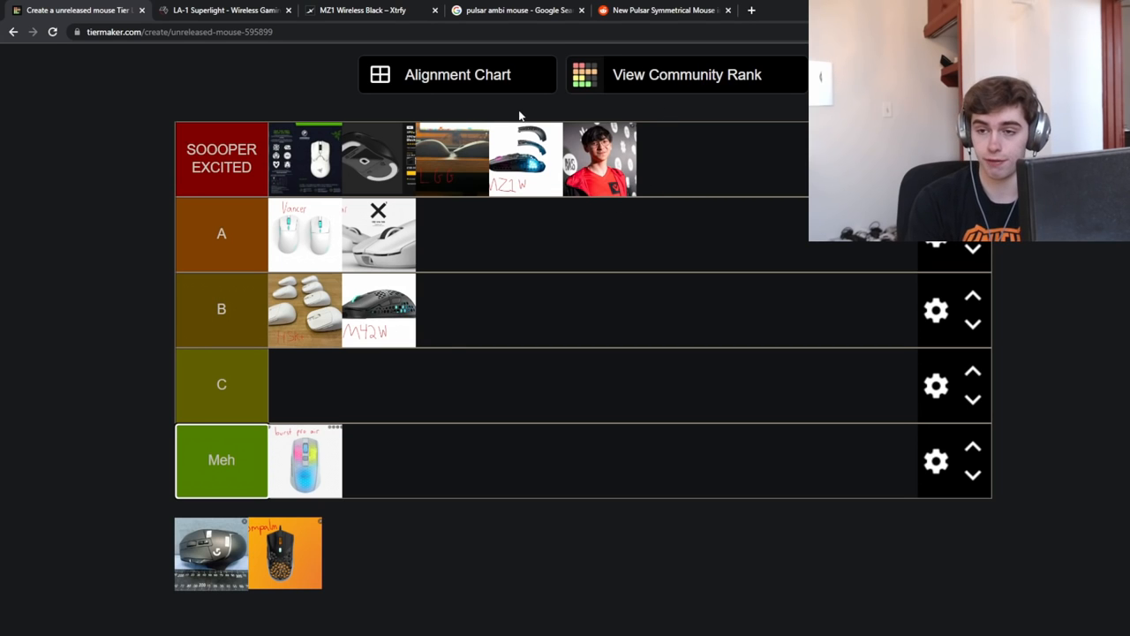
pyautogui.moveTo(663, 224)
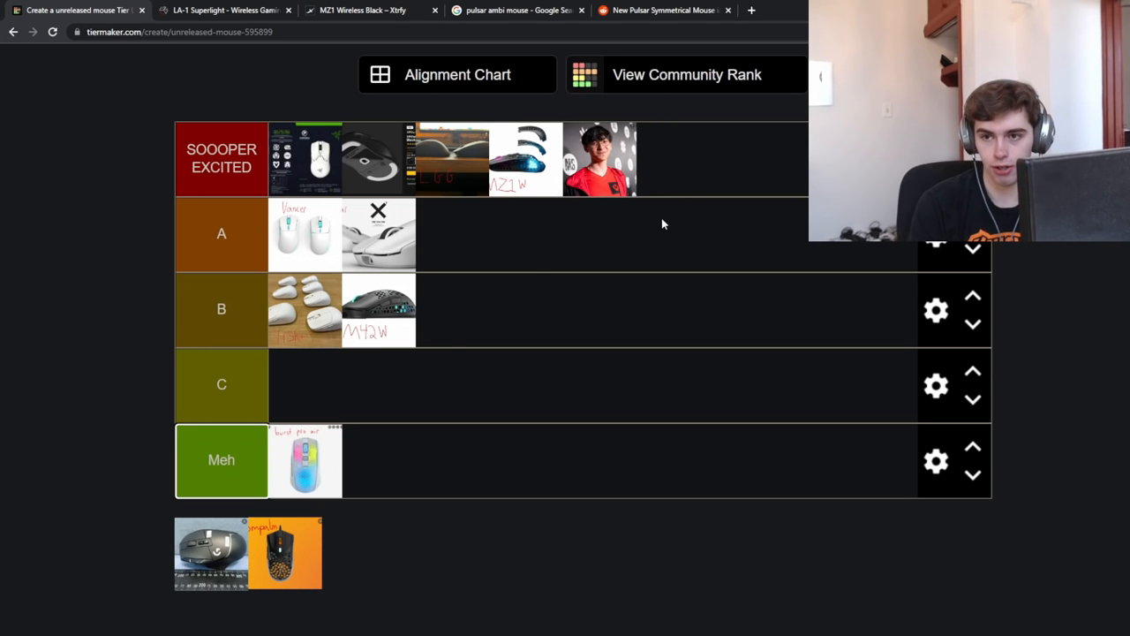
pyautogui.moveTo(647, 106)
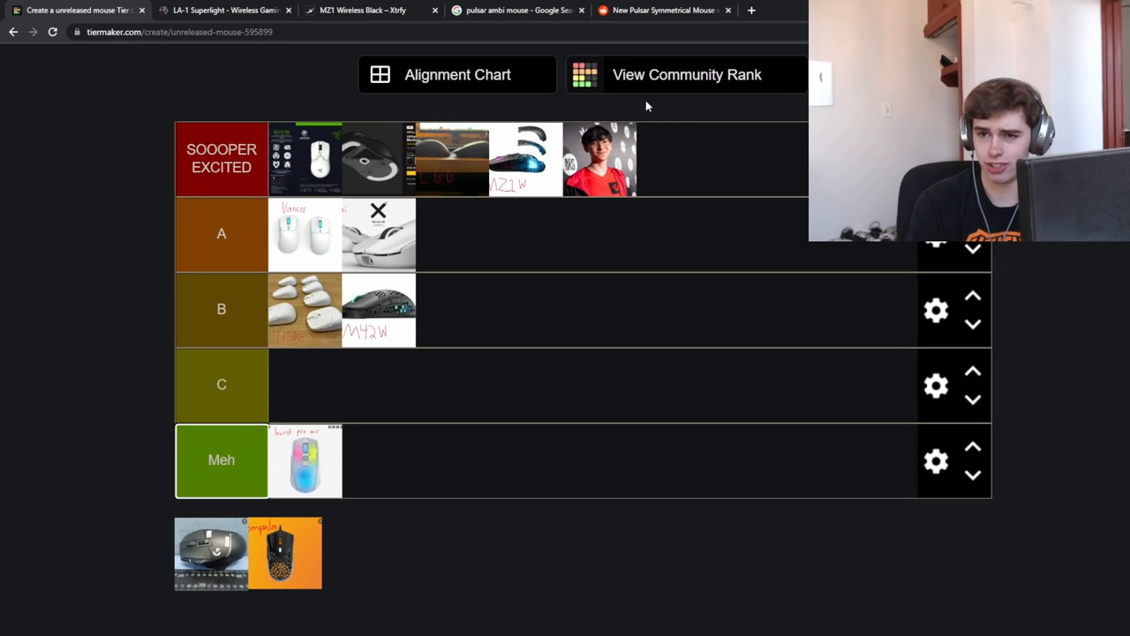
pyautogui.moveTo(634, 120)
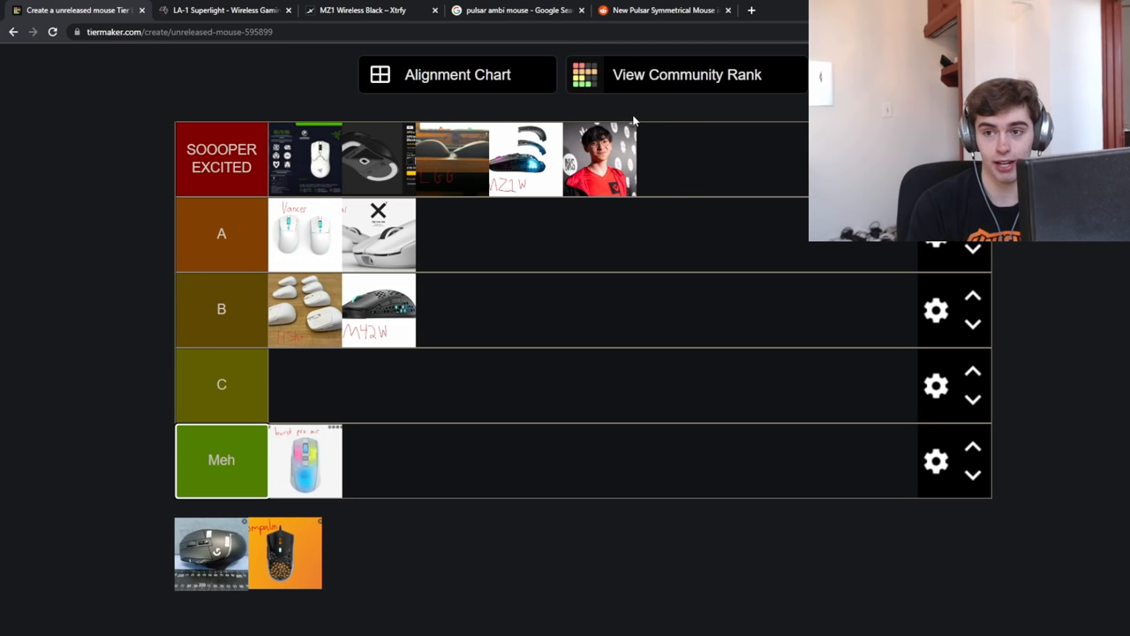
pyautogui.moveTo(685, 99)
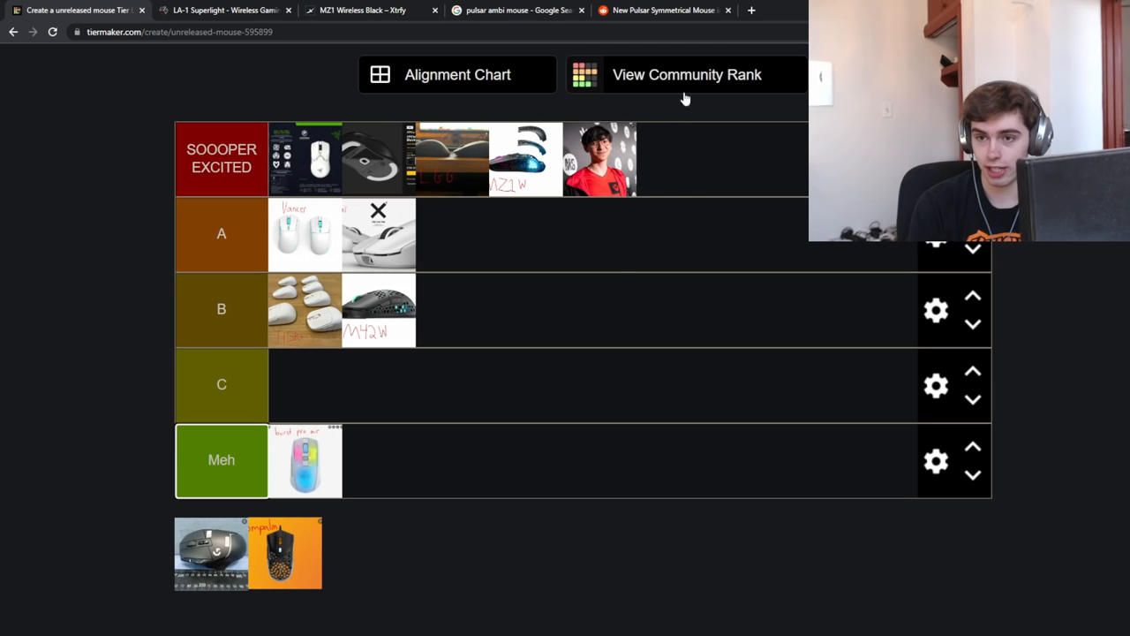
pyautogui.moveTo(765, 271)
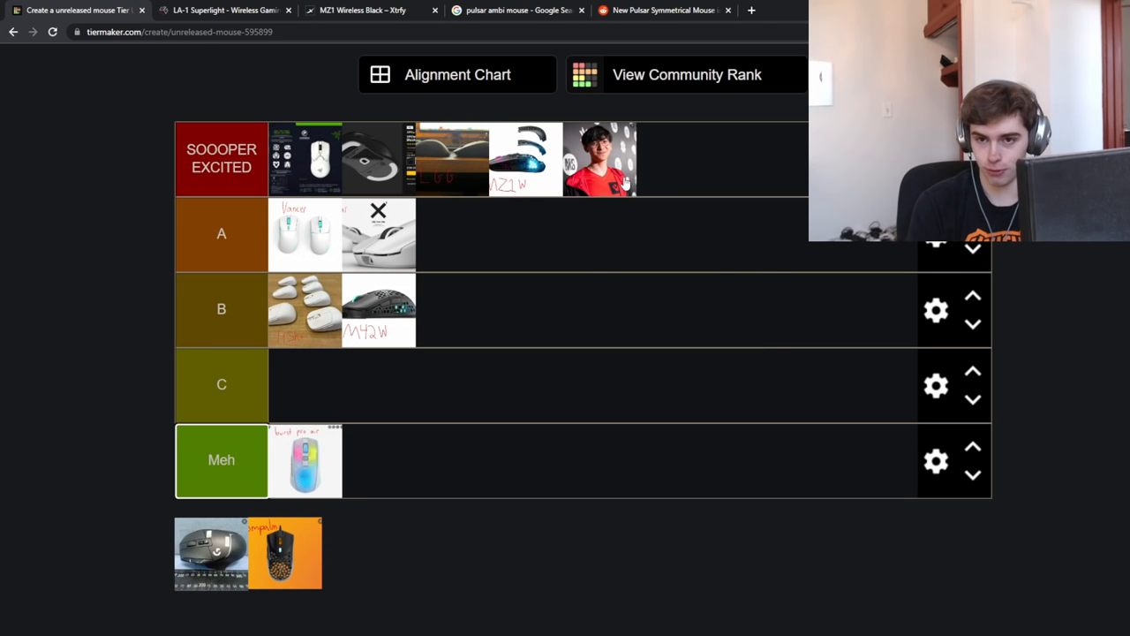
pyautogui.moveTo(583, 256)
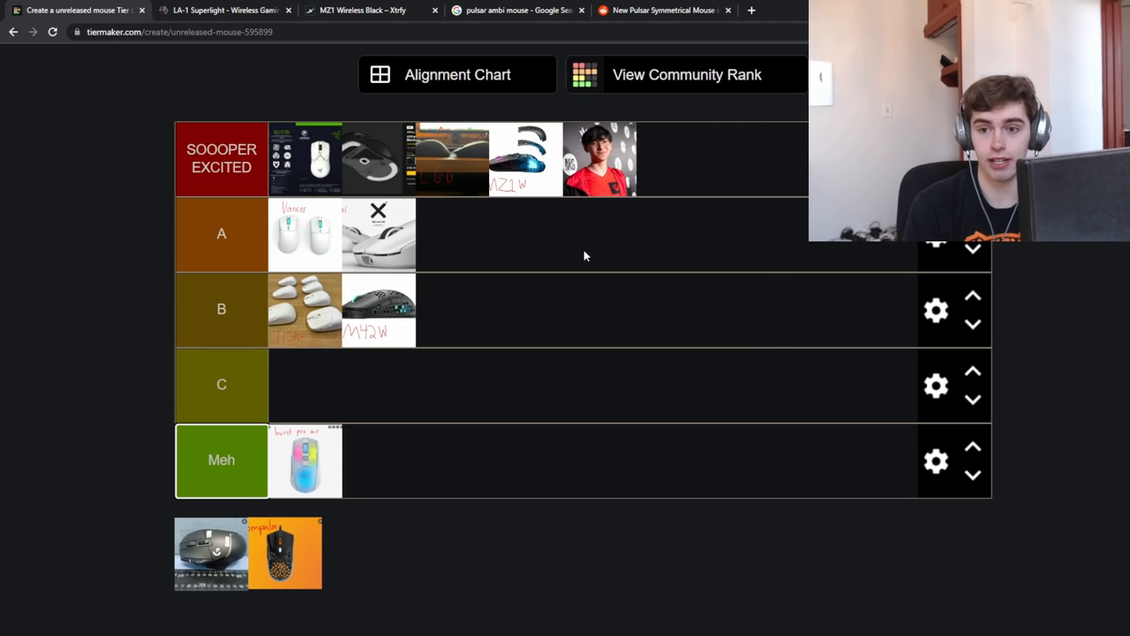
# - Place the black mouse in the Meh tier and the honeycomb mouse in the C tier
pyautogui.moveTo(210, 554); pyautogui.dragTo(324, 491)
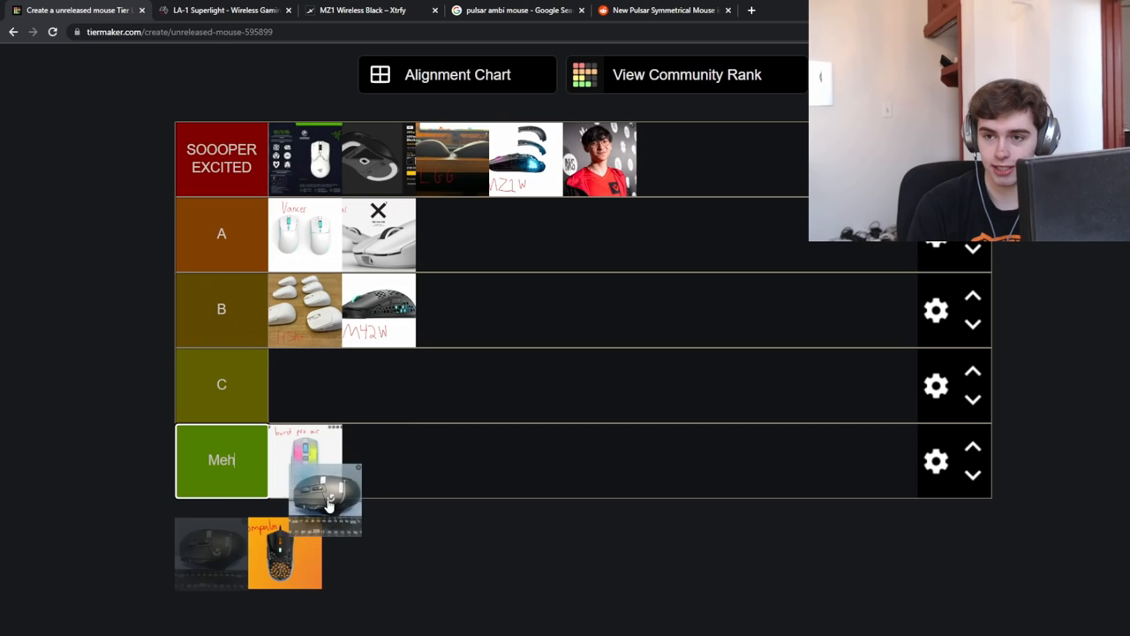
pyautogui.moveTo(327, 491); pyautogui.dragTo(415, 375)
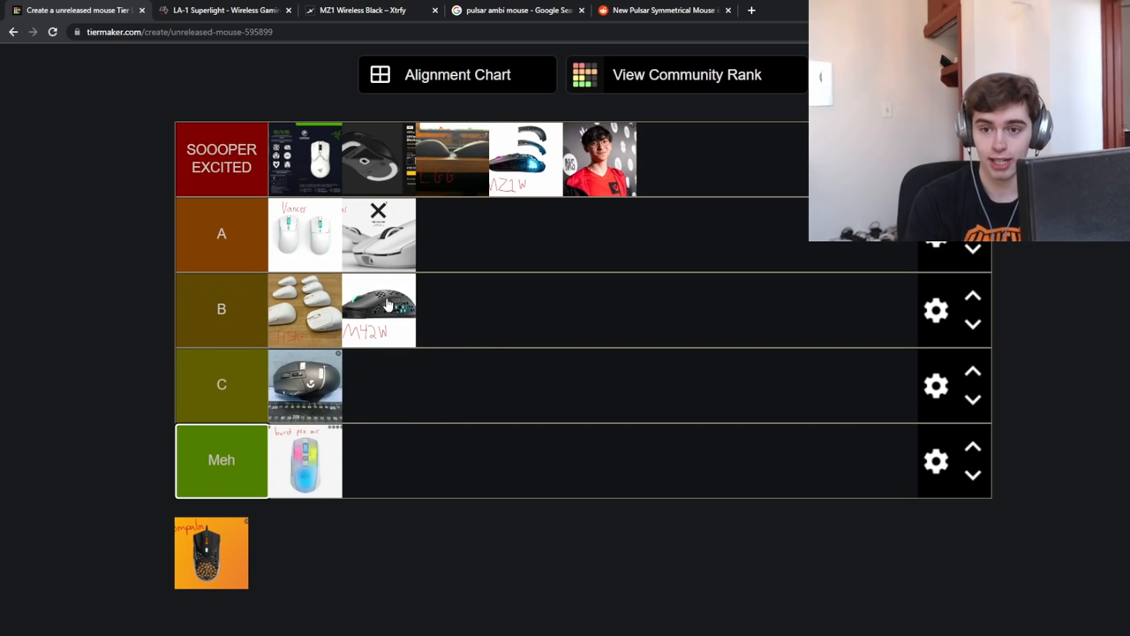
pyautogui.moveTo(305, 384); pyautogui.dragTo(378, 459)
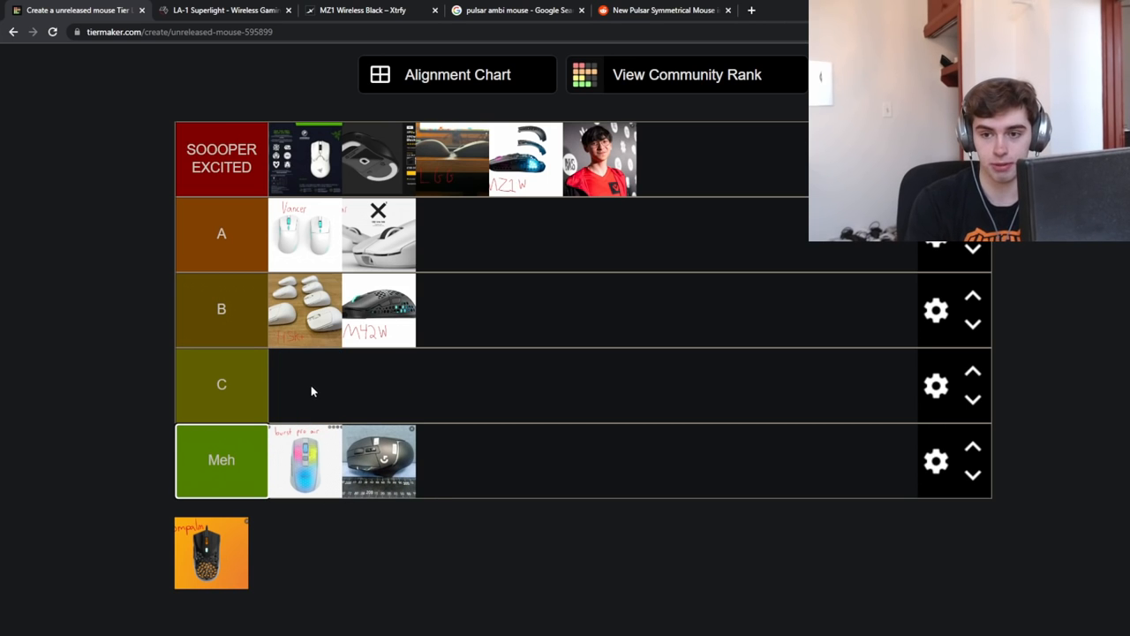
pyautogui.moveTo(211, 552); pyautogui.dragTo(432, 387)
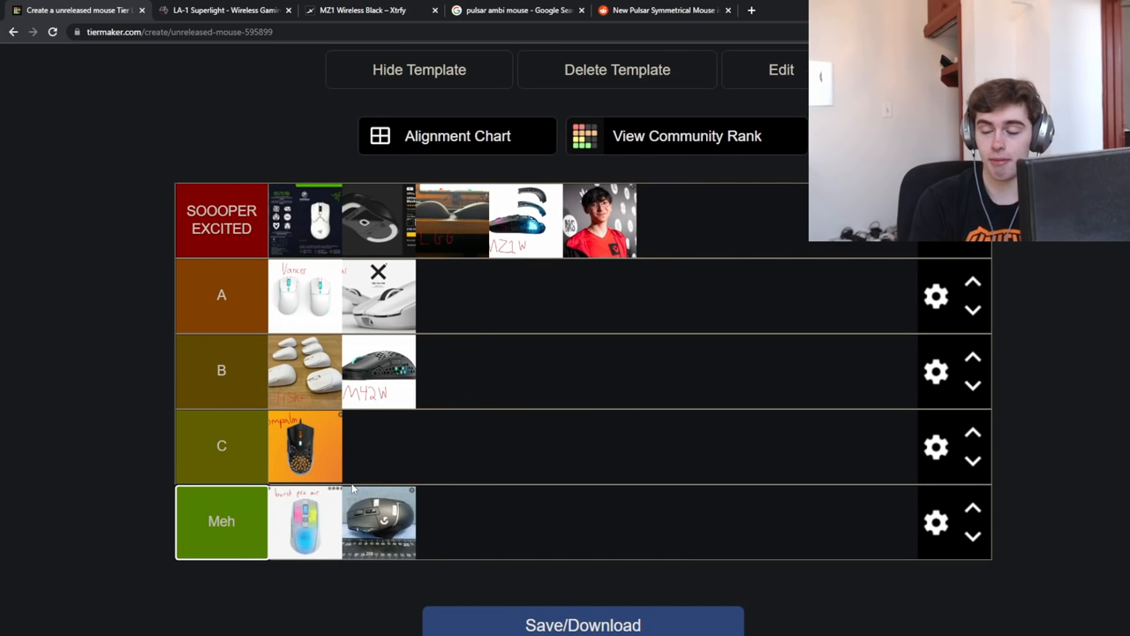
pyautogui.moveTo(298, 441)
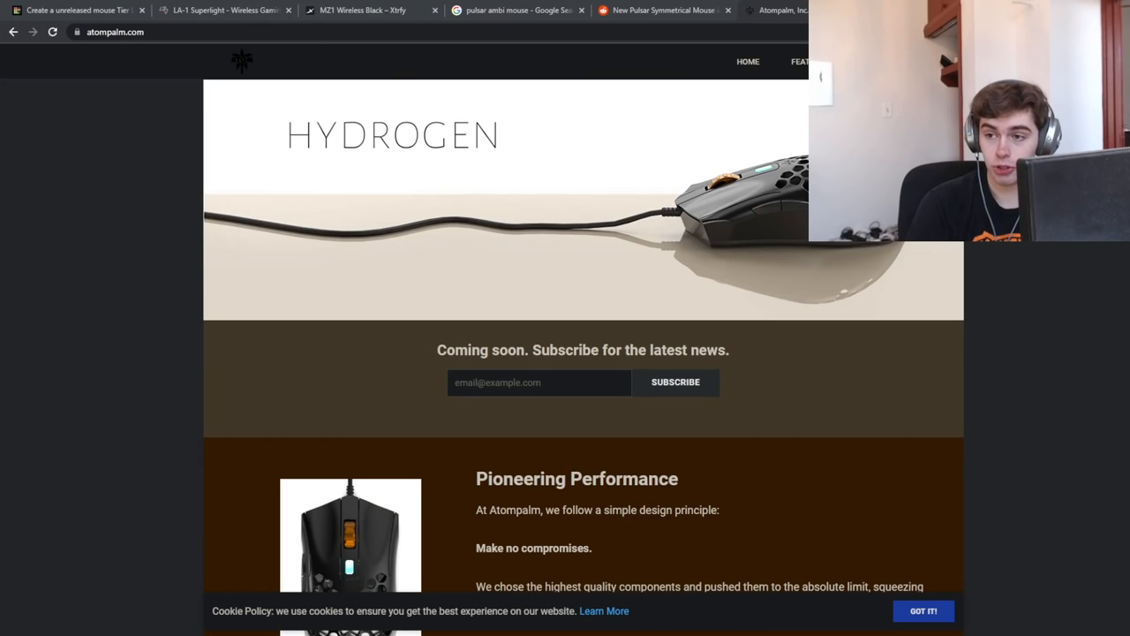
# - Scroll the Atompalm Hydrogen page through its configurable profiles, technical specs and FAQ
pyautogui.scroll(-3)
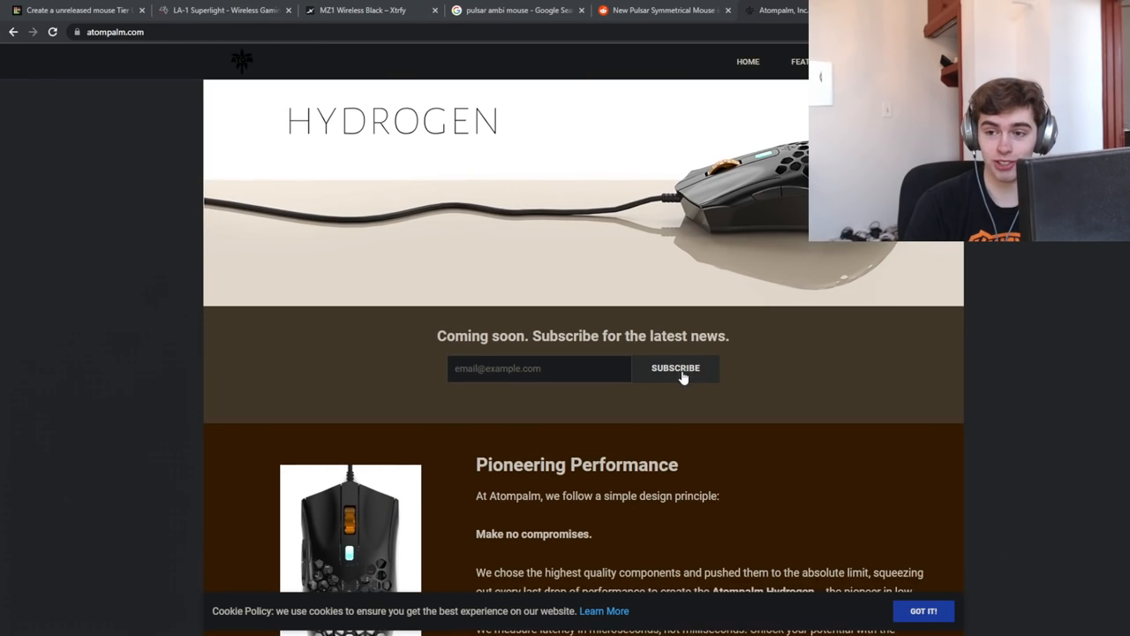
pyautogui.scroll(-3)
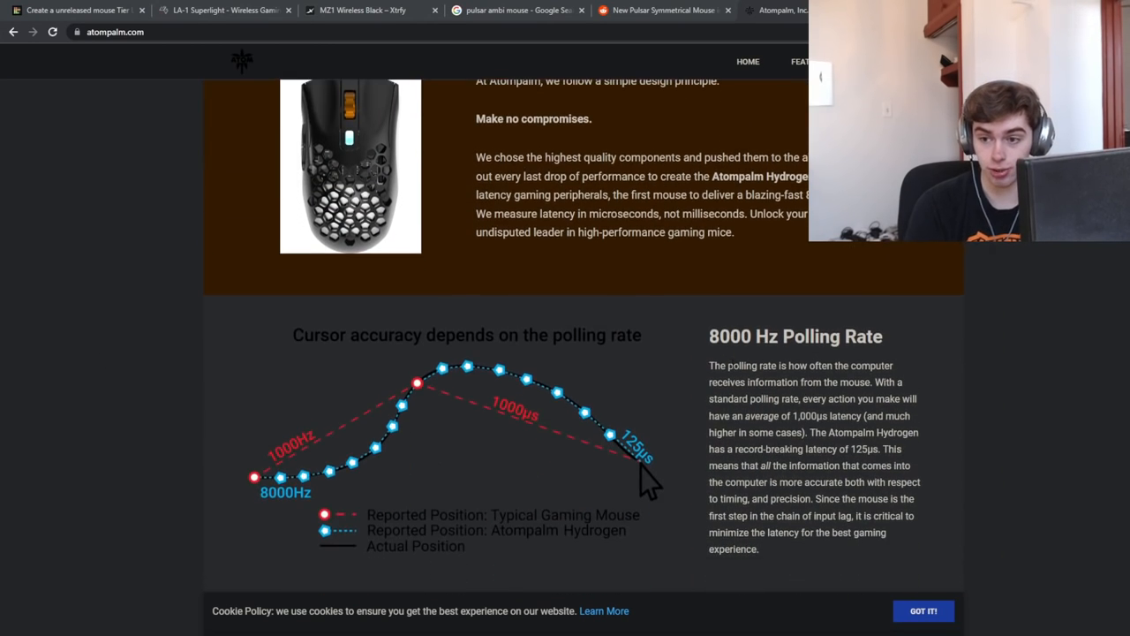
pyautogui.scroll(-3)
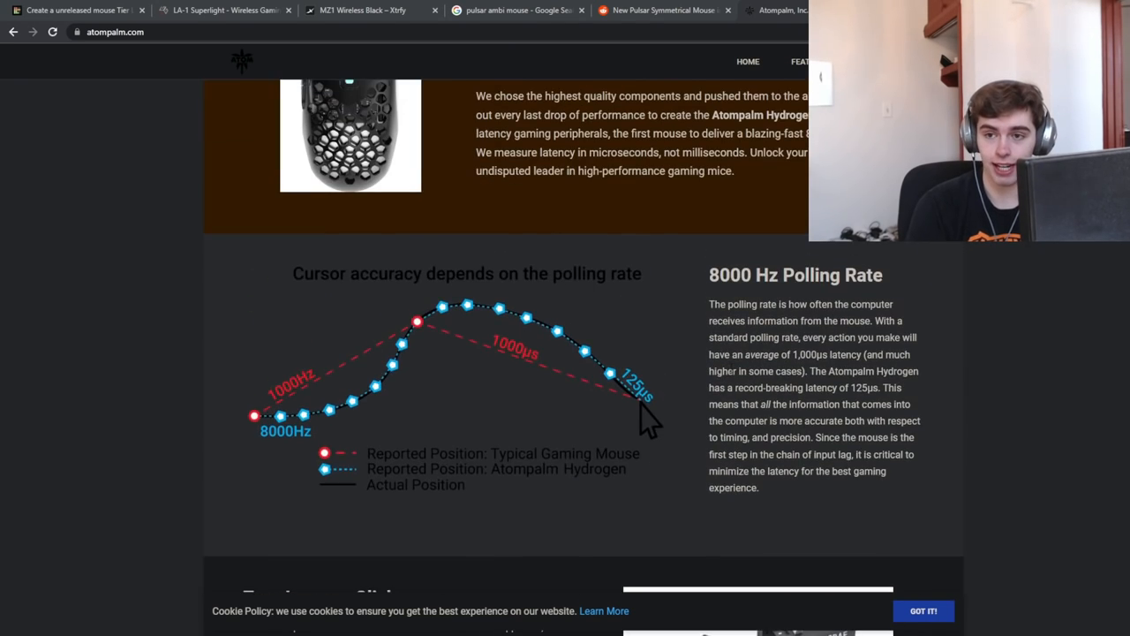
pyautogui.scroll(3)
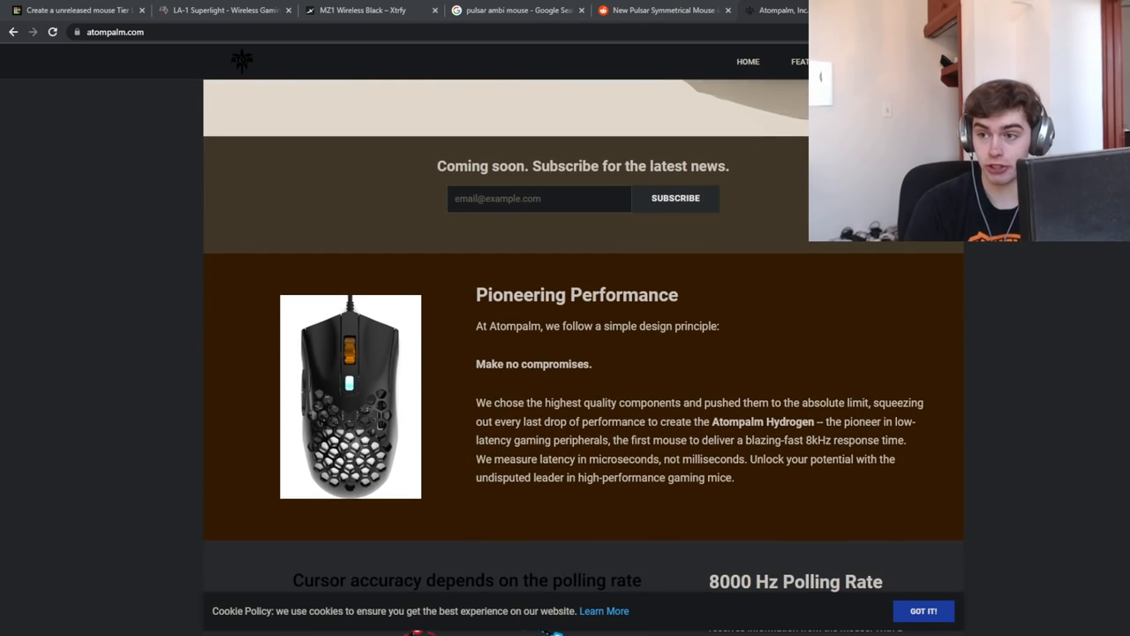
pyautogui.scroll(-3)
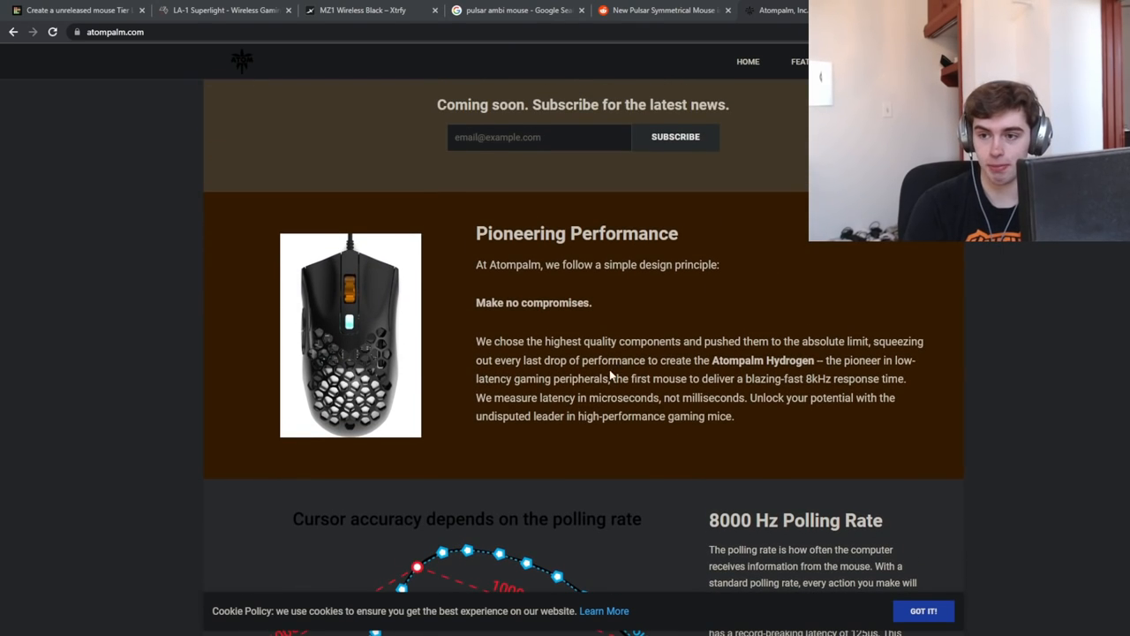
pyautogui.moveTo(631, 312)
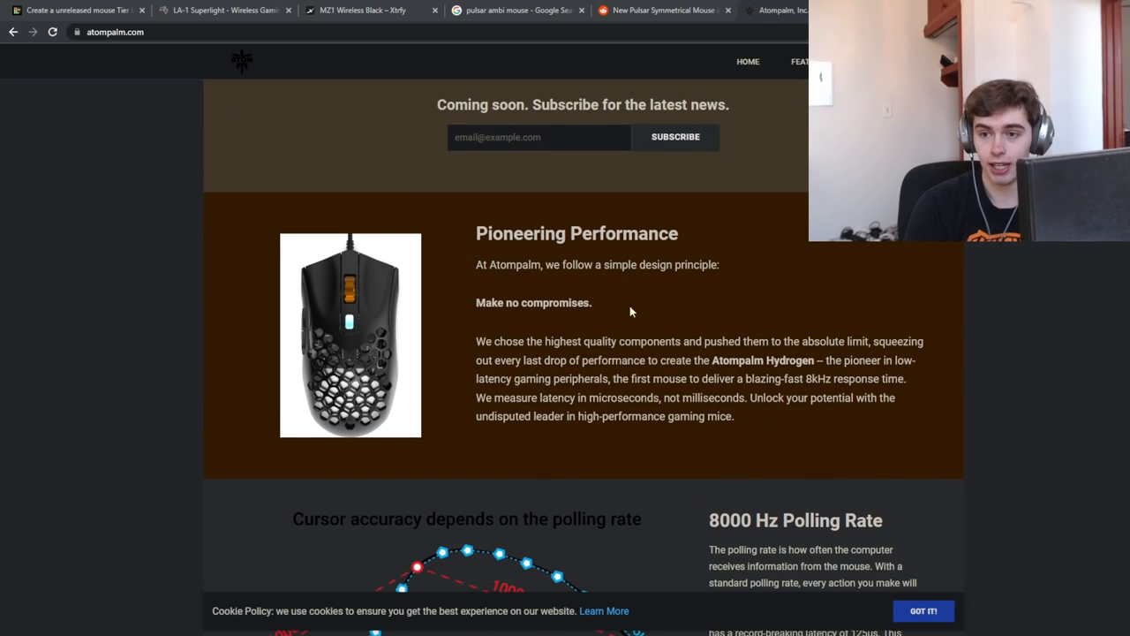
pyautogui.scroll(-3)
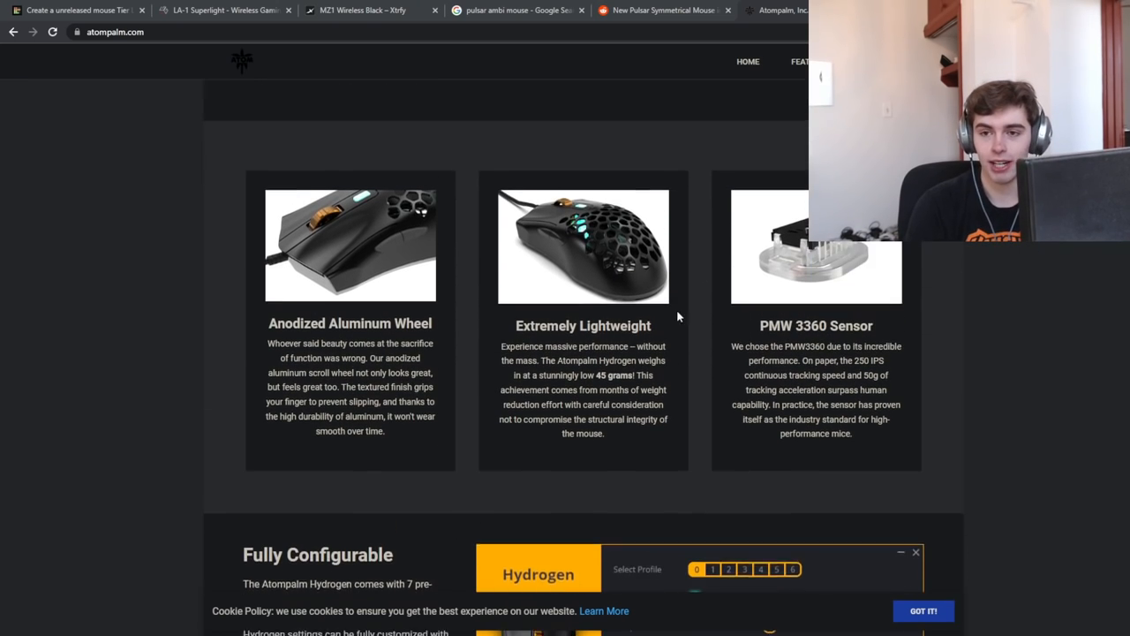
pyautogui.scroll(-3)
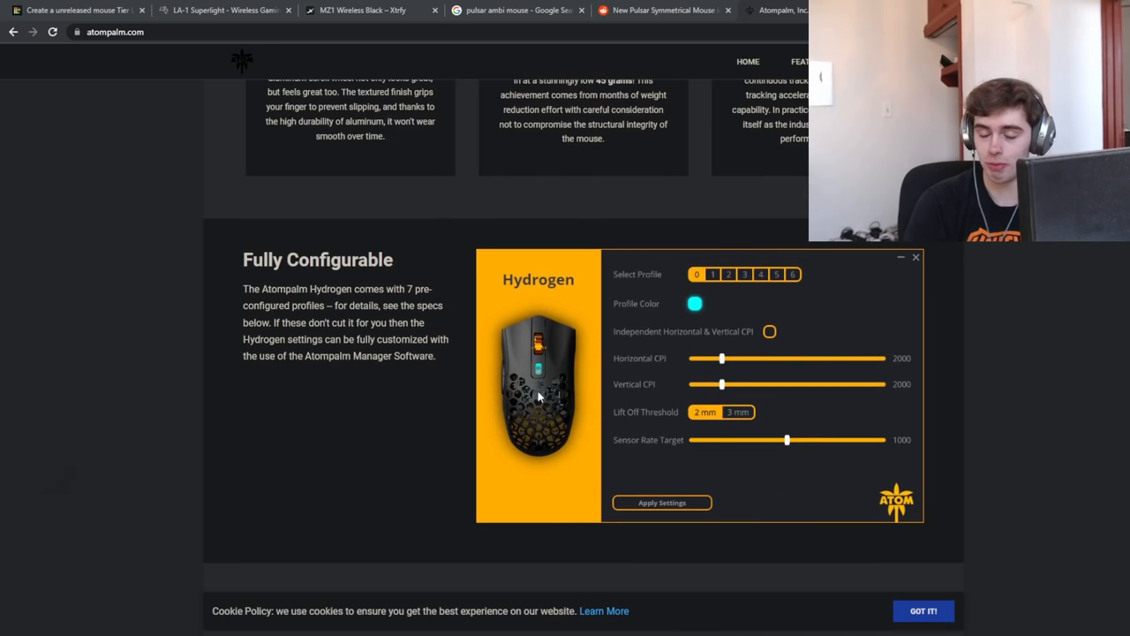
pyautogui.scroll(-3)
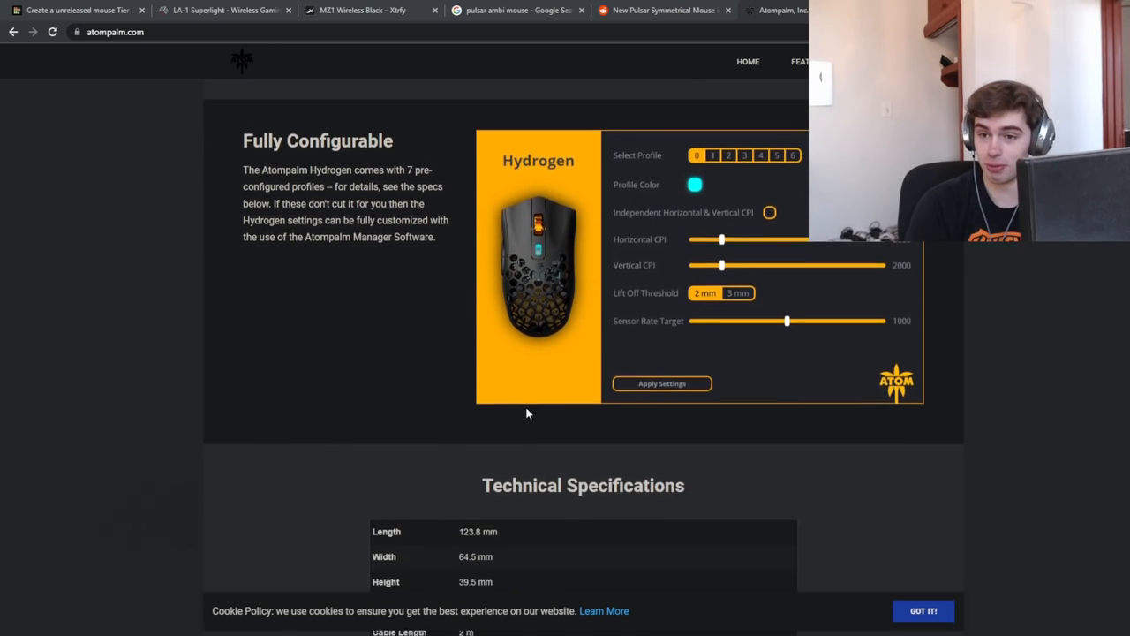
pyautogui.scroll(-3)
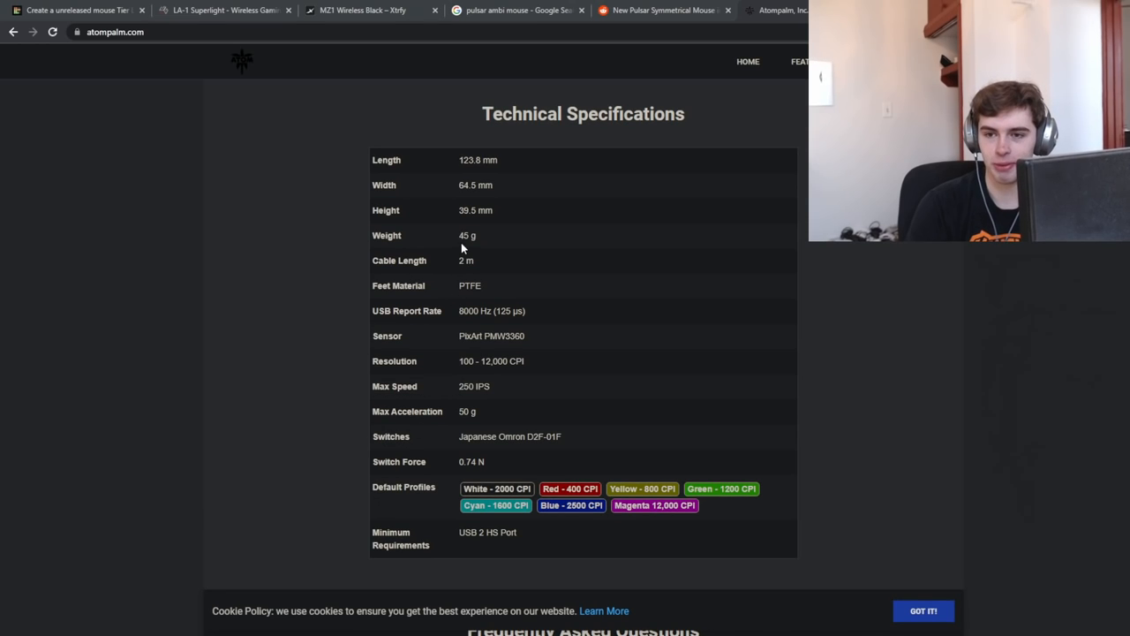
pyautogui.scroll(3)
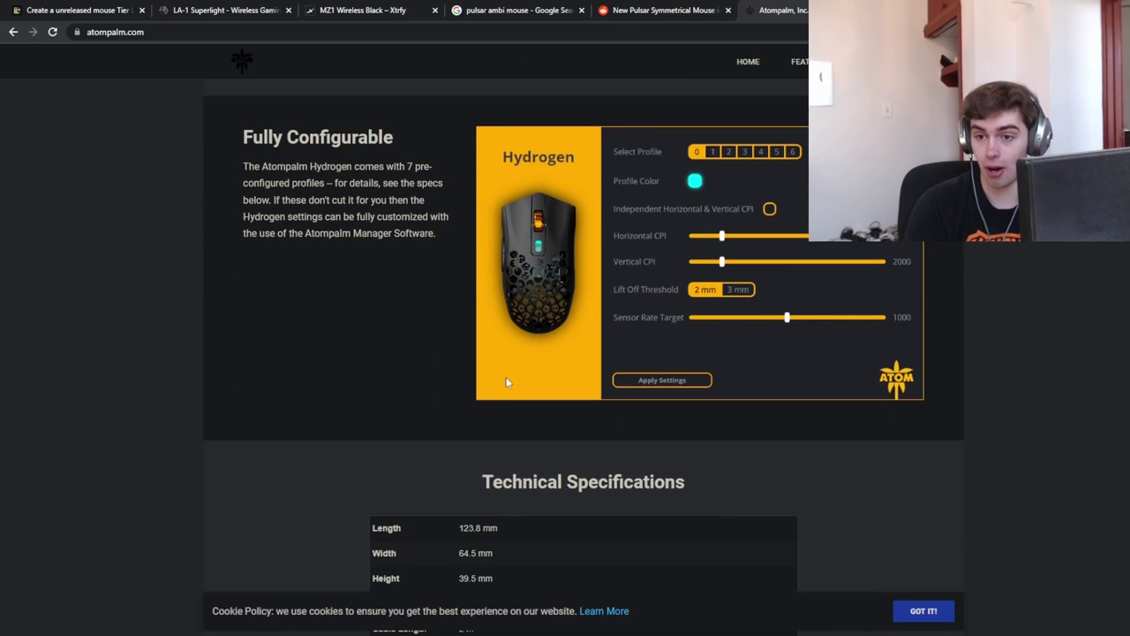
pyautogui.scroll(3)
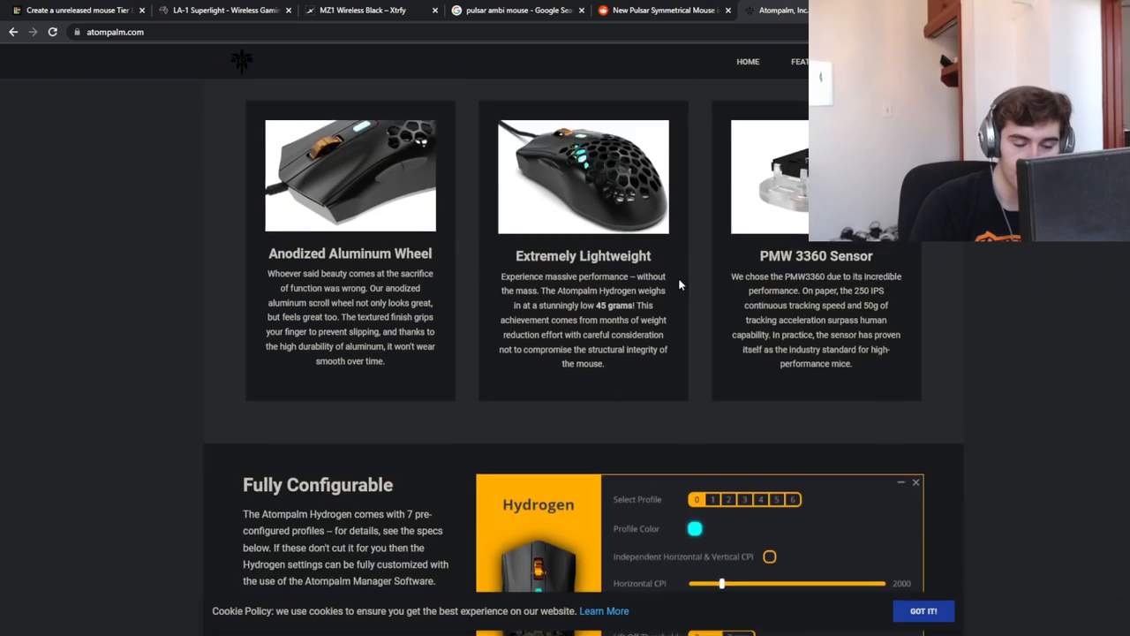
pyautogui.scroll(-3)
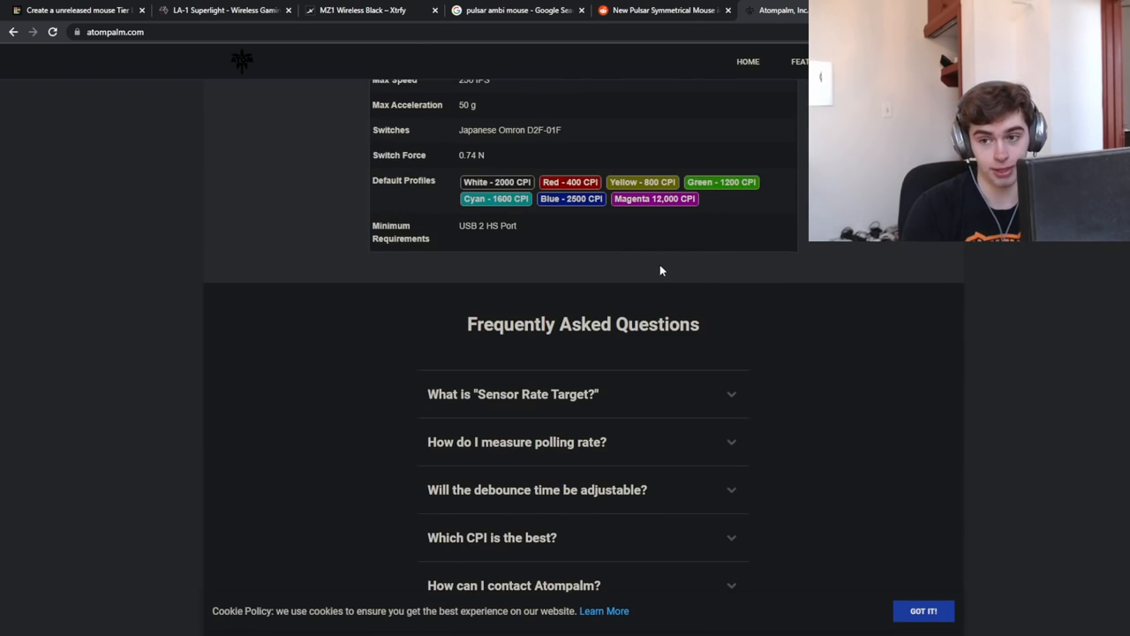
pyautogui.scroll(3)
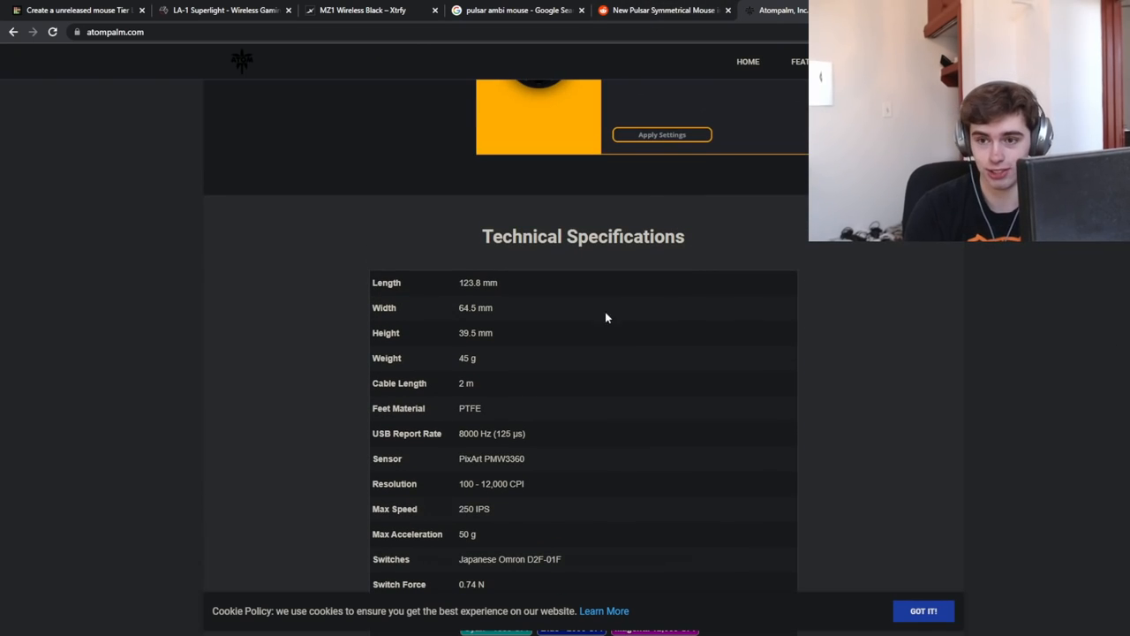
# - Go through the Pulsar image search and MZ1 page tabs back to the tier list
pyautogui.click(517, 10)
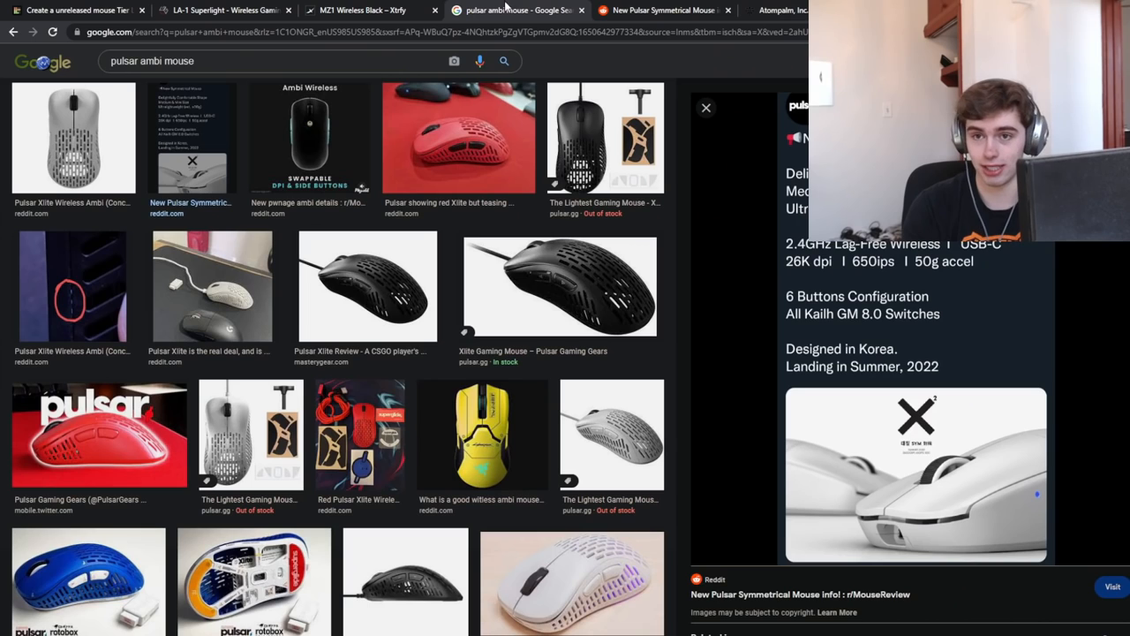
pyautogui.click(362, 10)
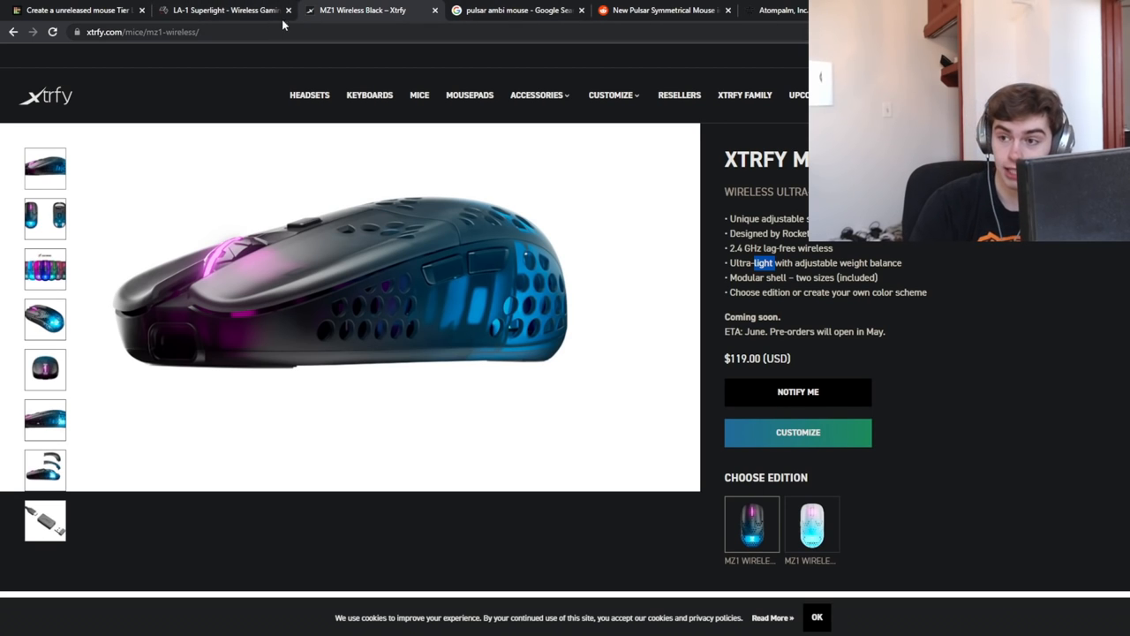
pyautogui.click(75, 10)
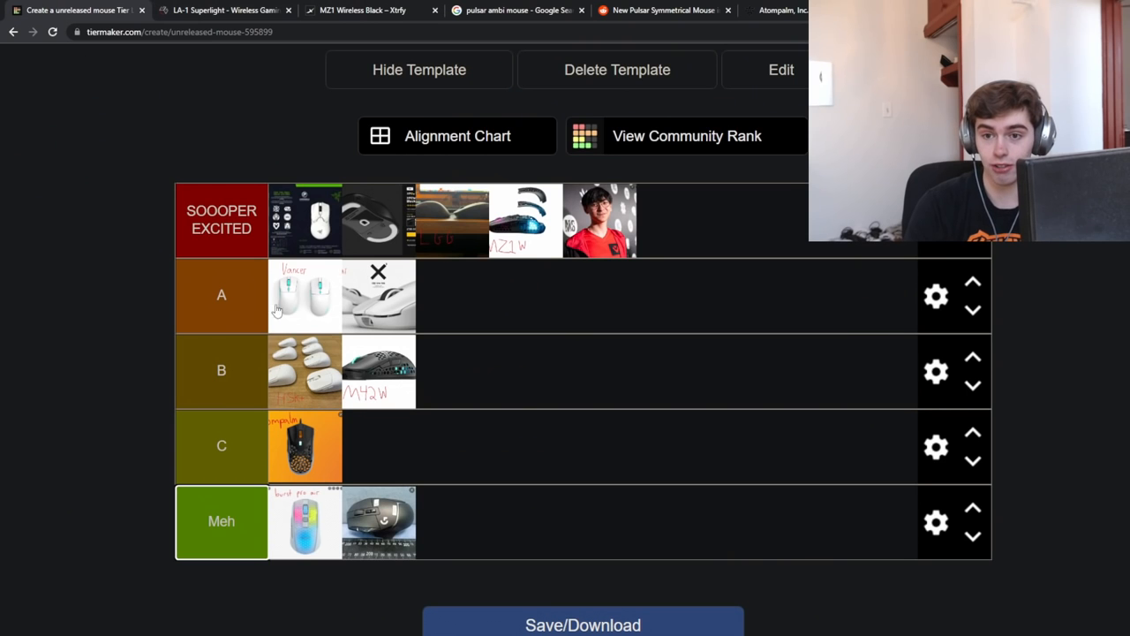